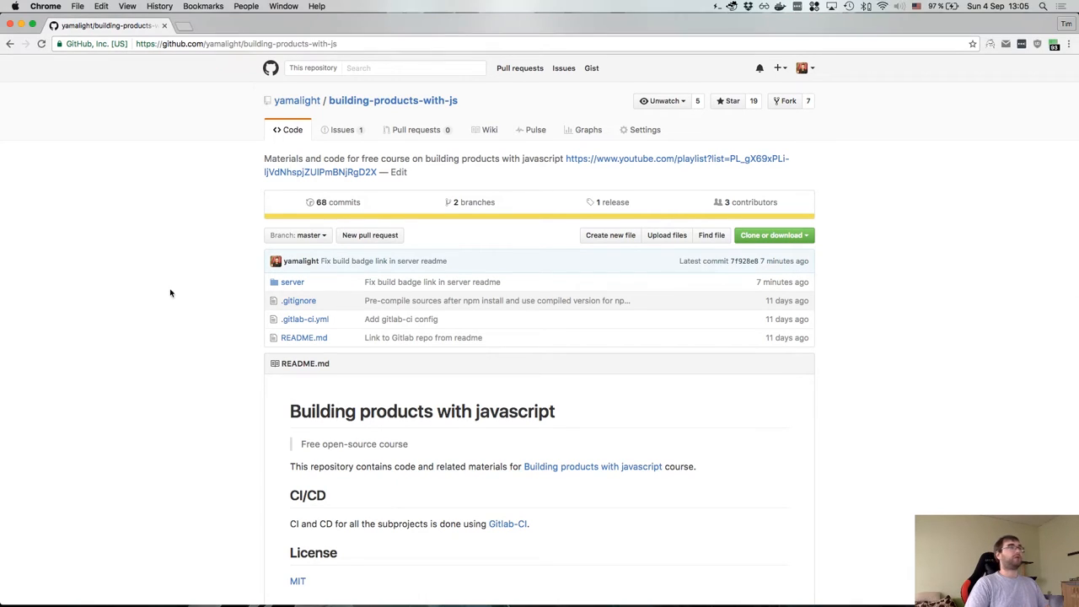
mouse_move(293, 281)
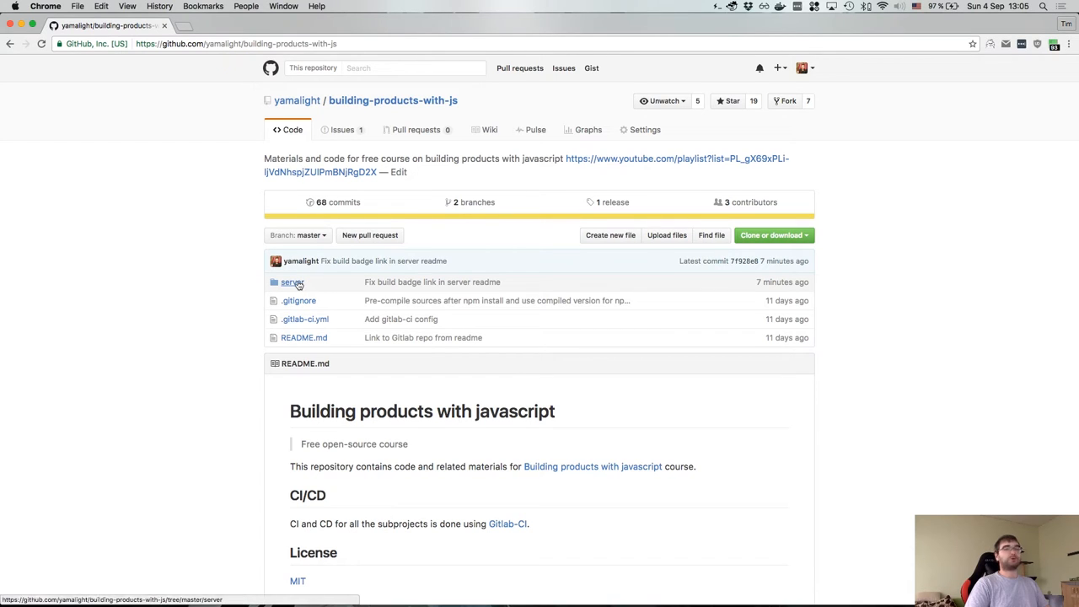
mouse_move(293, 281)
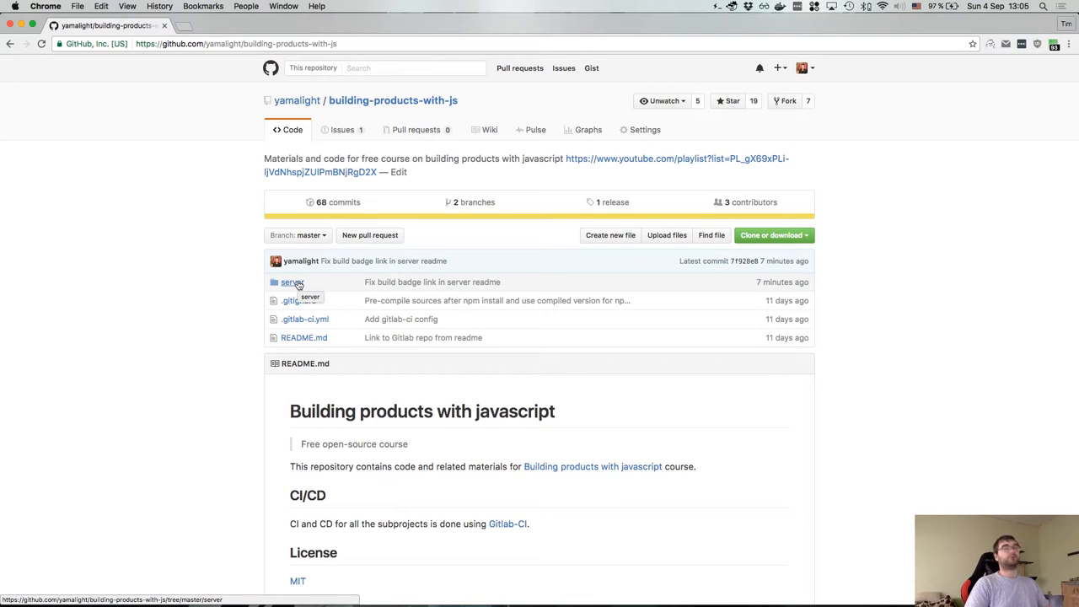
- Navigate into the repository's server folder from the file list
scroll(down, 3)
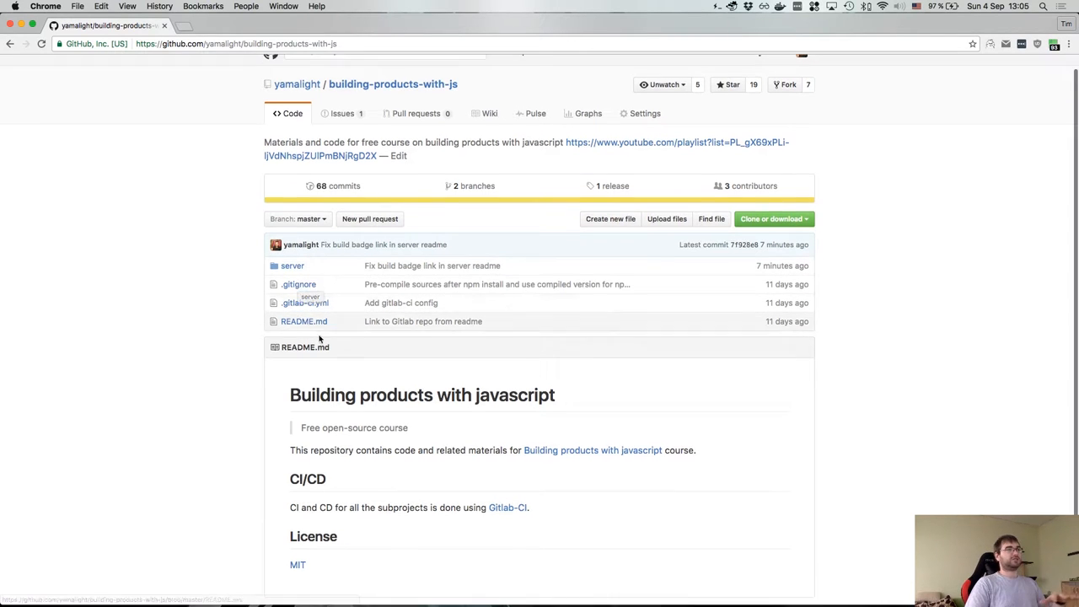
scroll(down, 3)
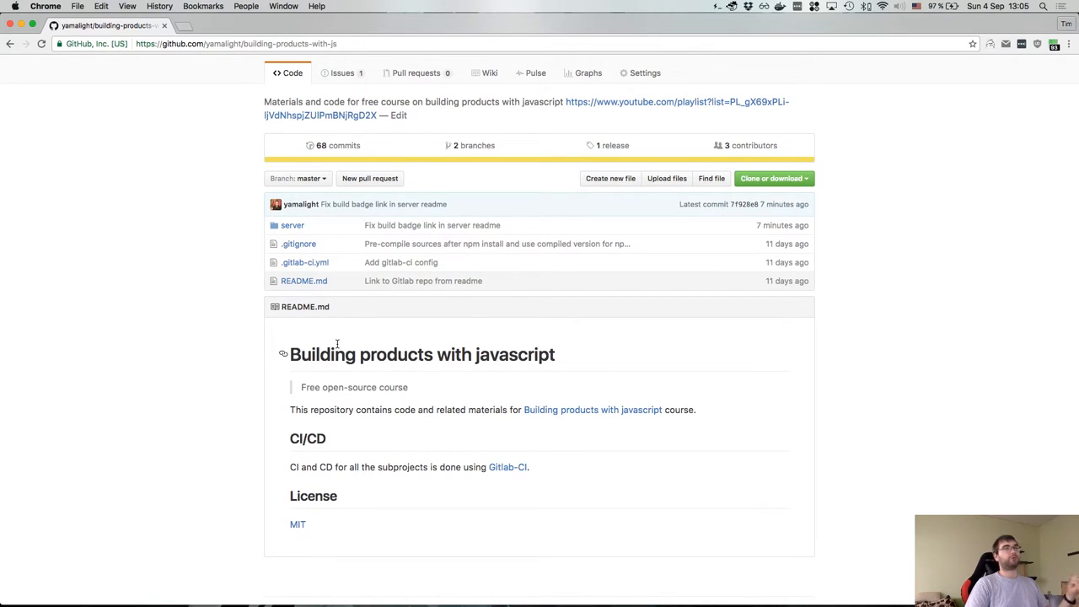
mouse_move(294, 226)
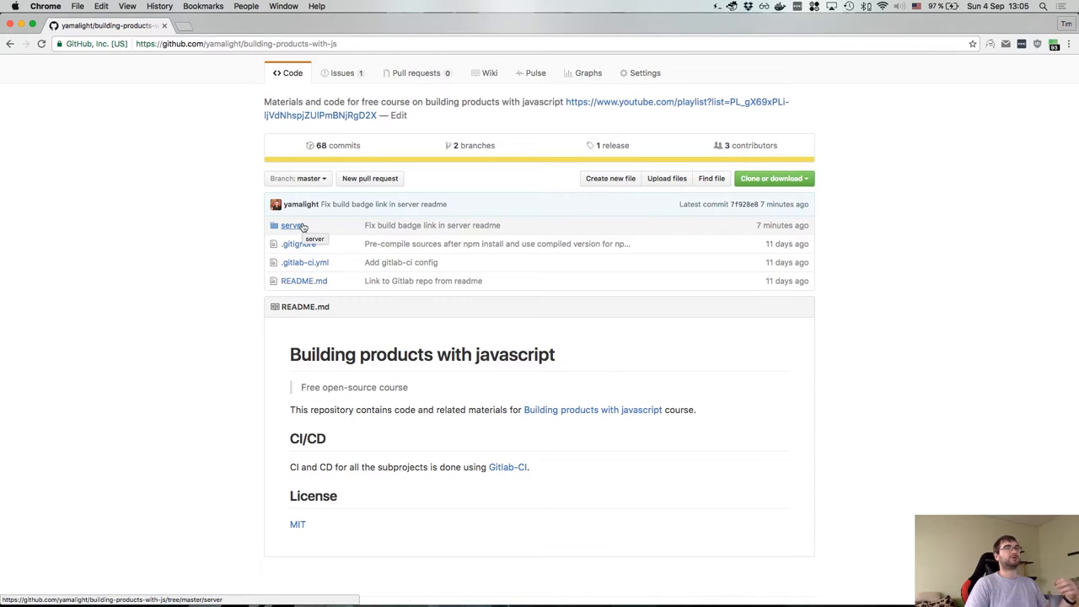
scroll(down, 3)
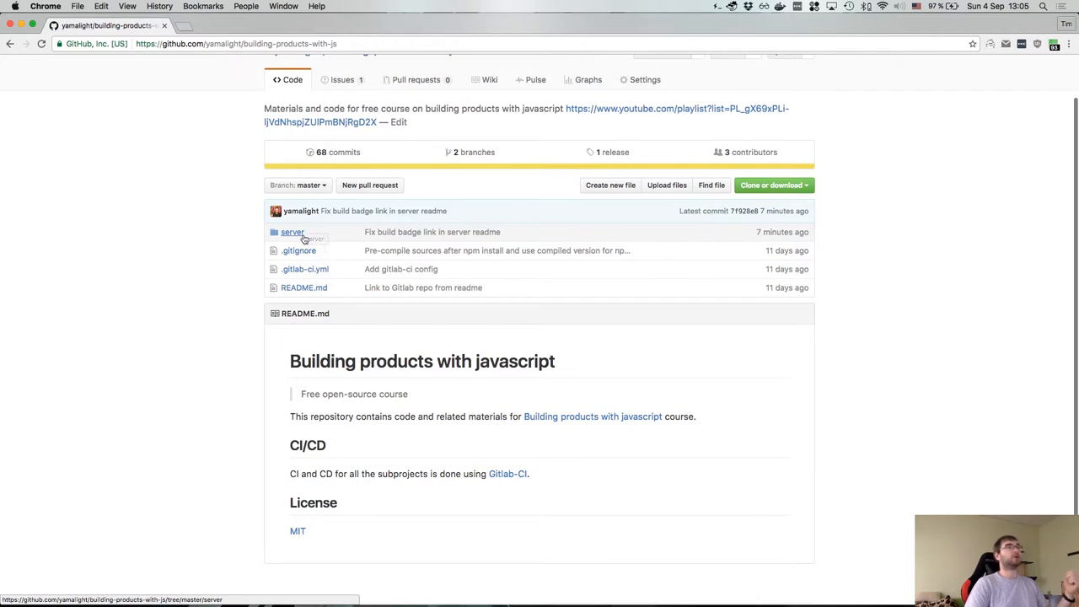
click(293, 233)
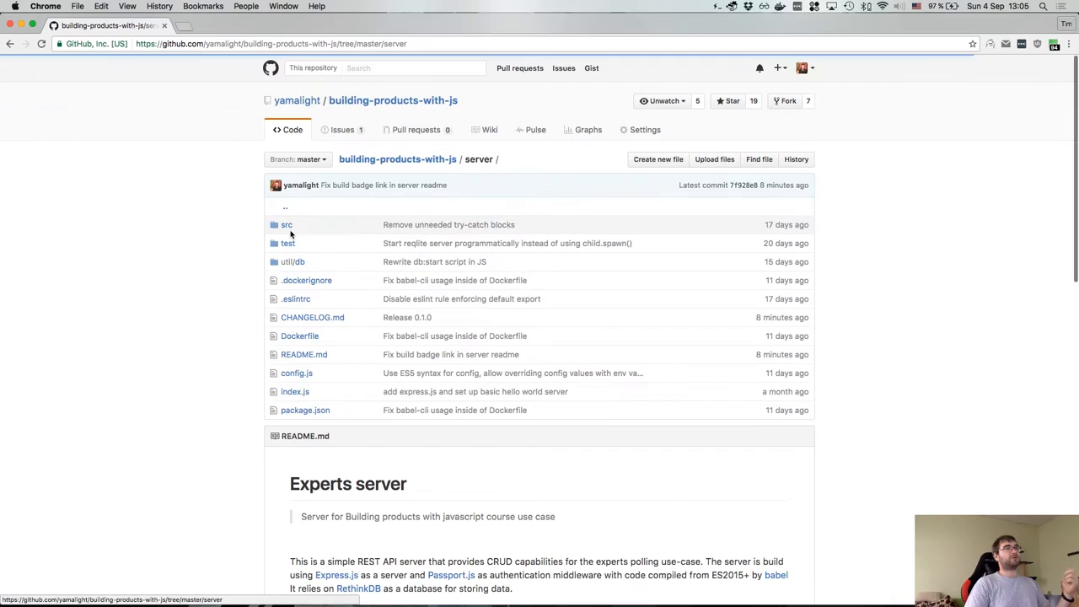
- Scroll down to the Experts server README with its Docker and Node usage instructions
scroll(down, 3)
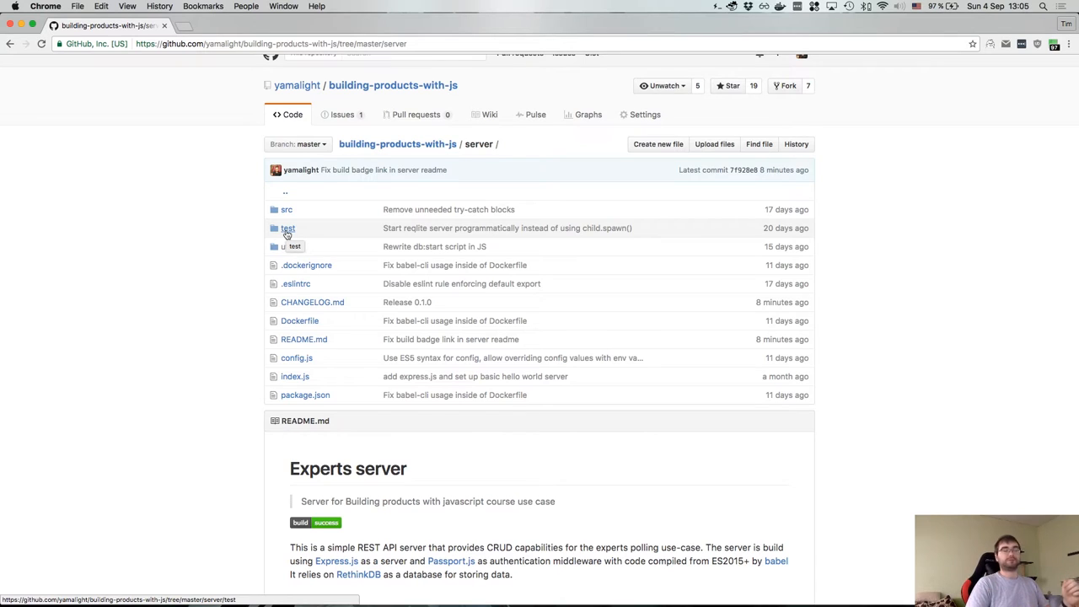
scroll(down, 3)
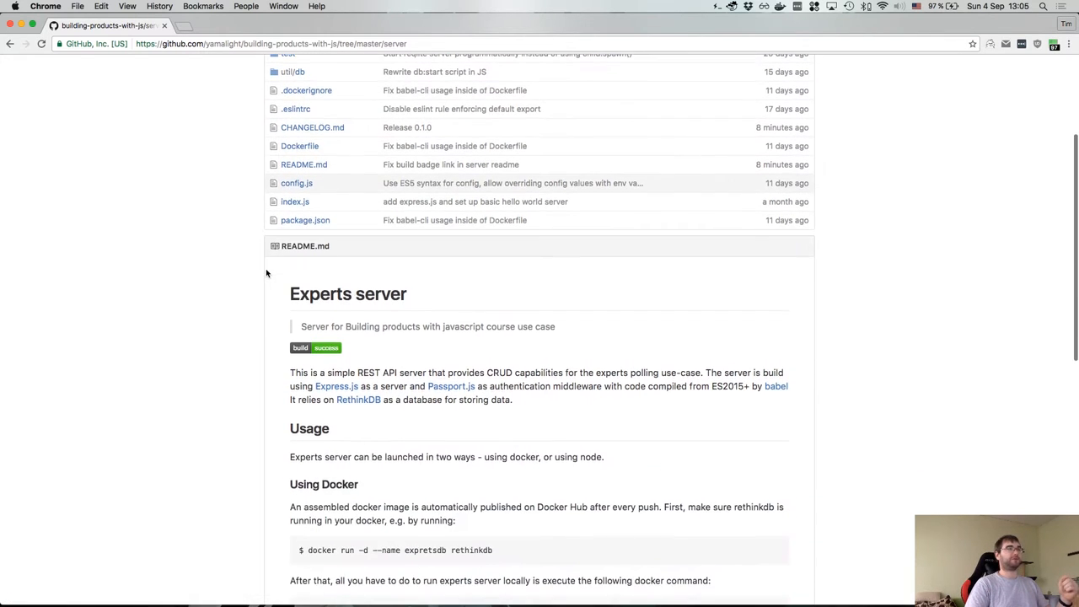
scroll(down, 3)
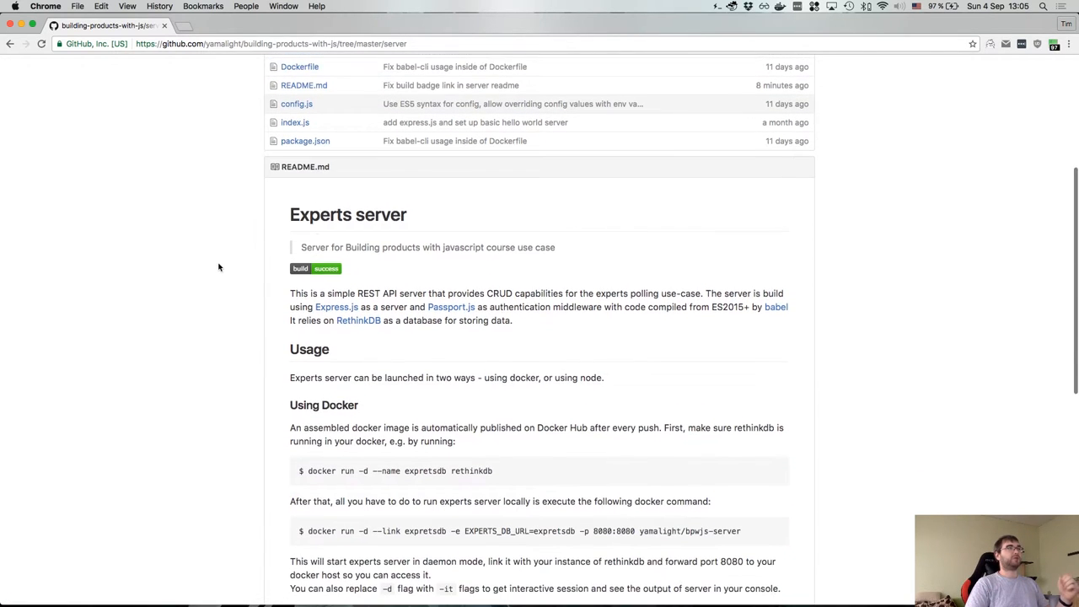
scroll(down, 3)
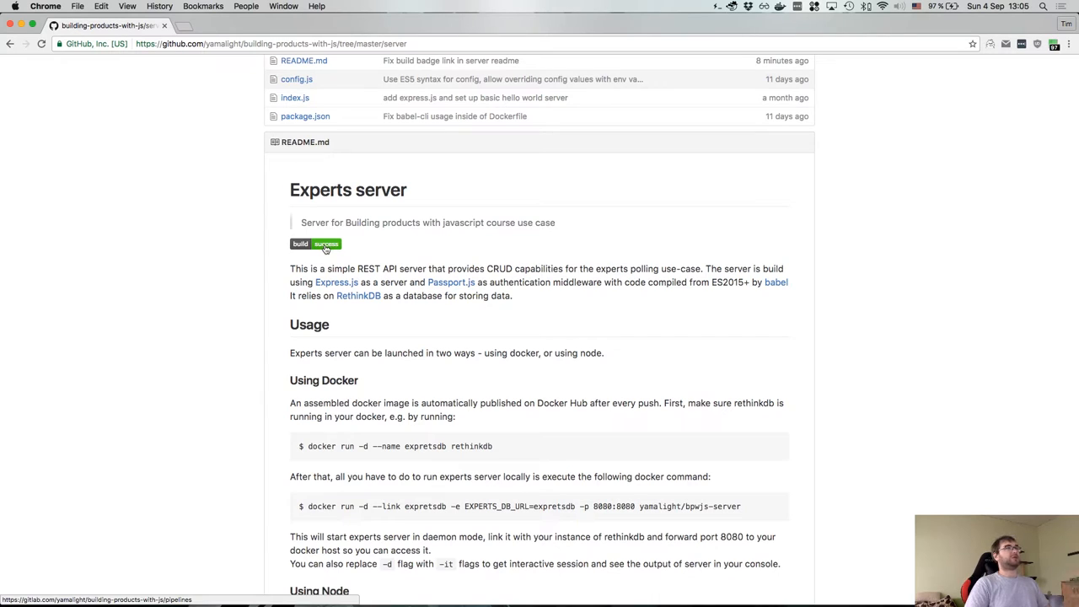
click(315, 242)
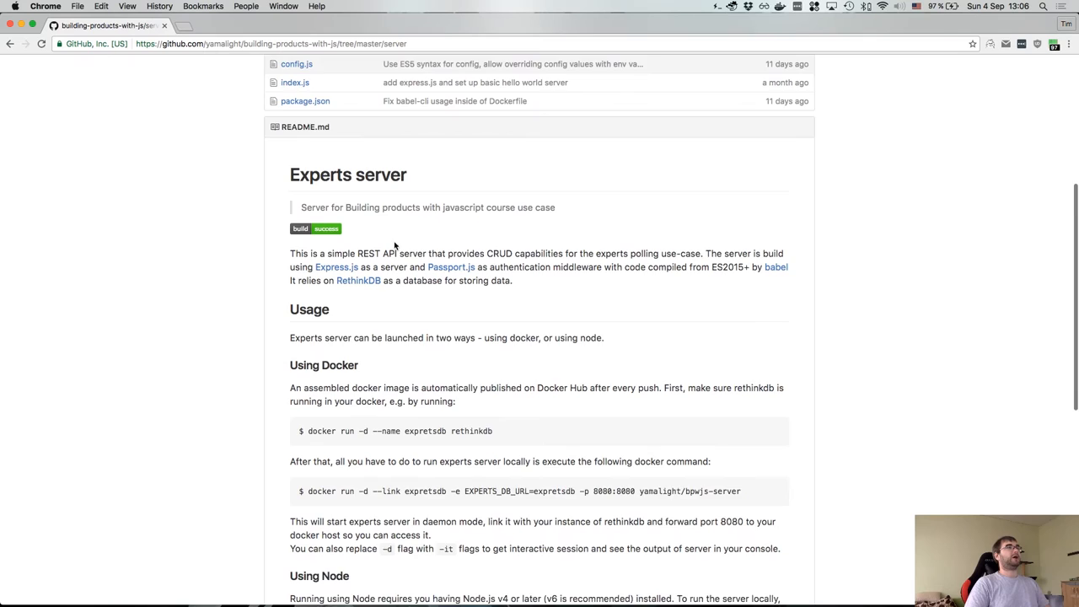
scroll(down, 3)
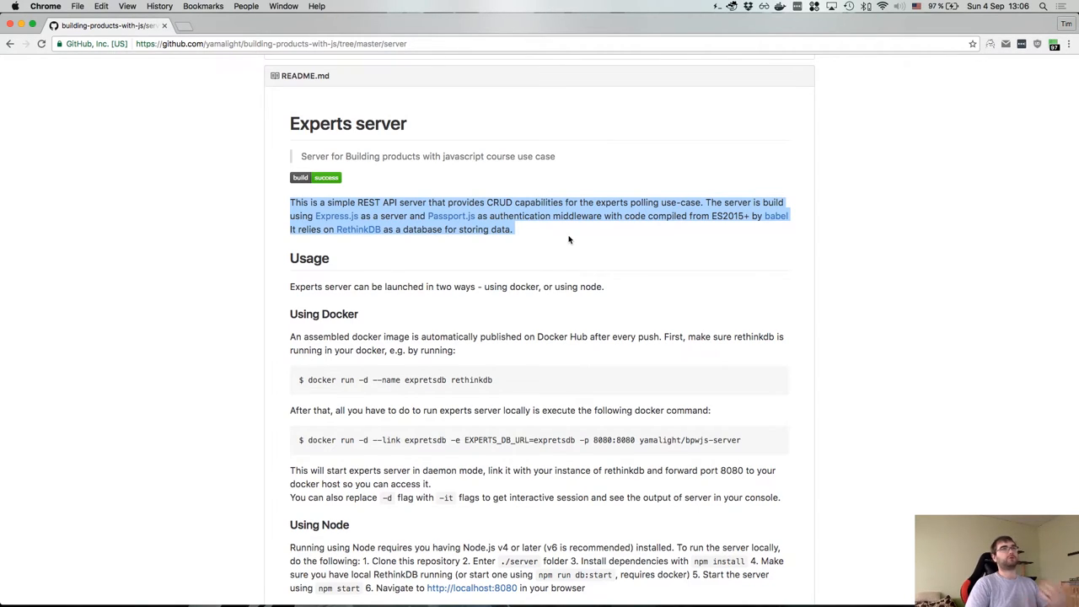
click(570, 238)
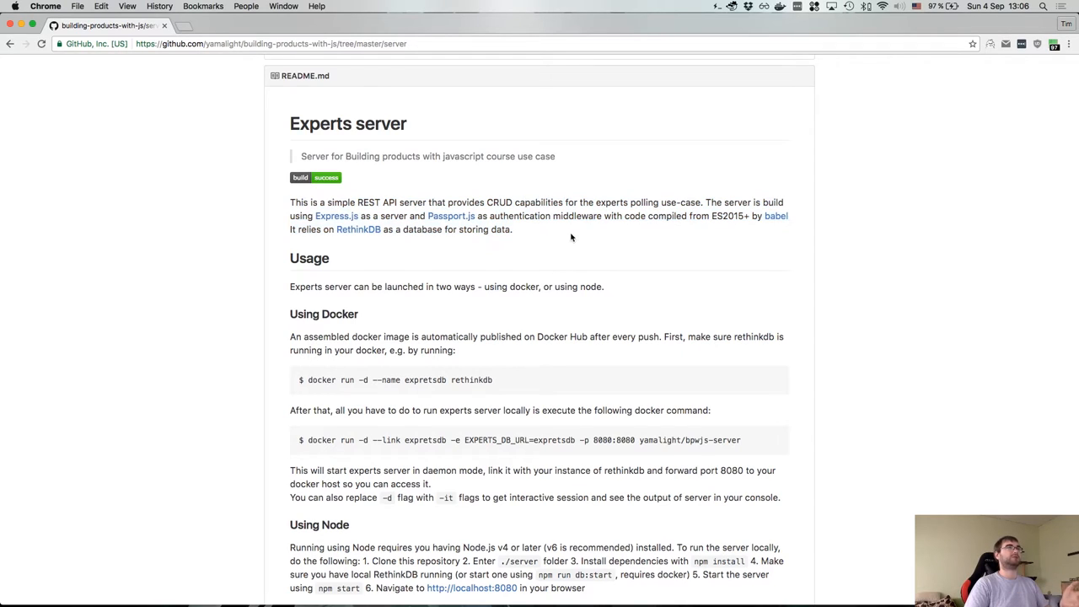
mouse_move(712, 209)
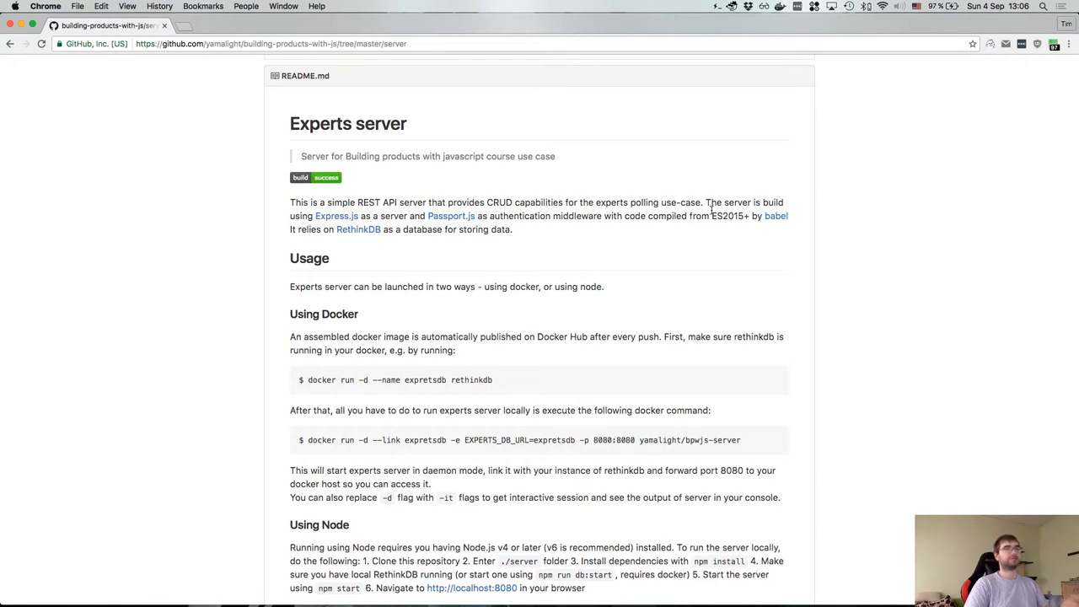
mouse_move(336, 216)
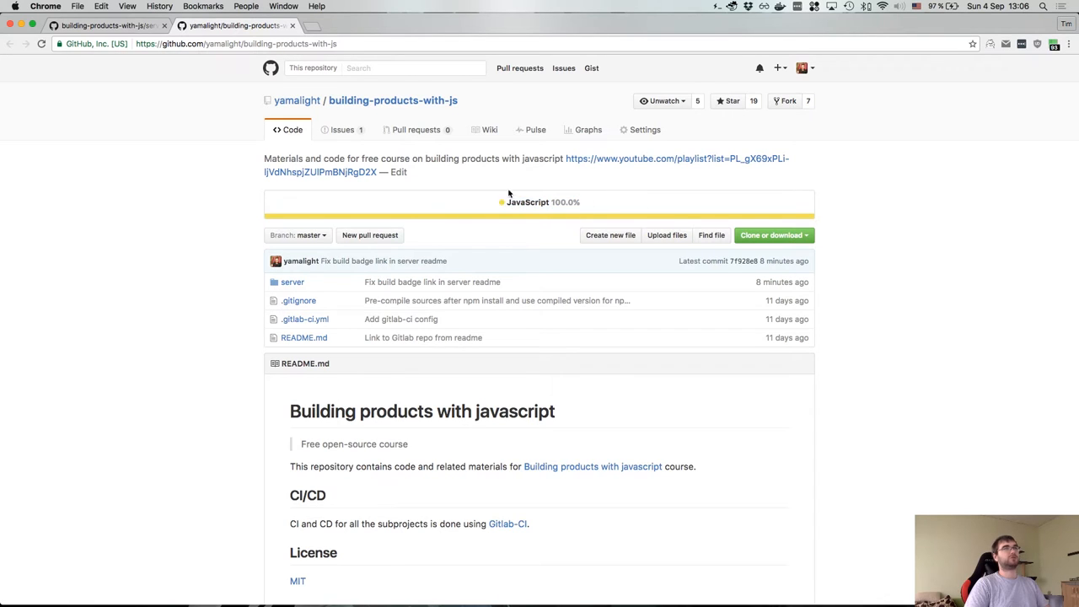
click(294, 281)
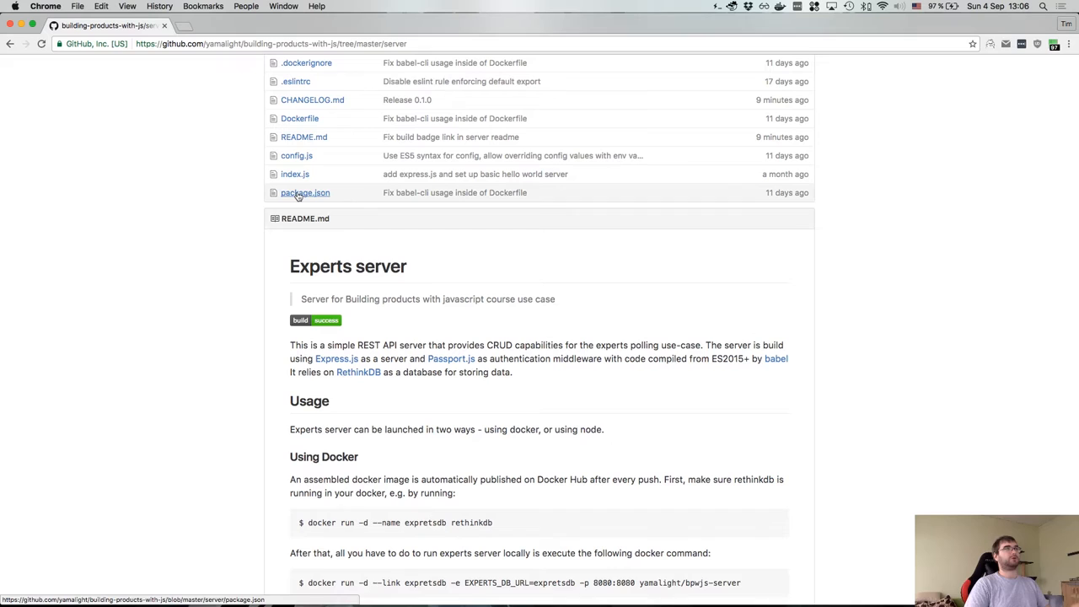
scroll(down, 3)
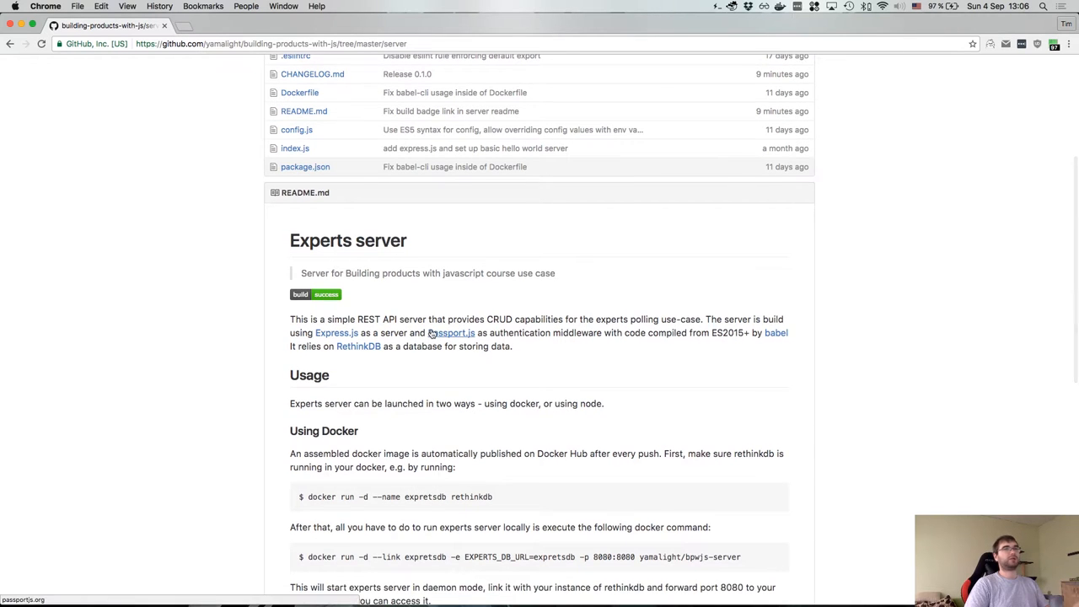
scroll(down, 3)
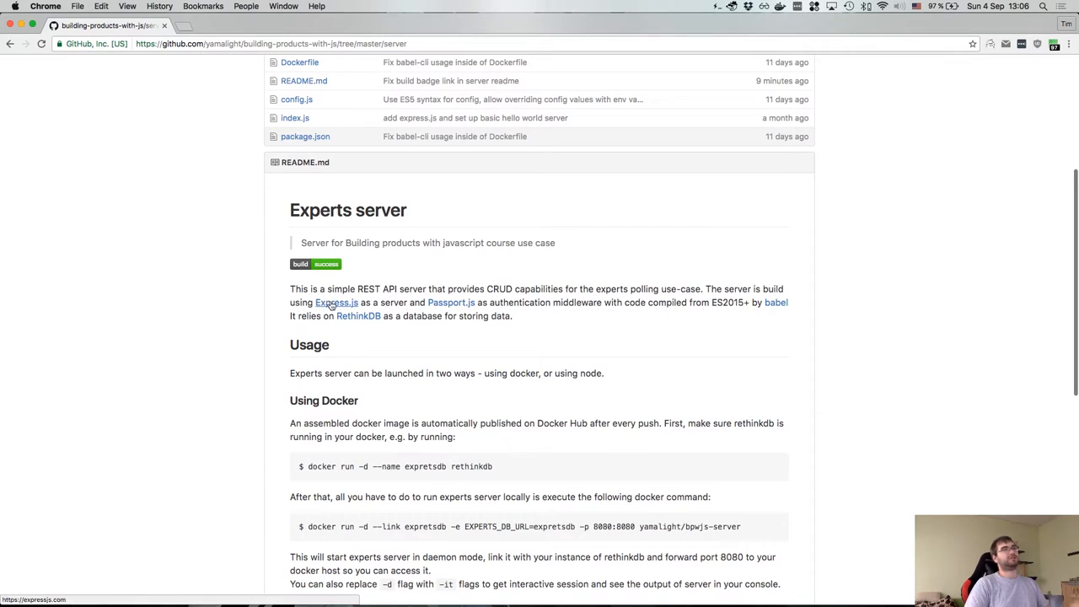
mouse_move(450, 304)
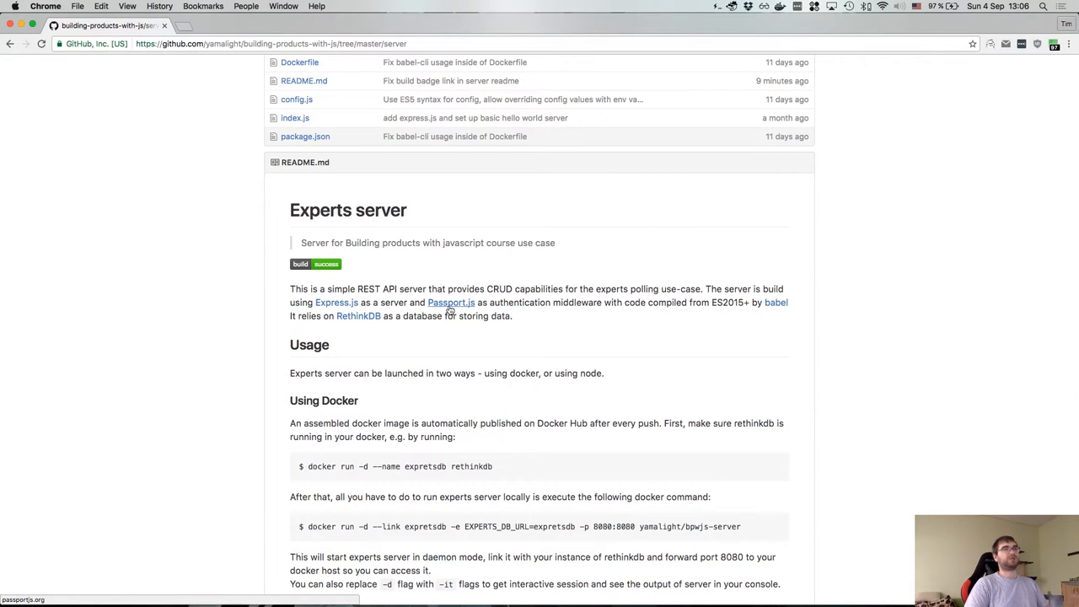
scroll(down, 3)
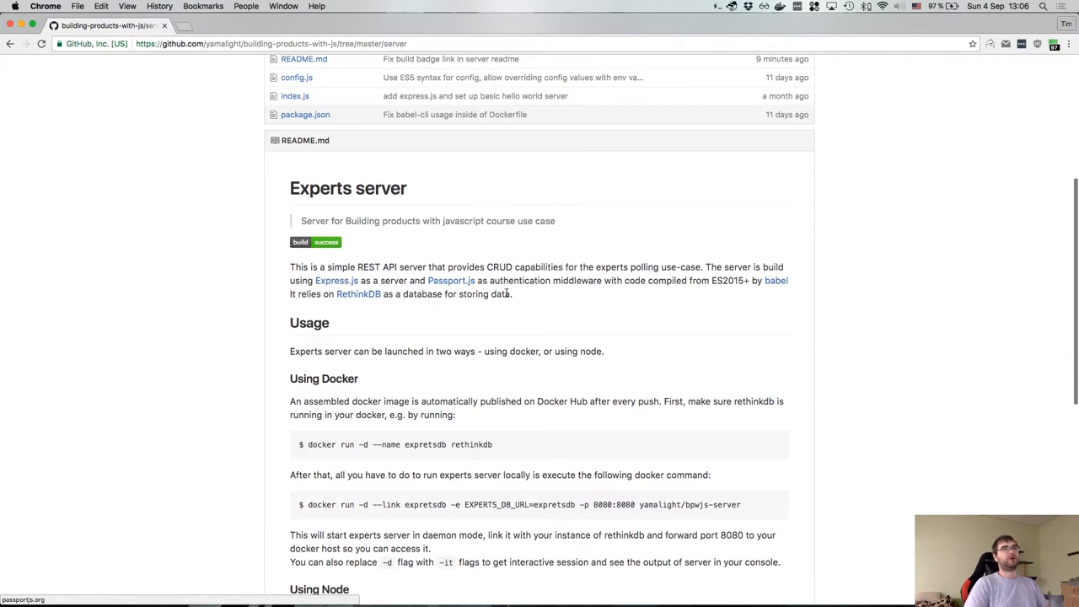
mouse_move(776, 280)
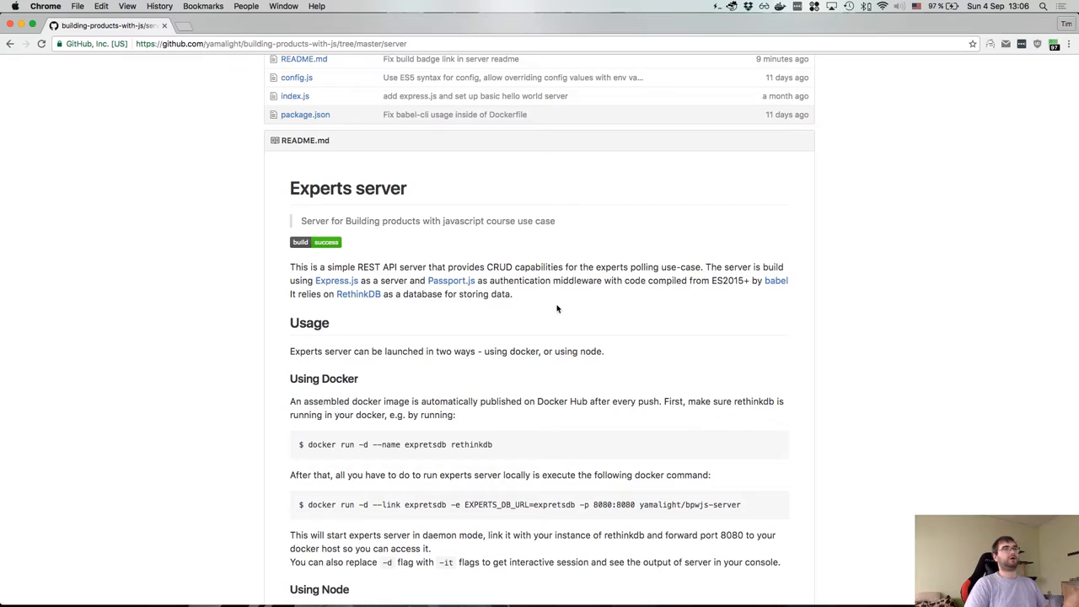
scroll(down, 3)
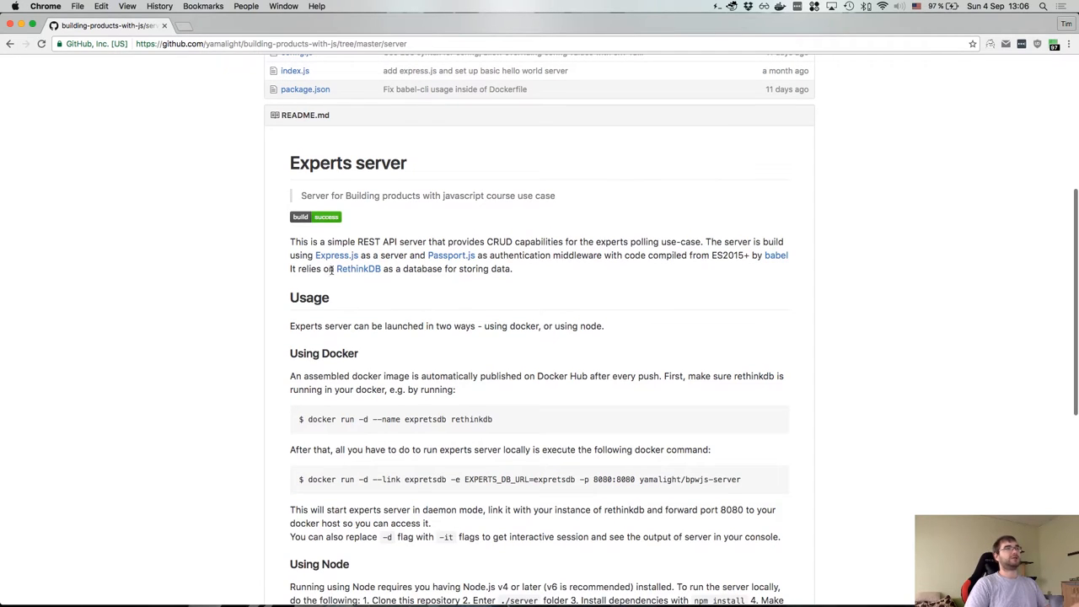
mouse_move(498, 279)
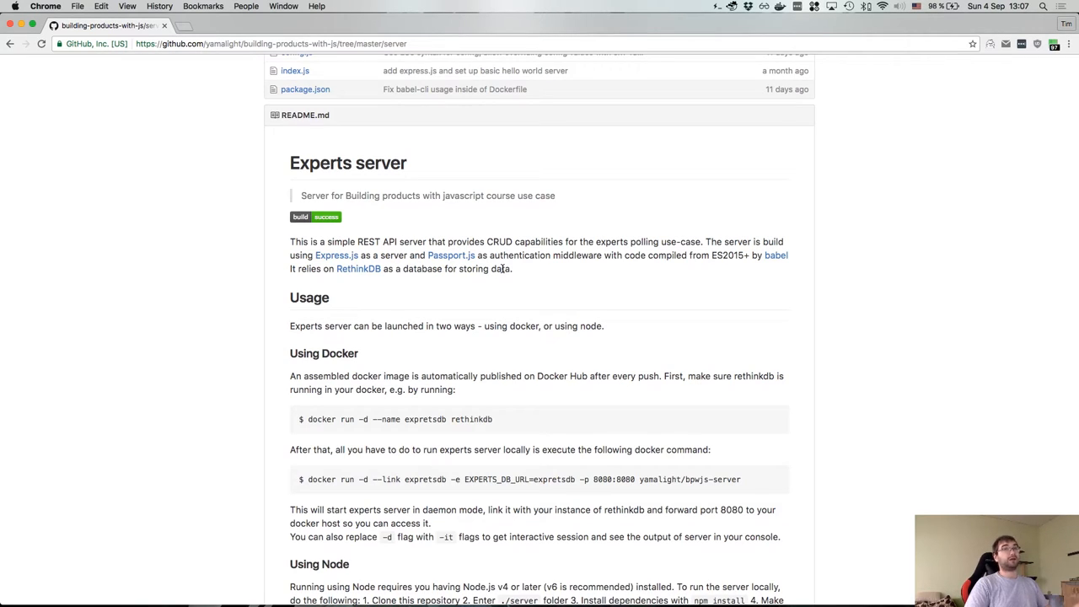
scroll(down, 3)
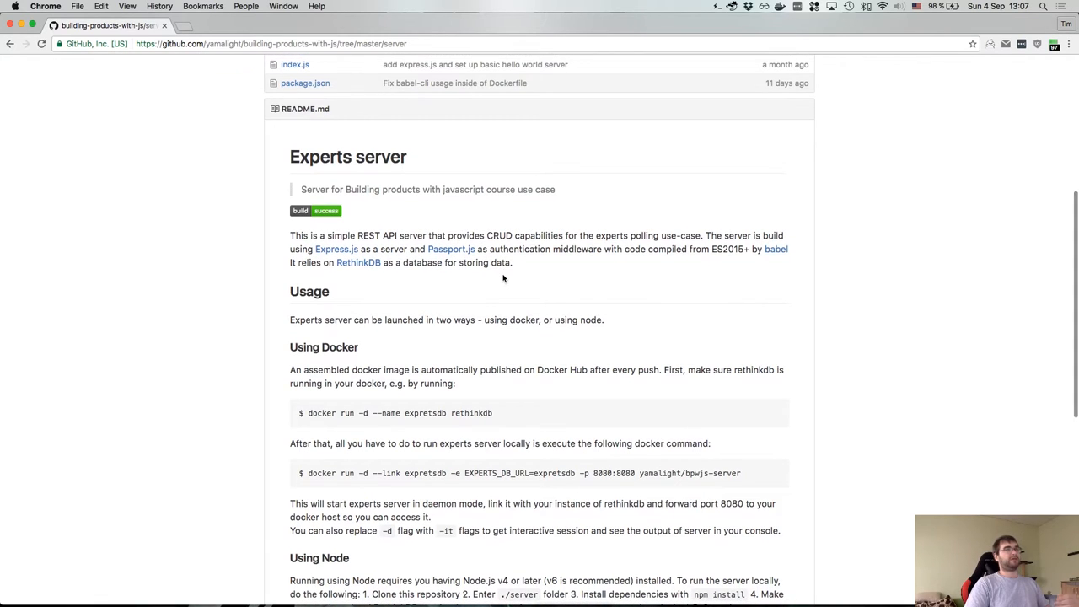
scroll(down, 3)
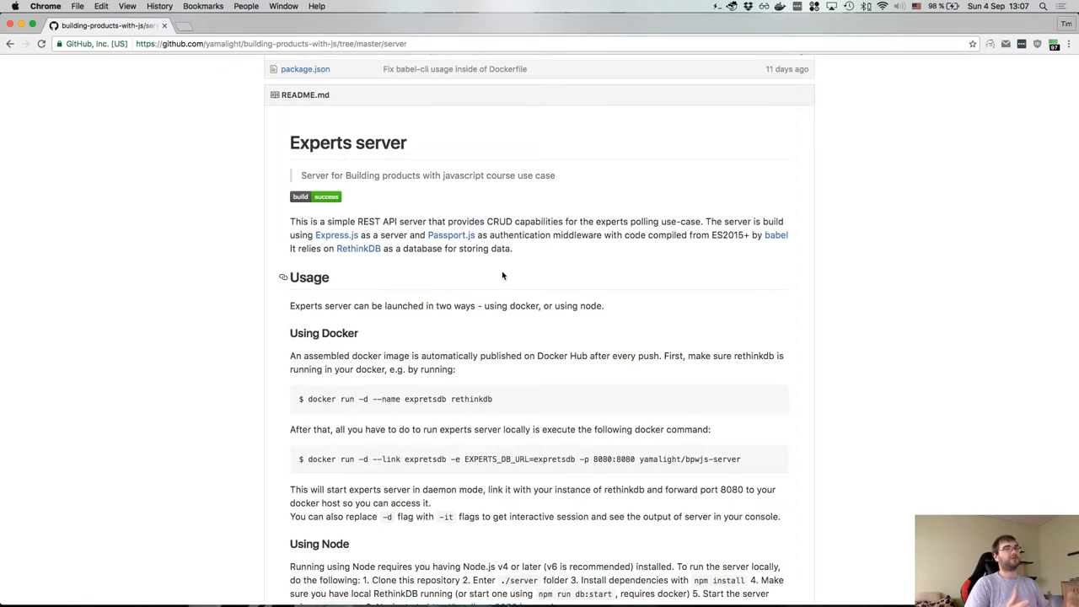
scroll(down, 3)
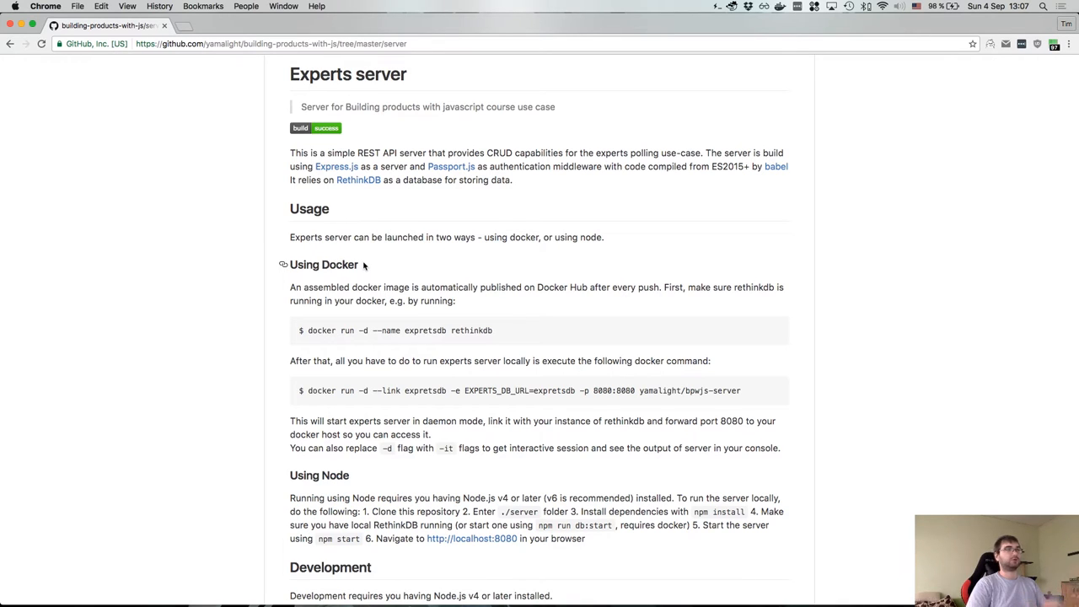
scroll(down, 3)
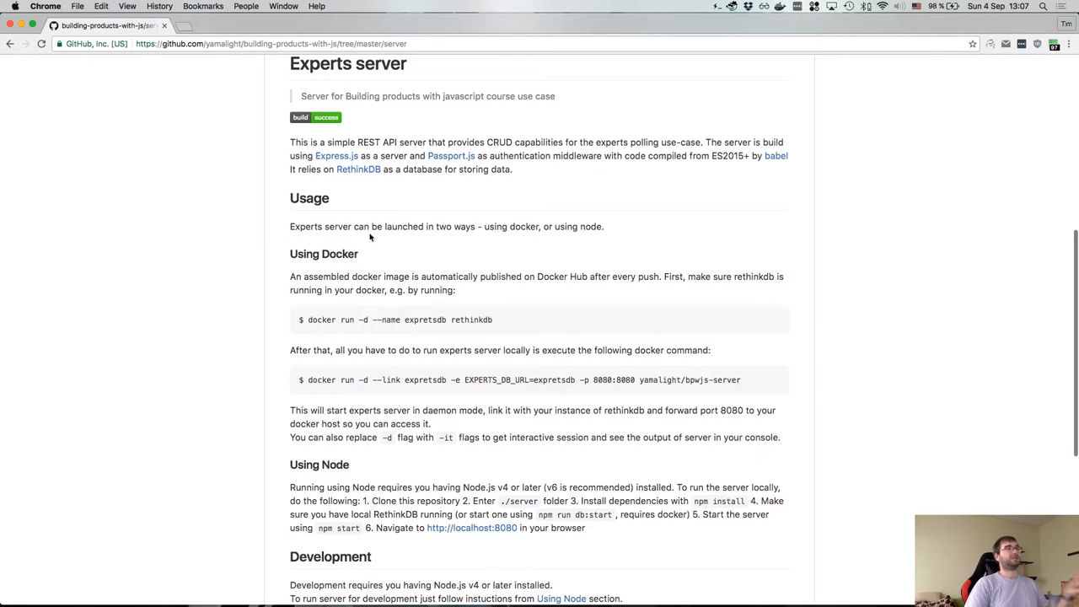
mouse_move(539, 236)
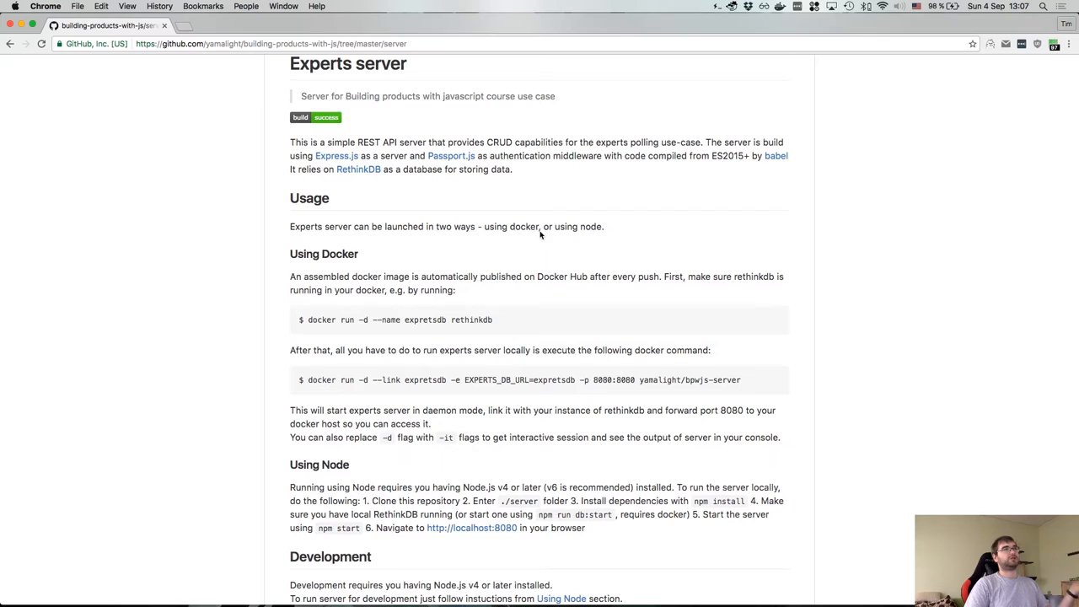
mouse_move(568, 245)
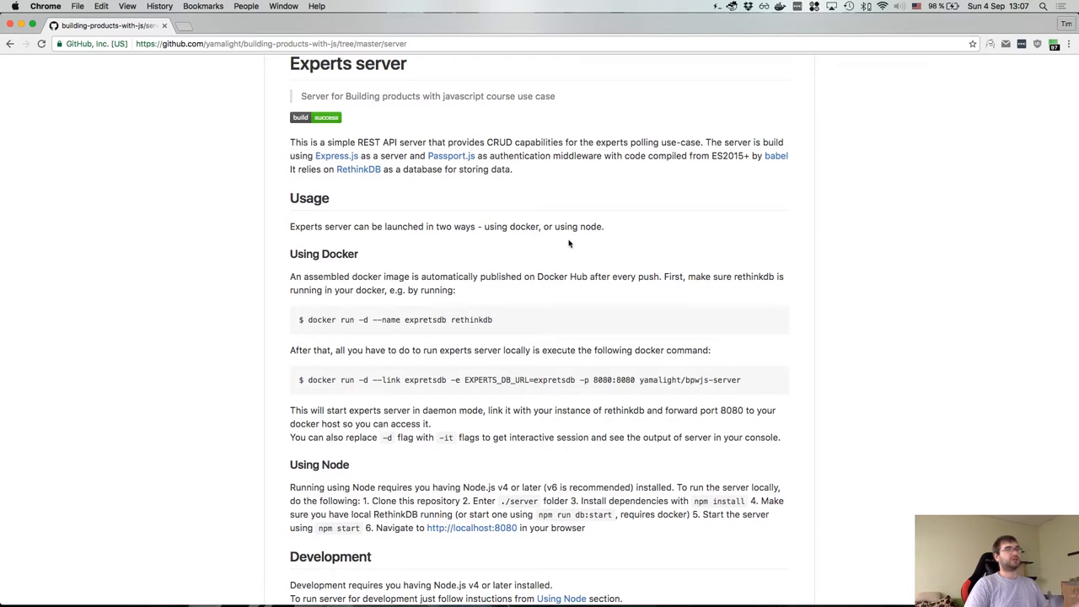
scroll(down, 3)
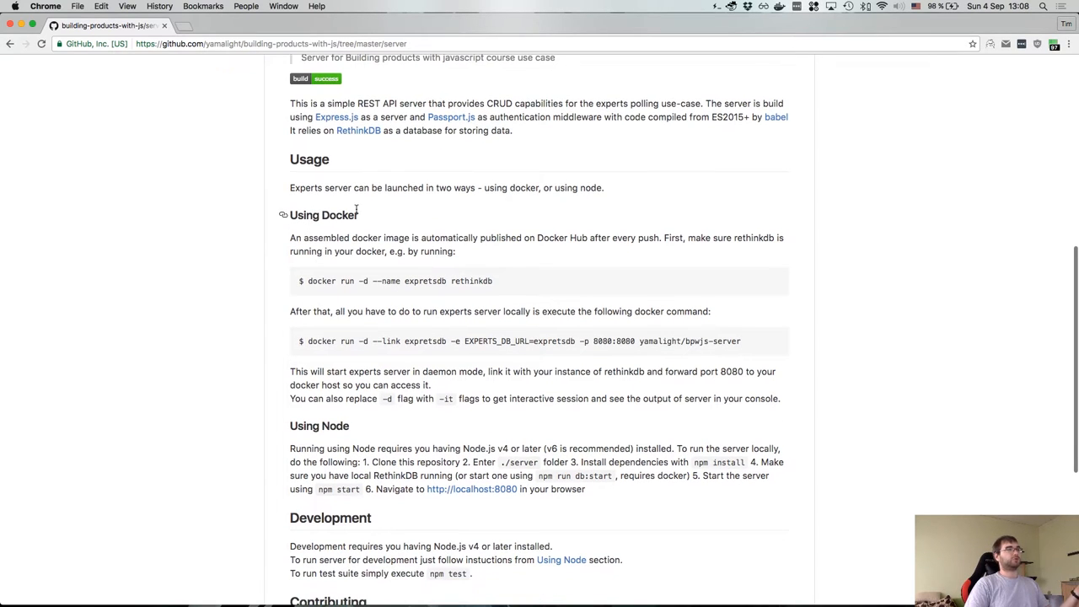
mouse_move(357, 247)
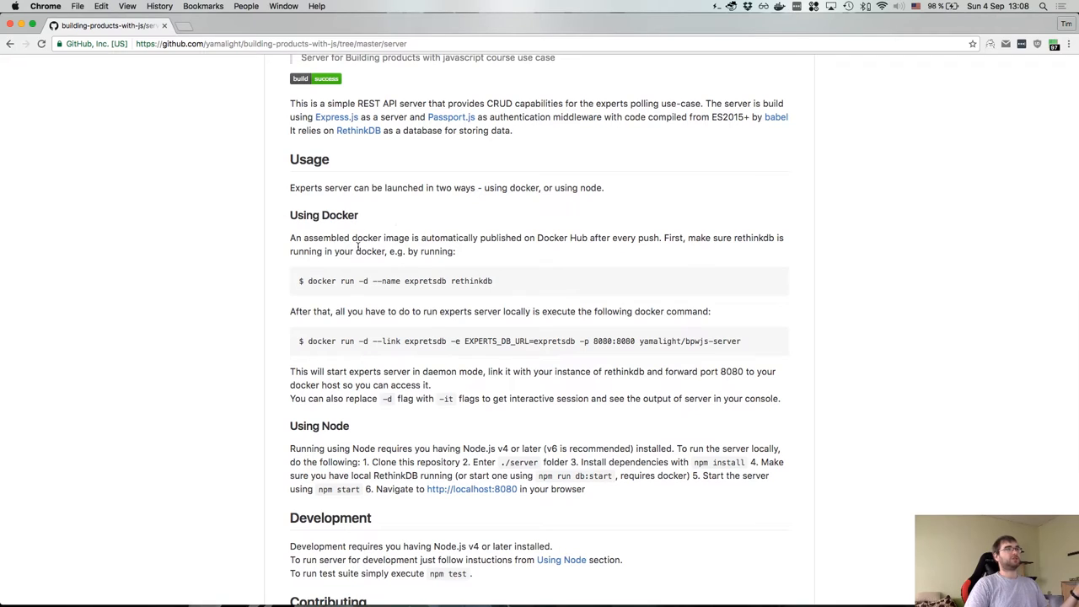
mouse_move(536, 234)
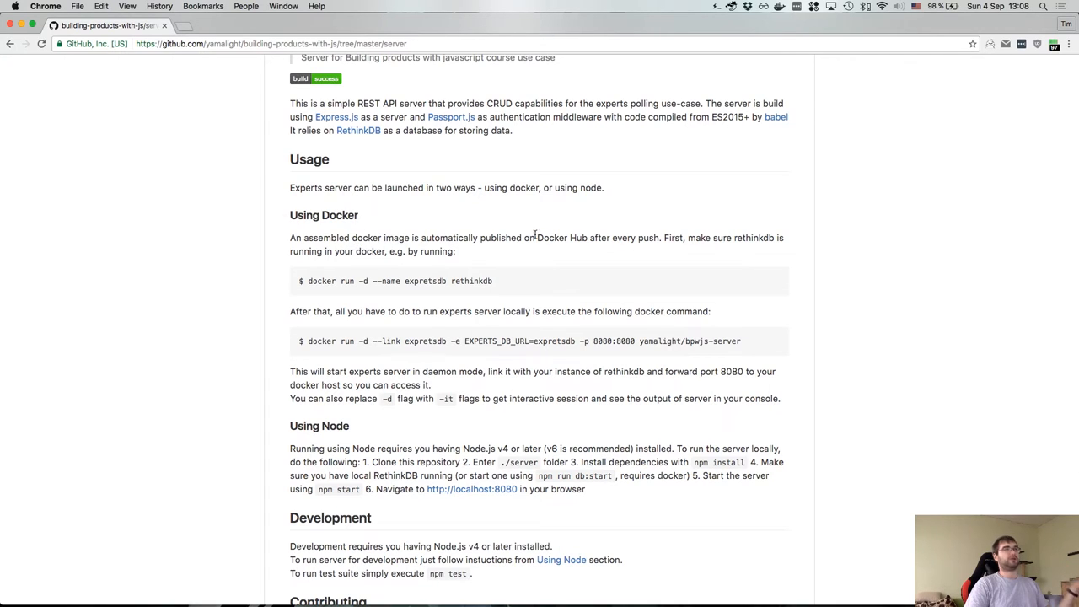
mouse_move(557, 253)
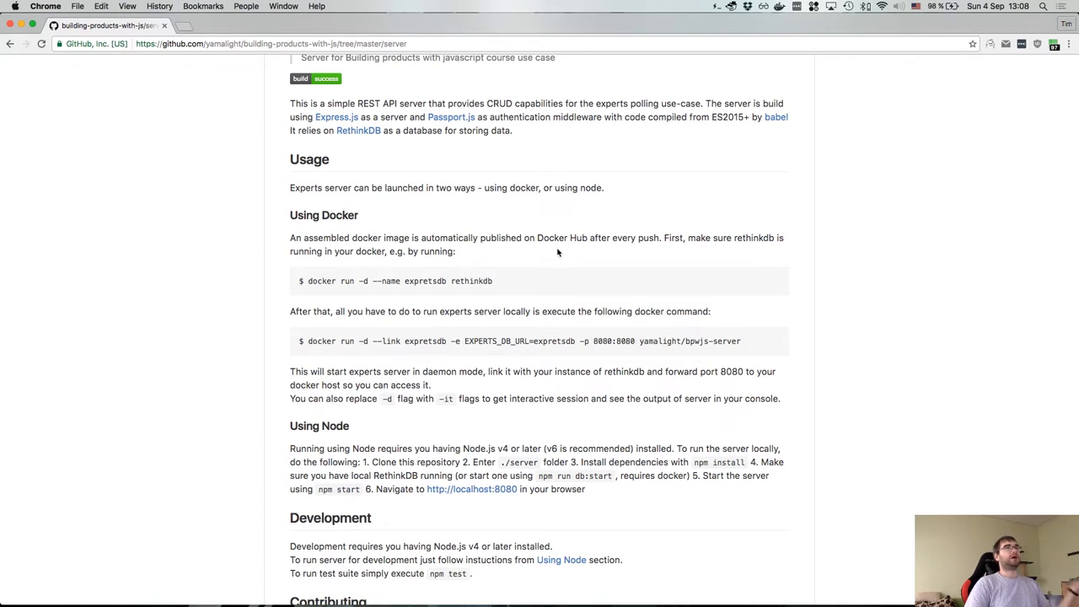
mouse_move(746, 240)
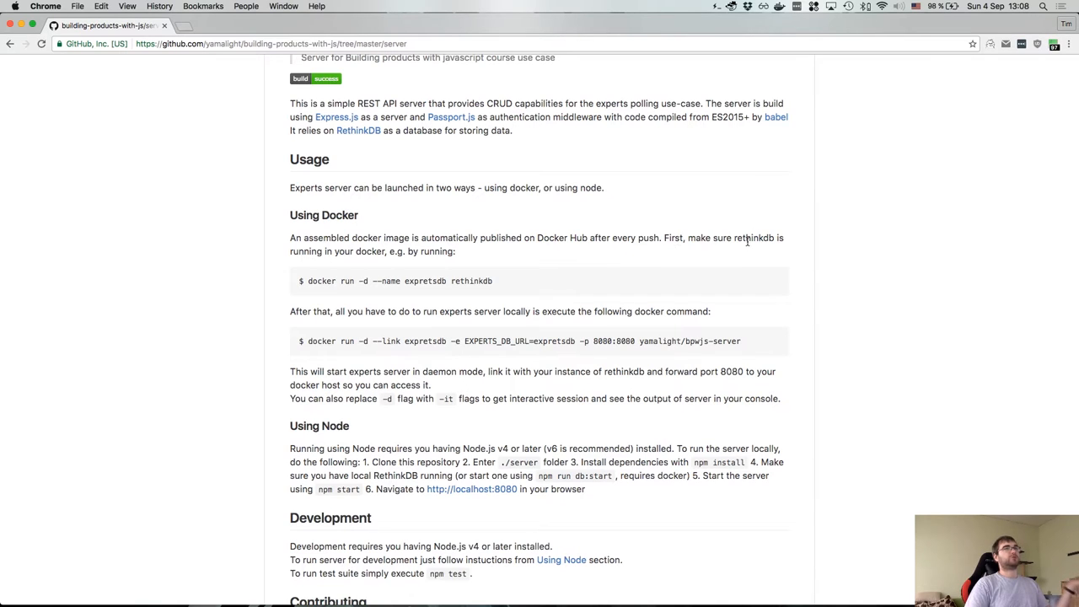
triple_click(396, 280)
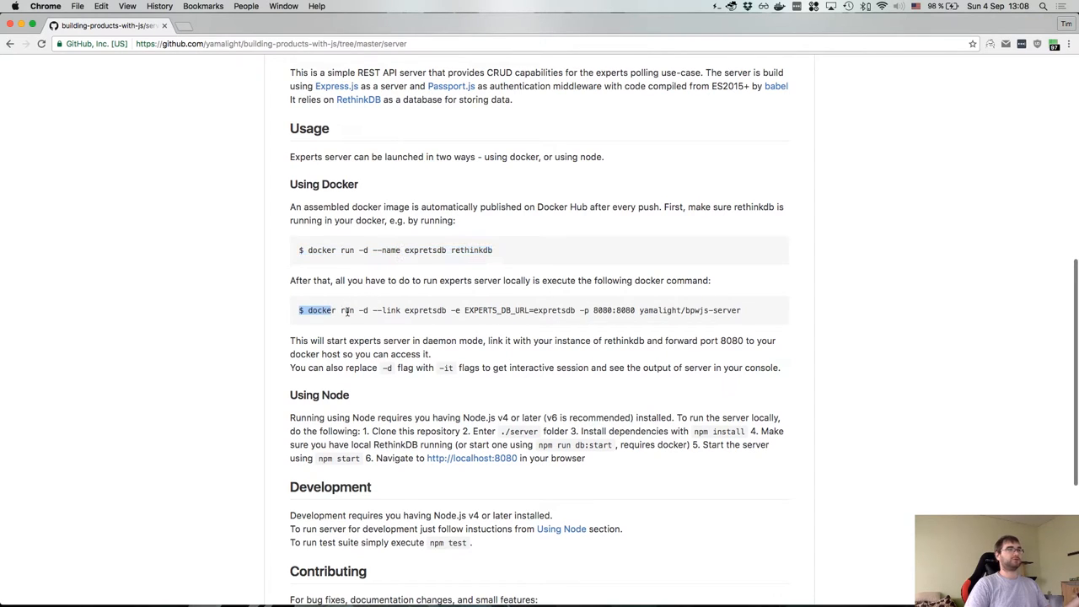
drag(301, 311, 526, 310)
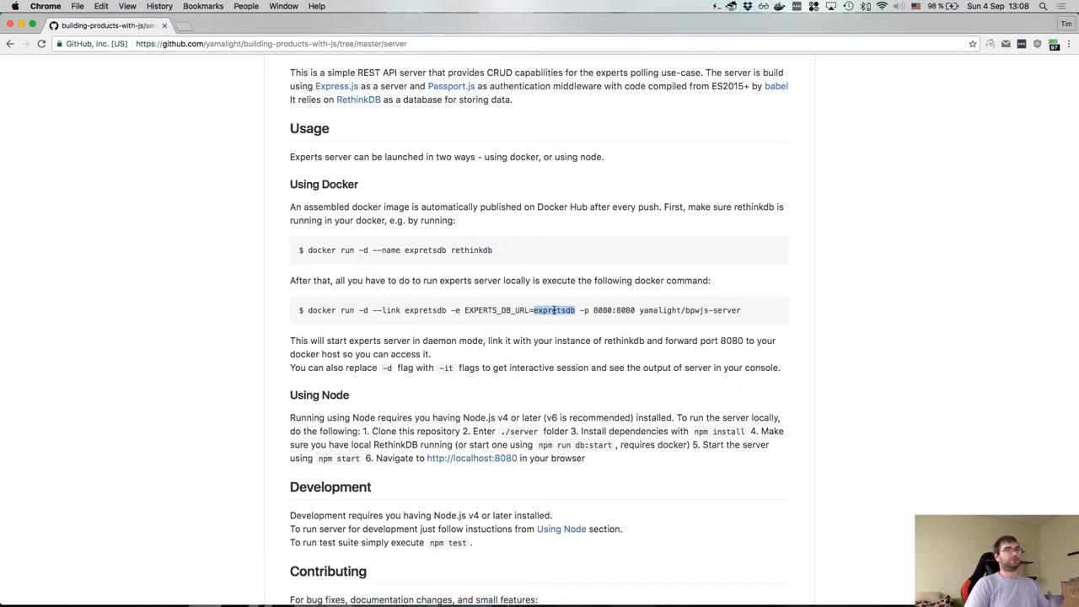
drag(533, 310, 654, 310)
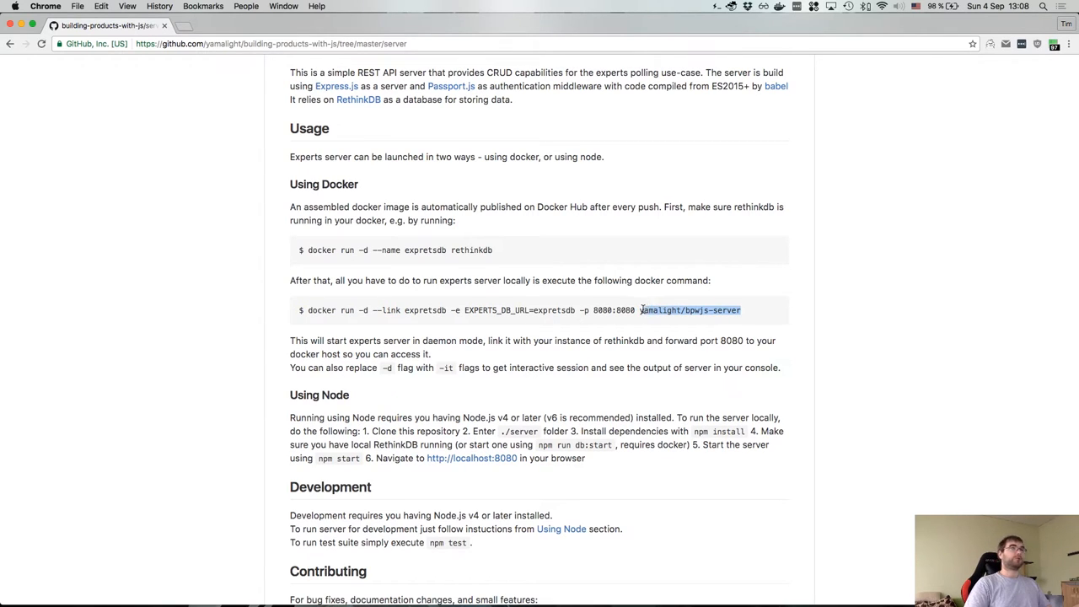
click(752, 310)
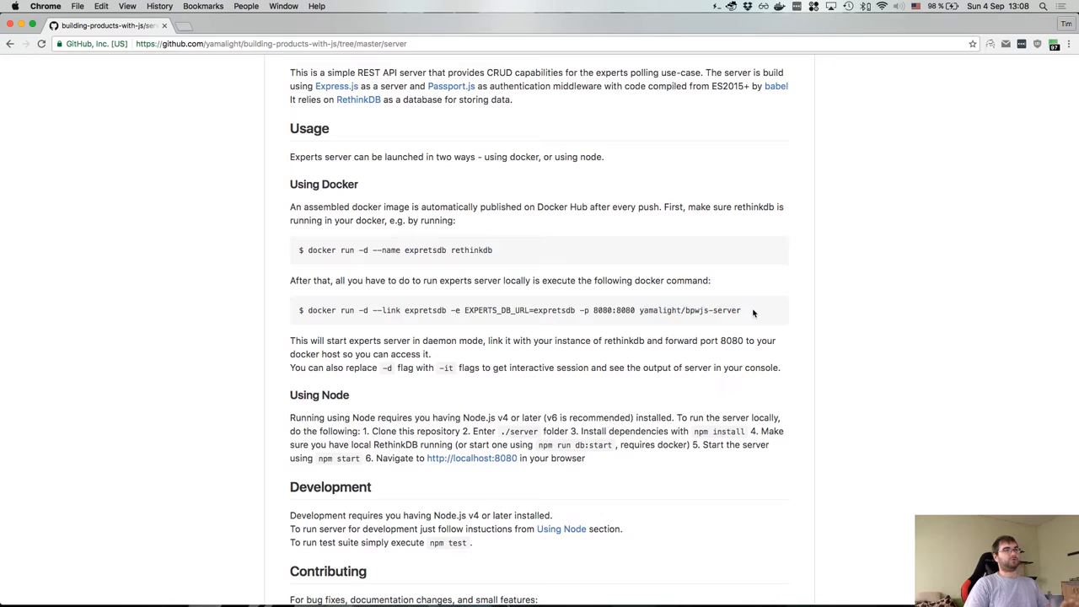
mouse_move(597, 263)
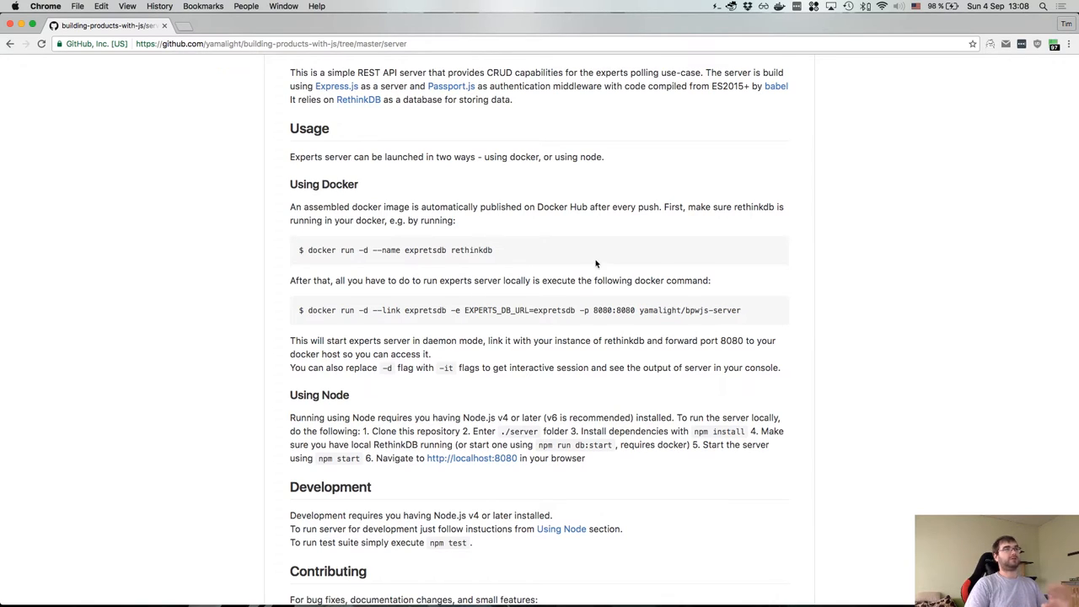
mouse_move(332, 307)
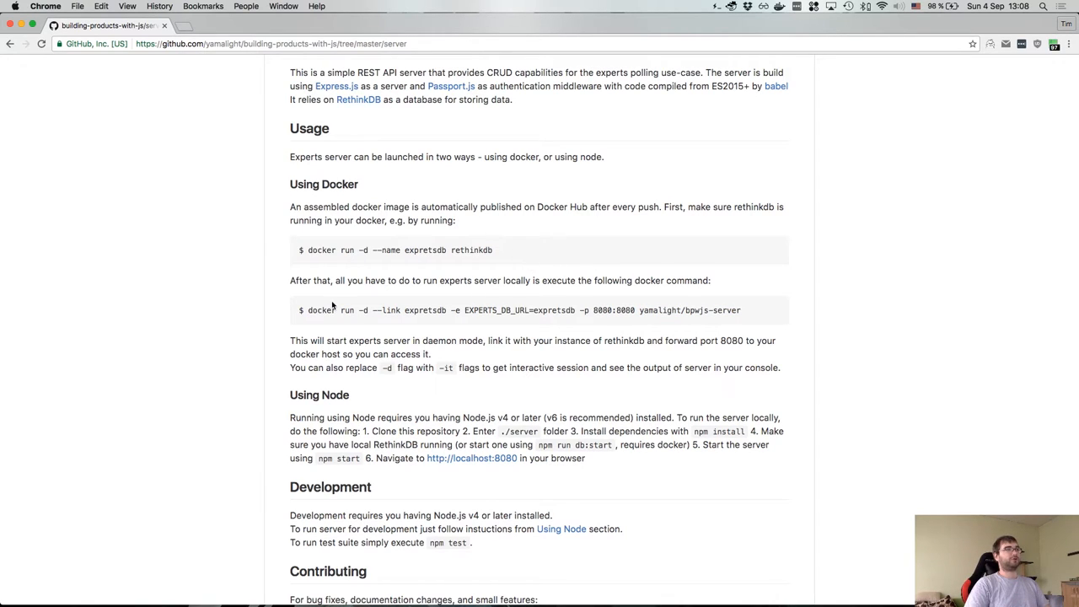
scroll(down, 3)
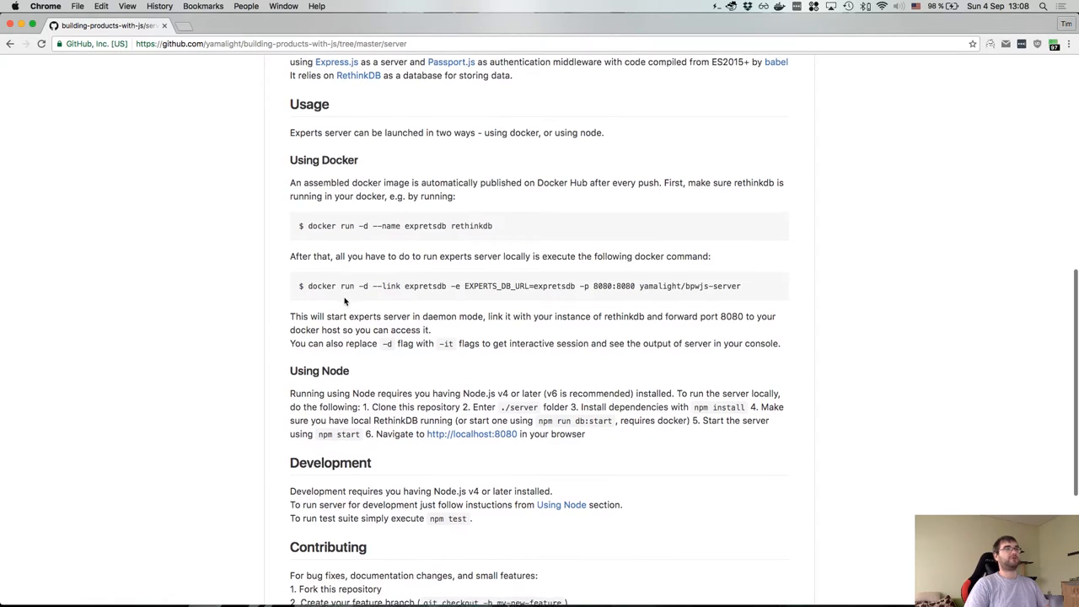
scroll(down, 3)
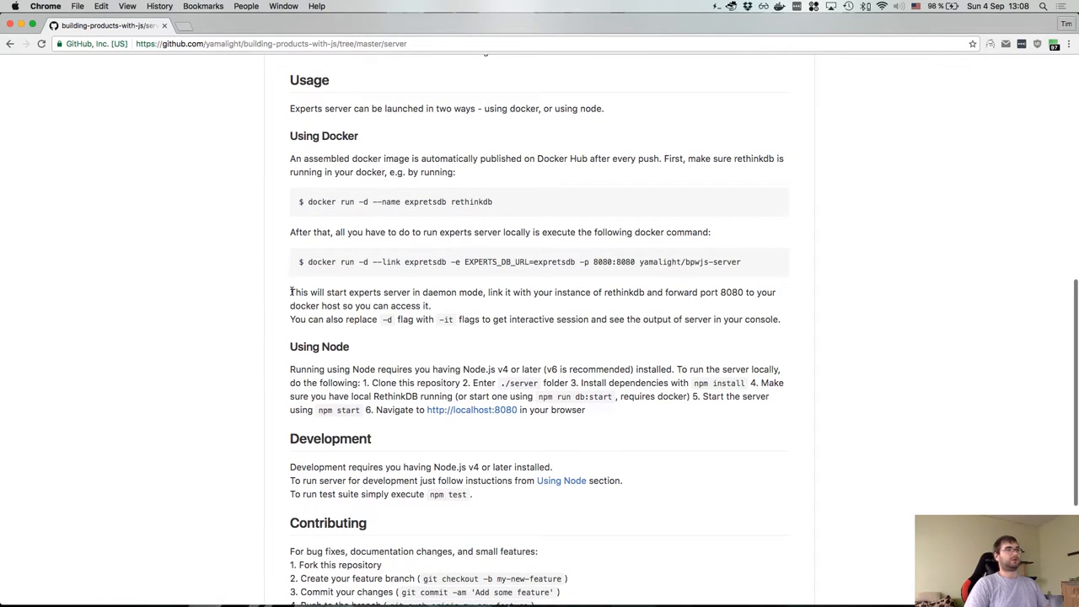
mouse_move(345, 305)
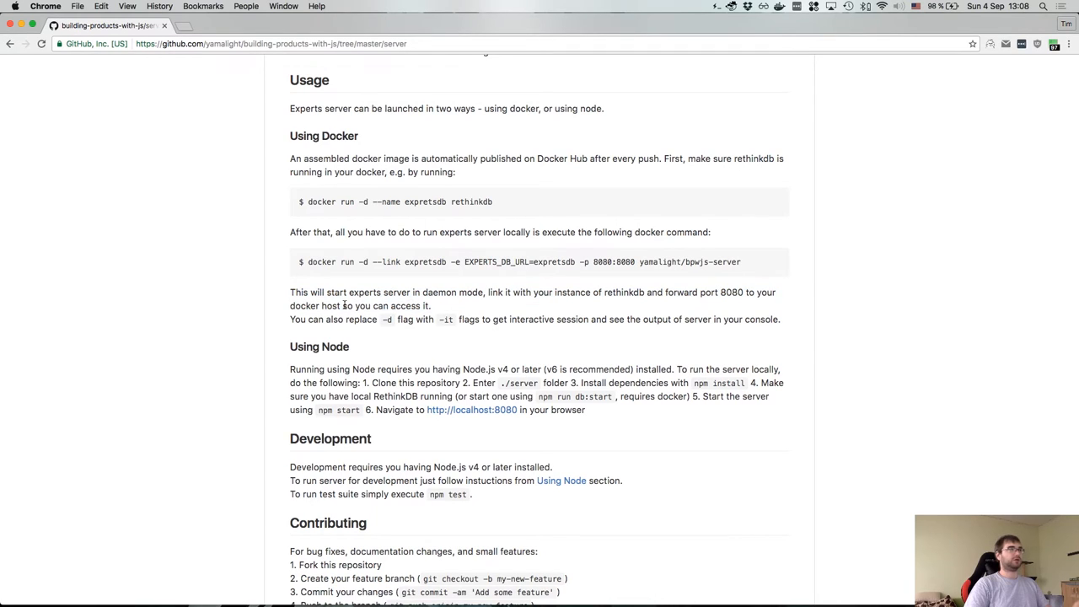
double_click(388, 318)
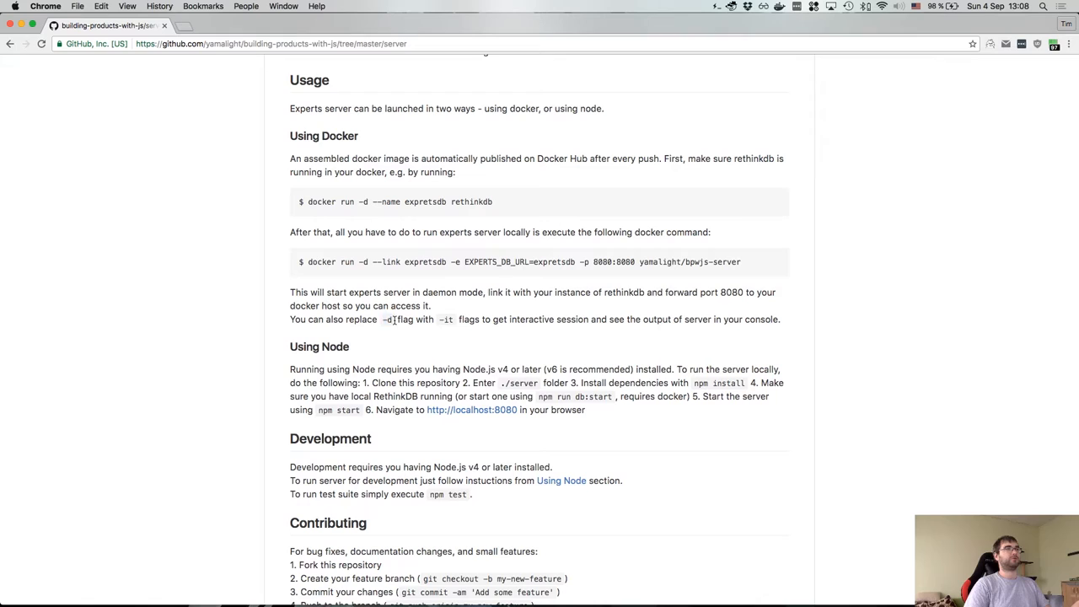
double_click(435, 294)
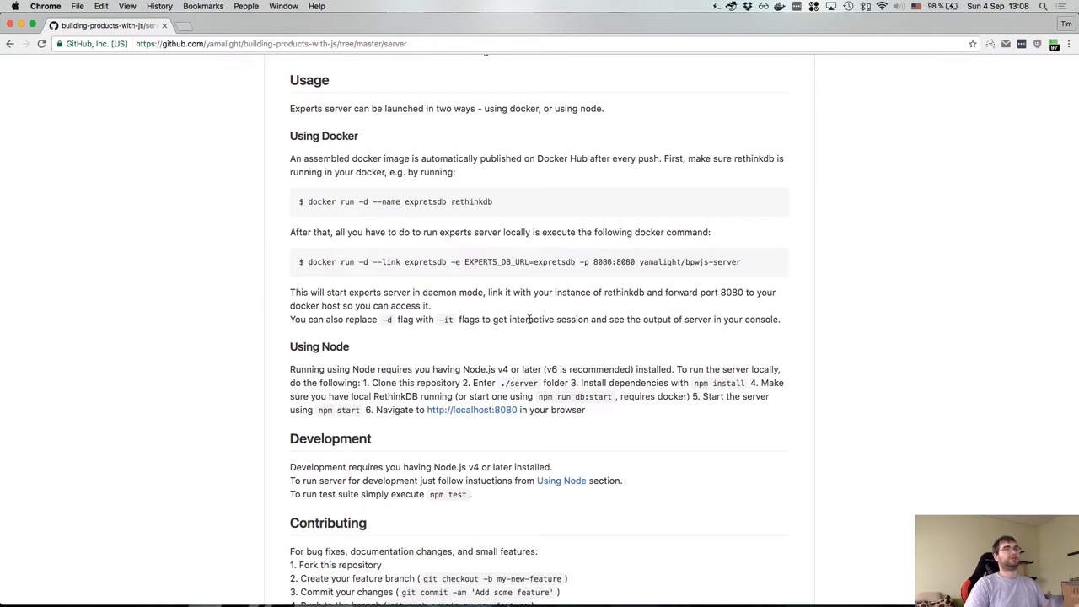
double_click(530, 318)
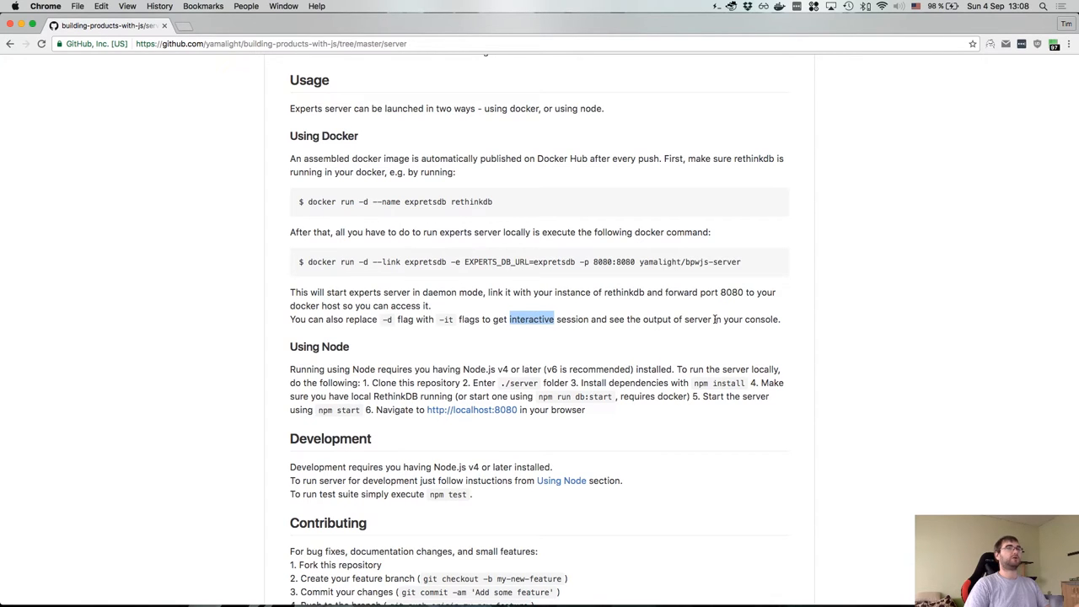
scroll(down, 3)
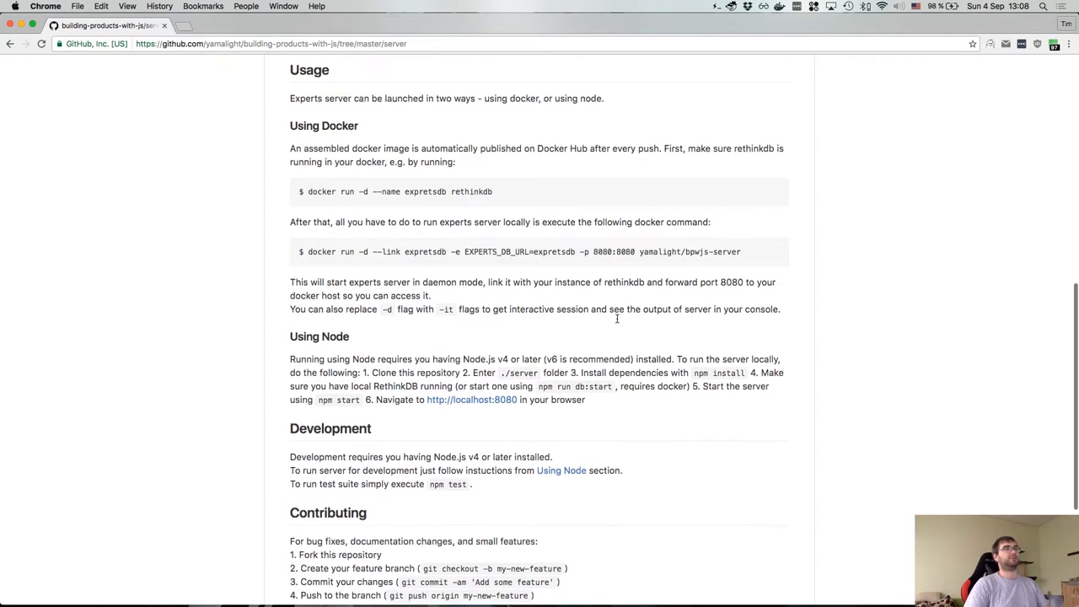
scroll(down, 3)
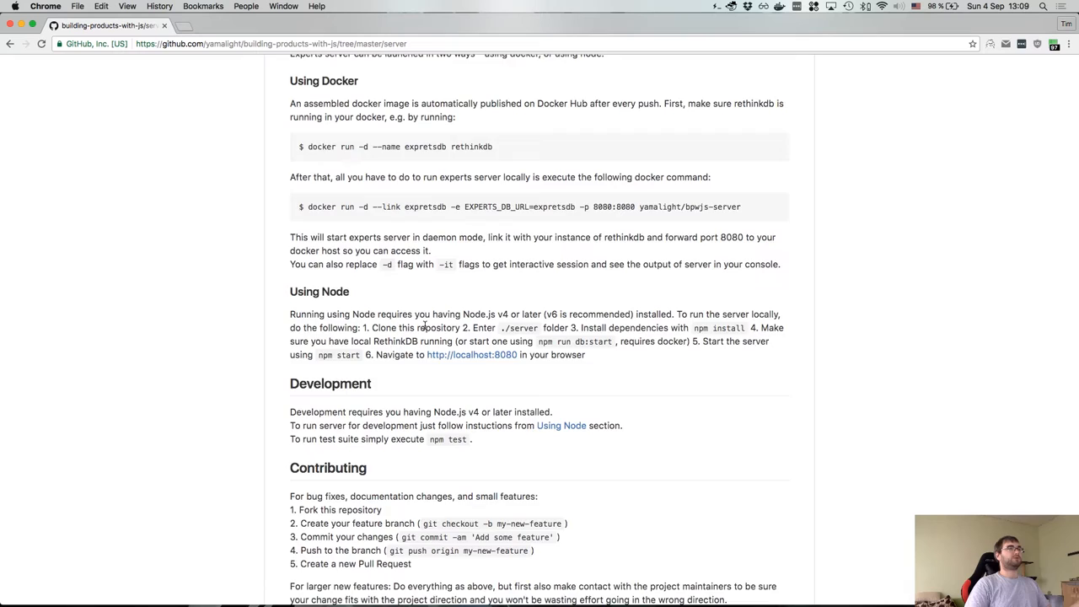
scroll(down, 3)
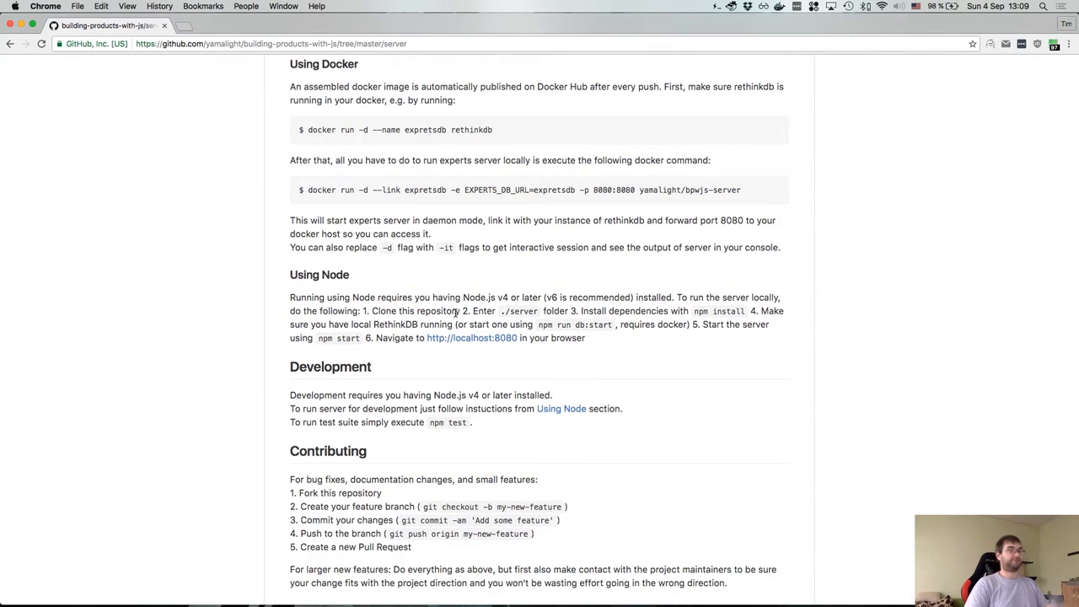
scroll(down, 3)
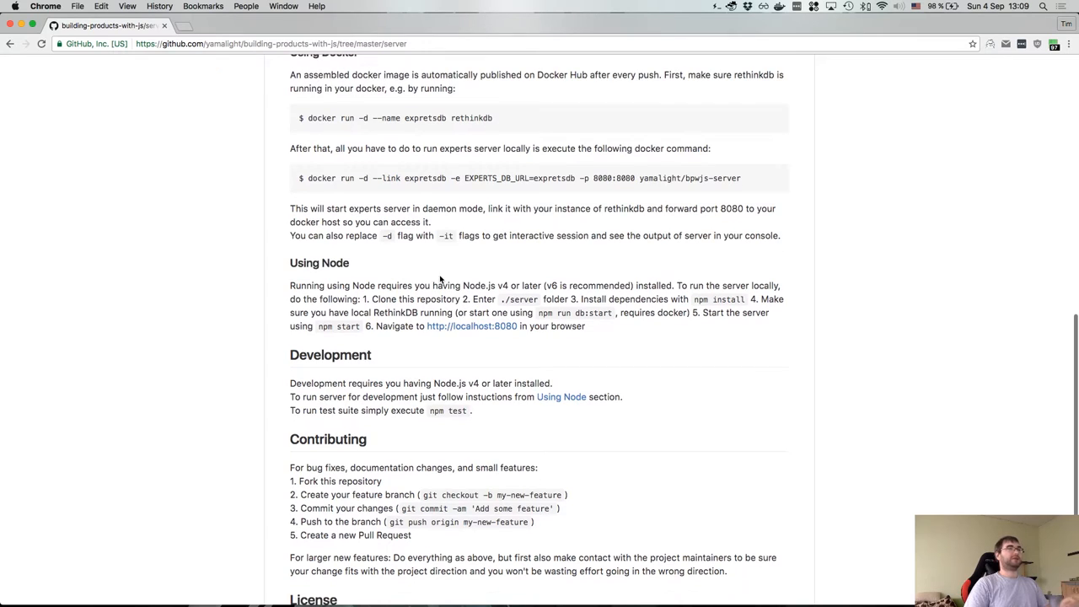
mouse_move(509, 301)
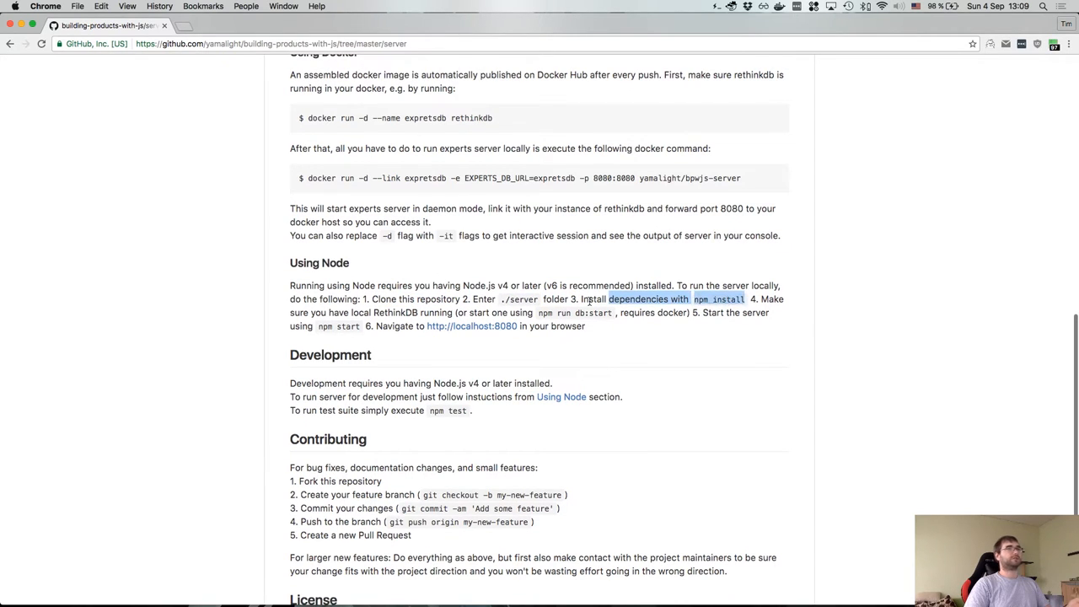
double_click(394, 312)
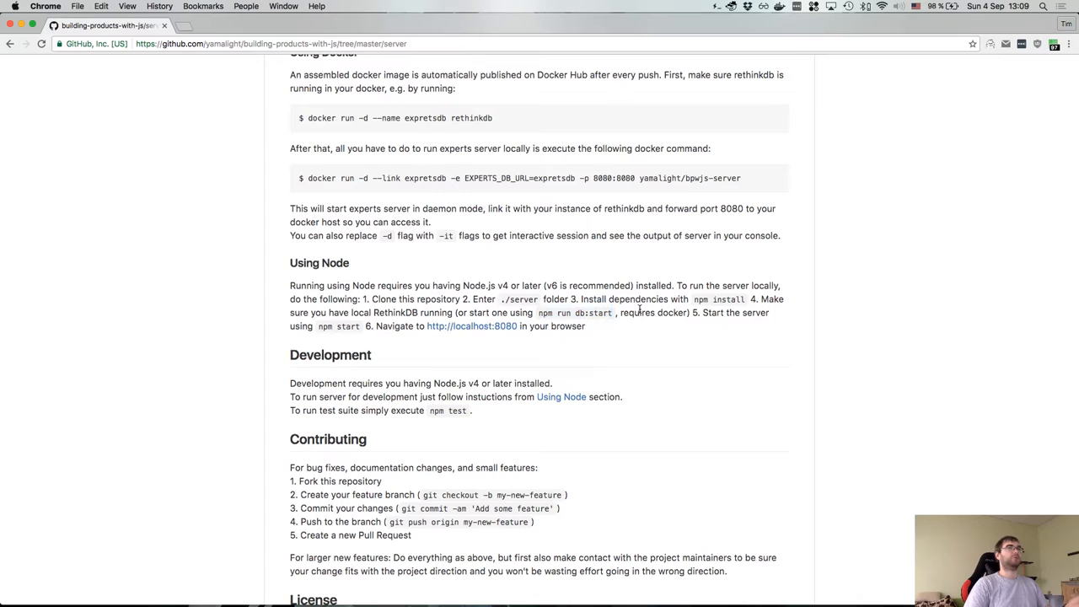
mouse_move(340, 327)
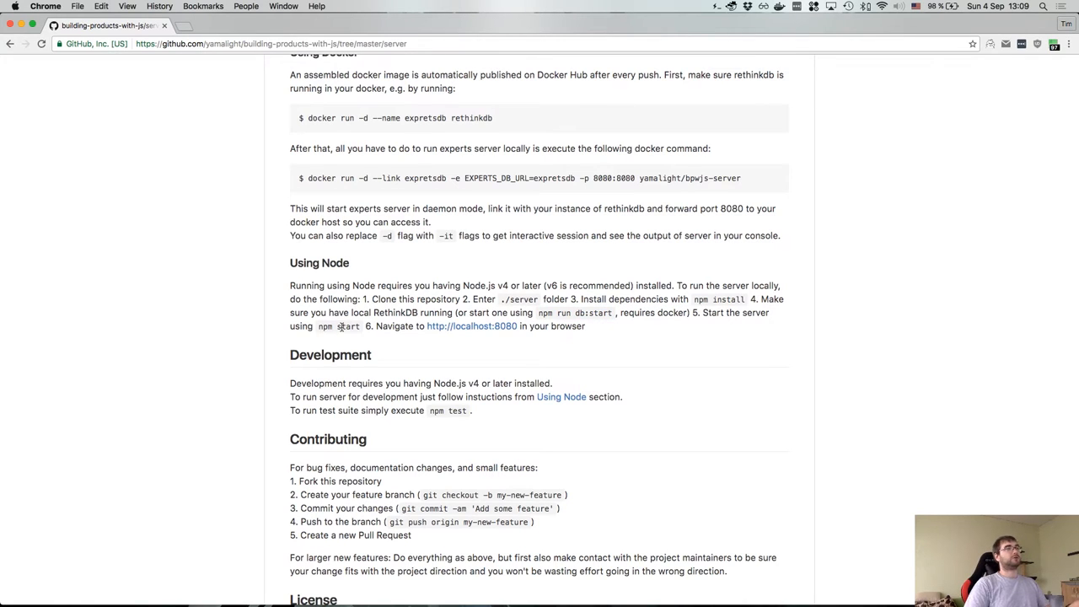
scroll(down, 3)
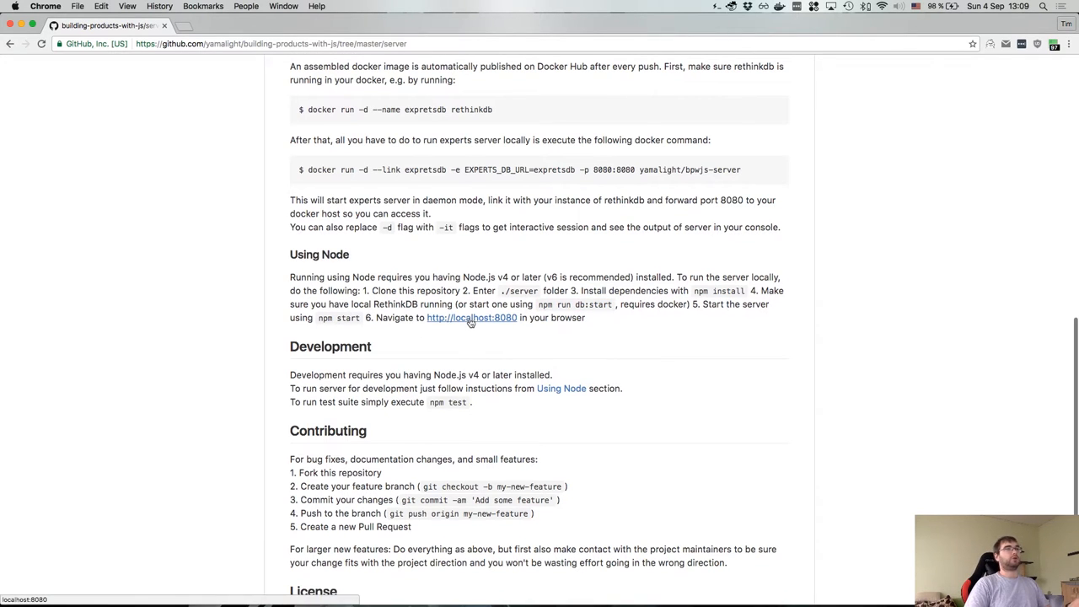
scroll(down, 3)
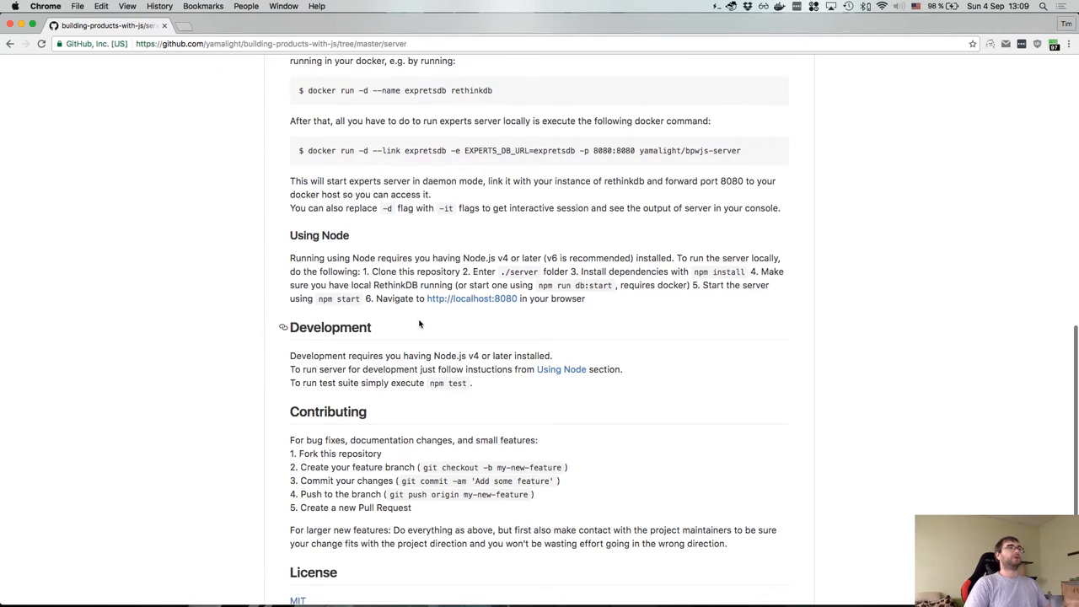
scroll(up, 3)
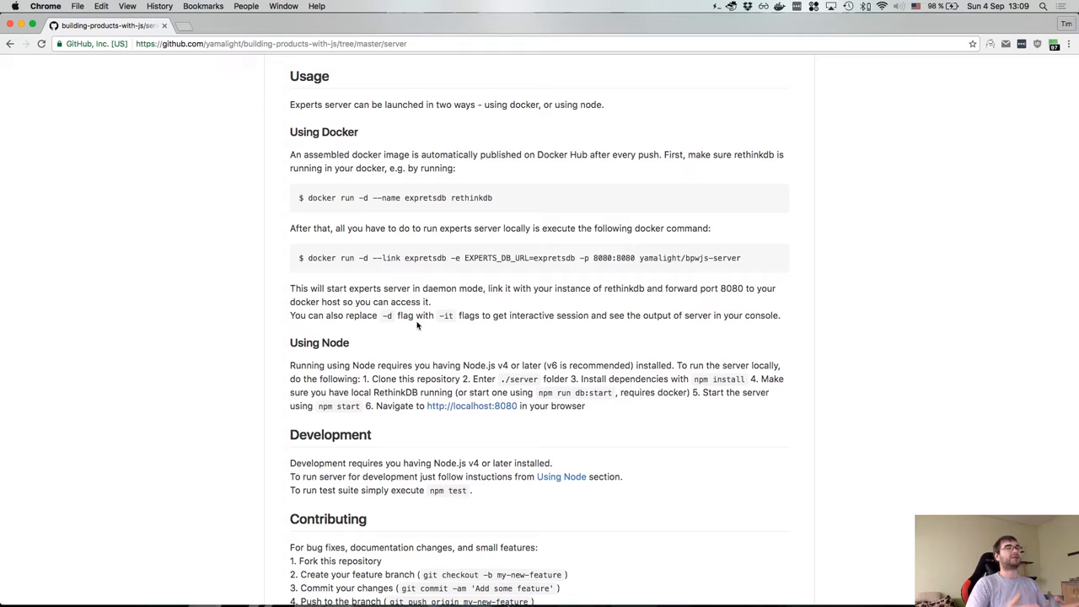
scroll(down, 3)
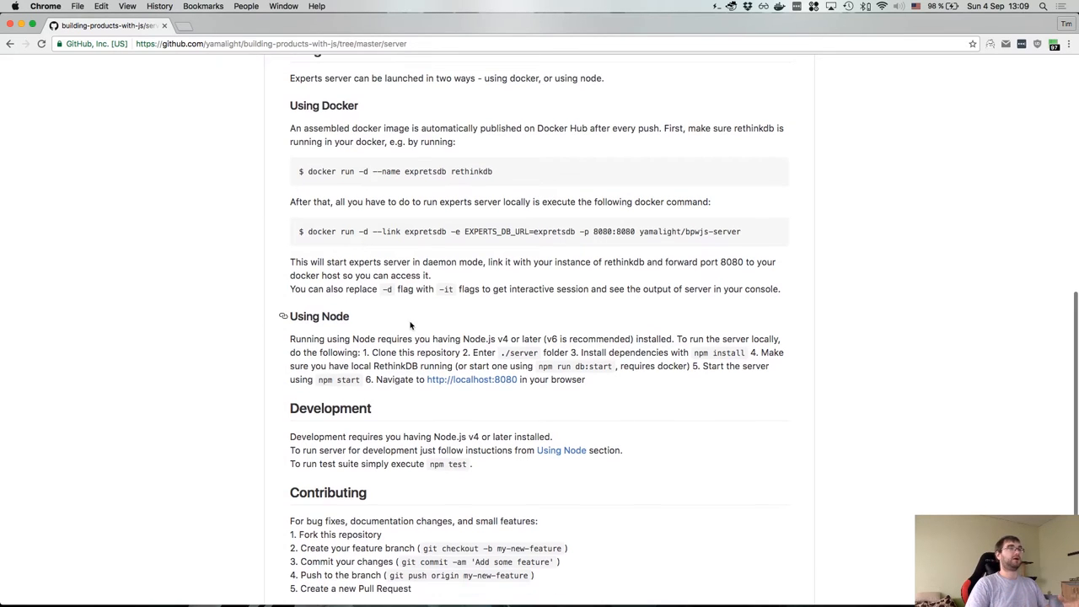
scroll(down, 3)
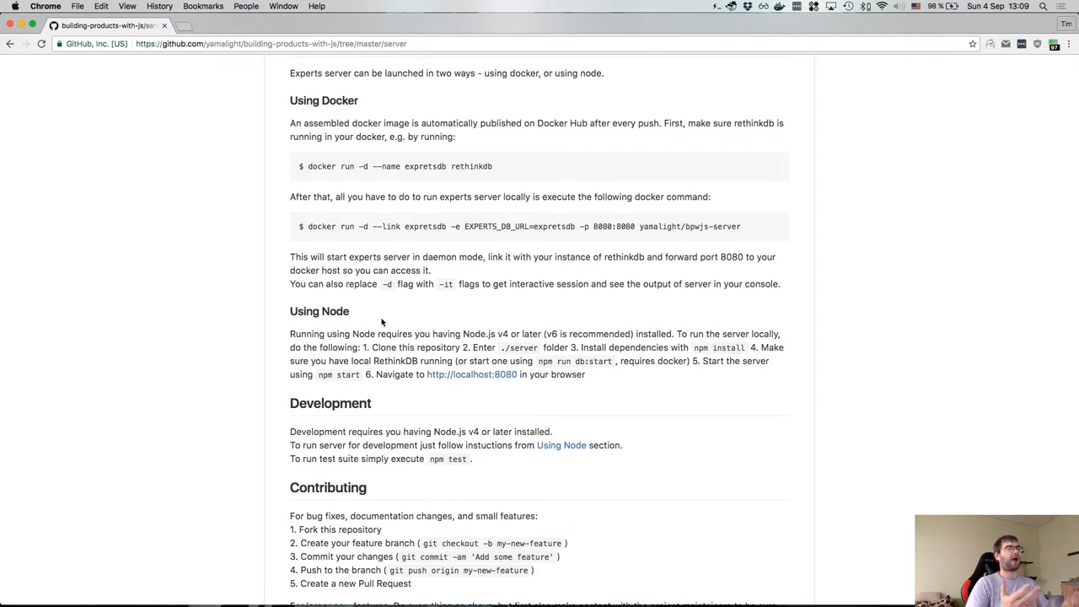
mouse_move(401, 324)
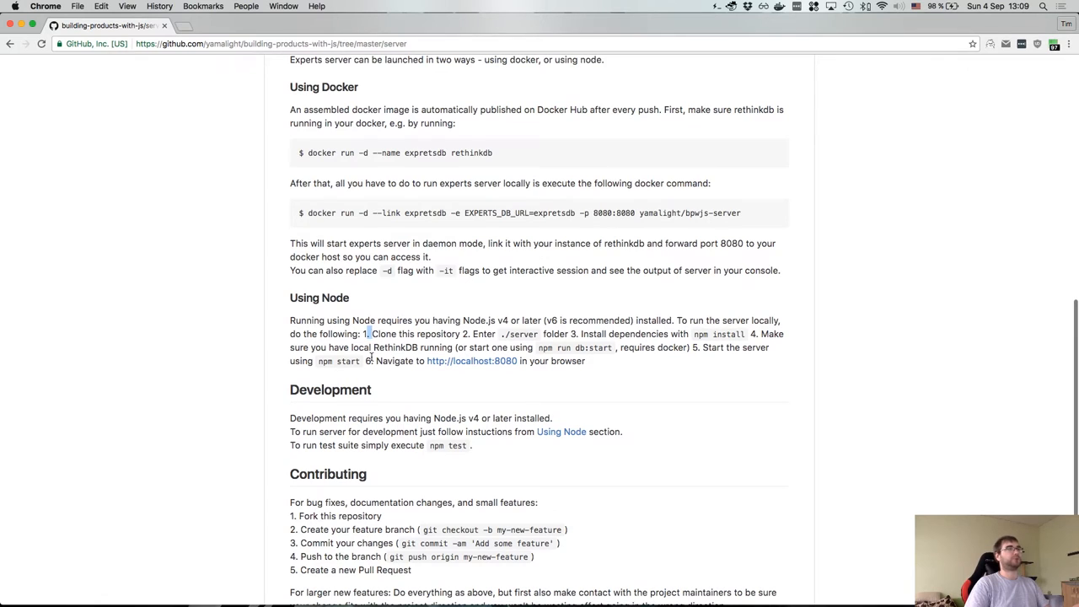
scroll(down, 3)
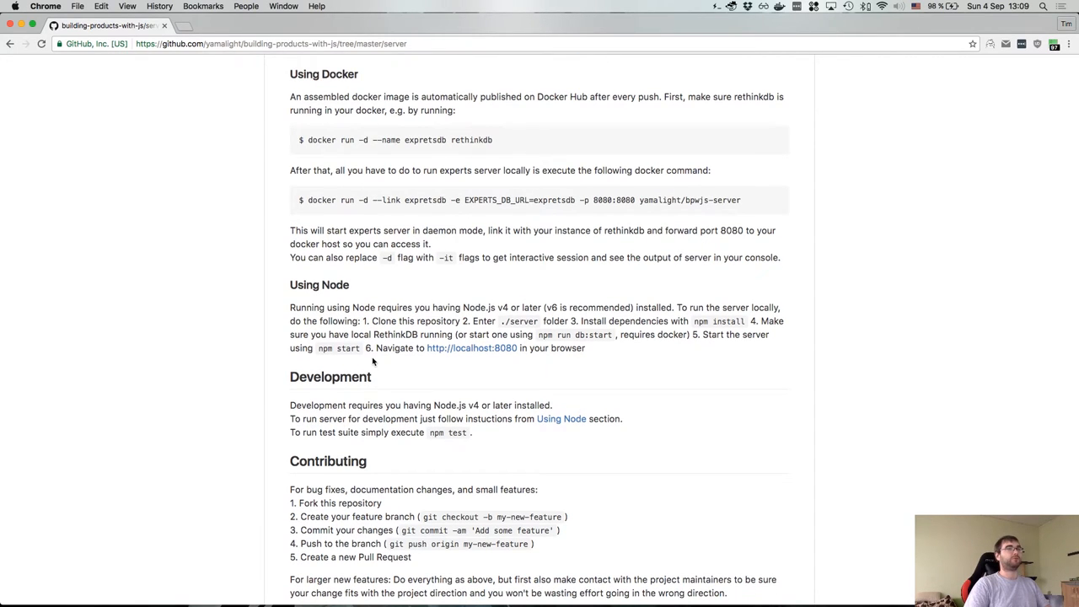
scroll(down, 3)
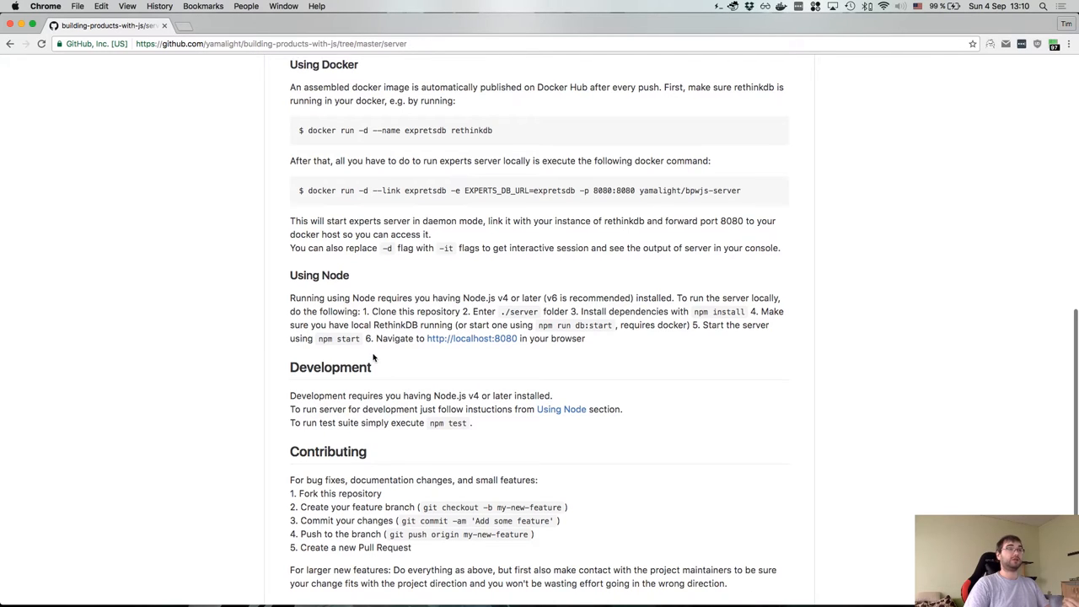
scroll(down, 3)
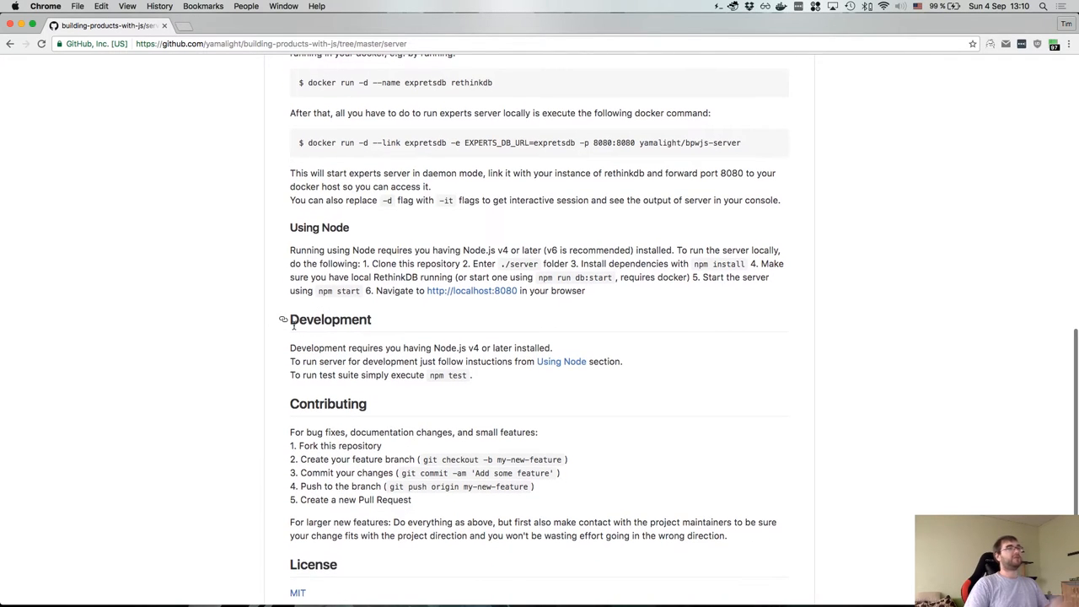
mouse_move(283, 320)
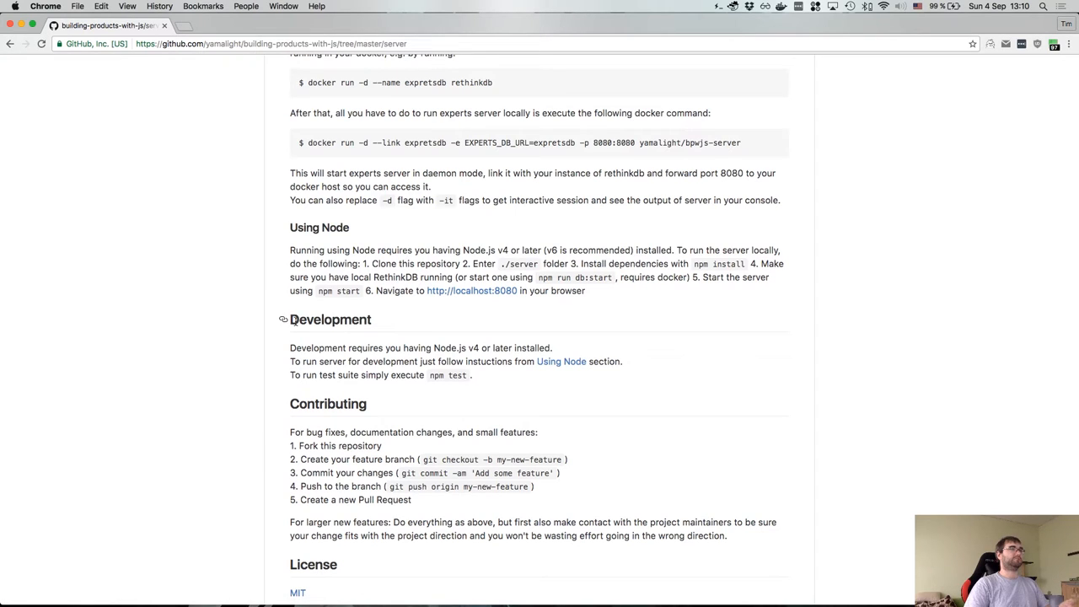
double_click(330, 318)
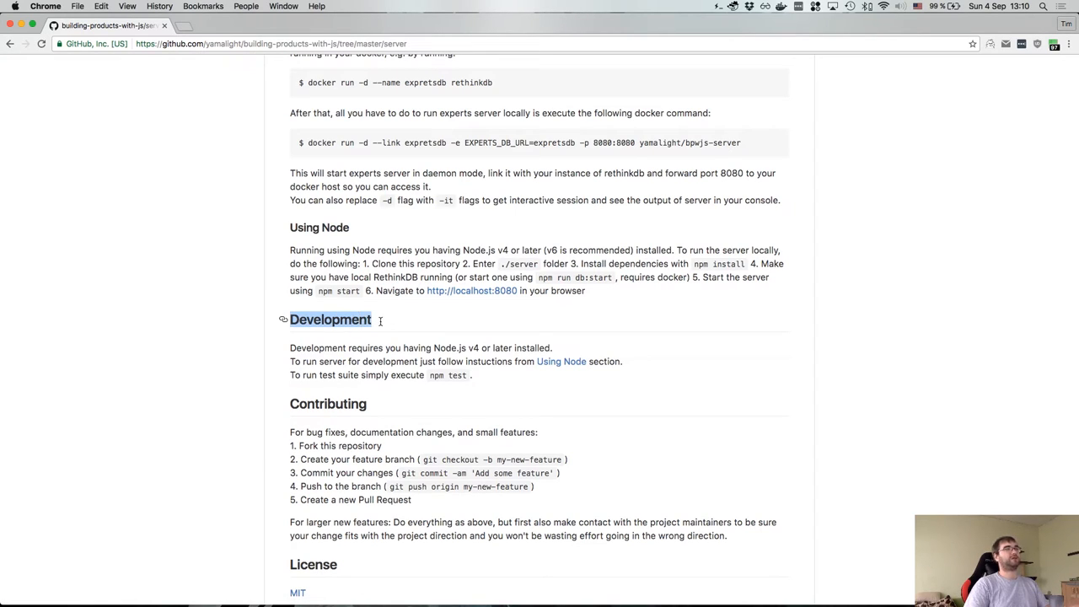
scroll(down, 3)
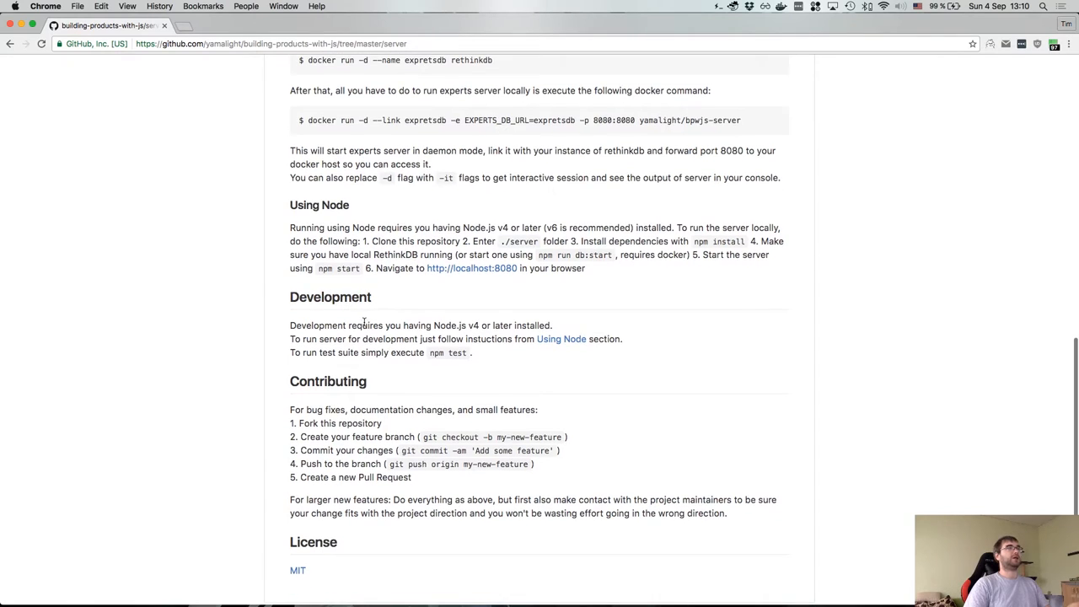
mouse_move(334, 219)
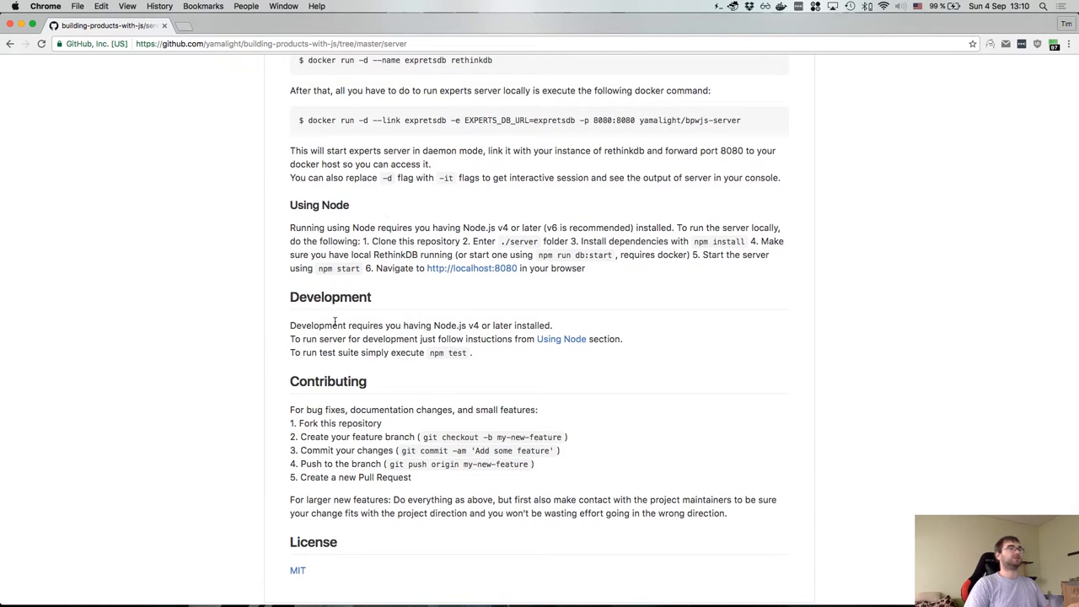
mouse_move(452, 327)
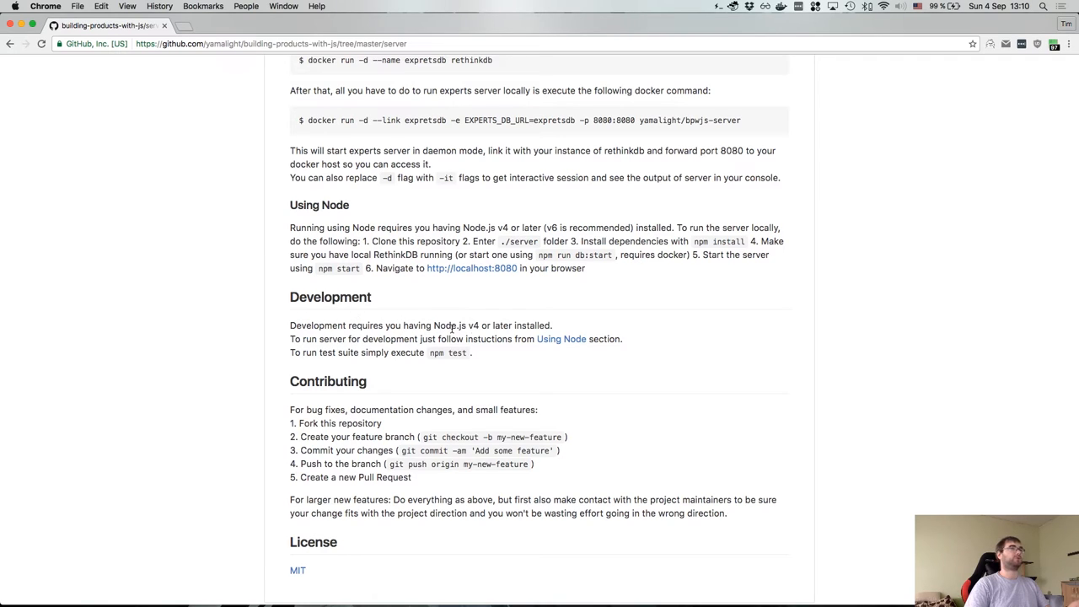
mouse_move(354, 350)
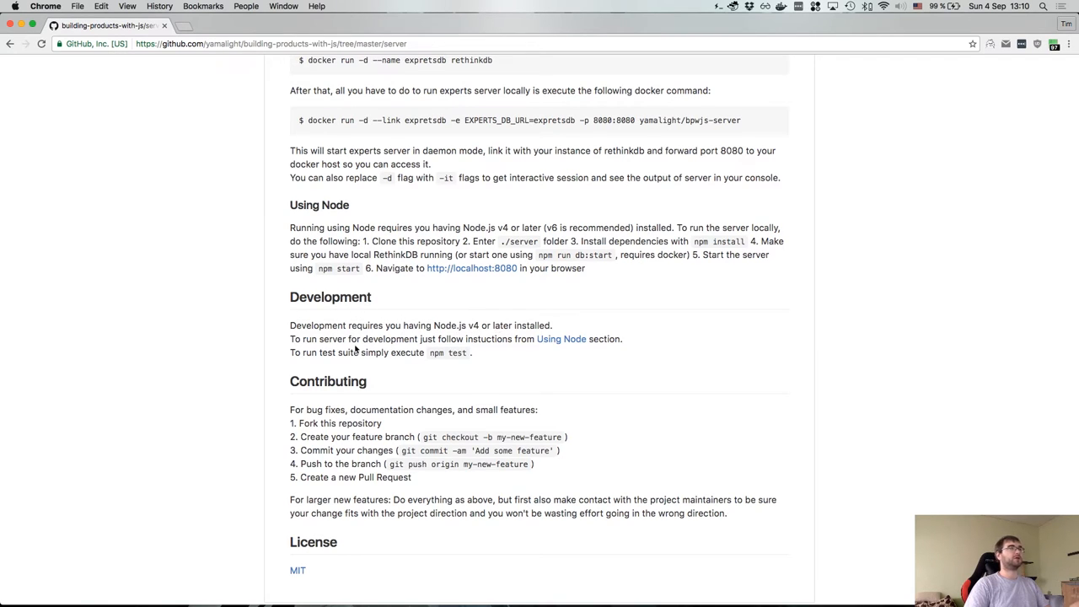
mouse_move(514, 341)
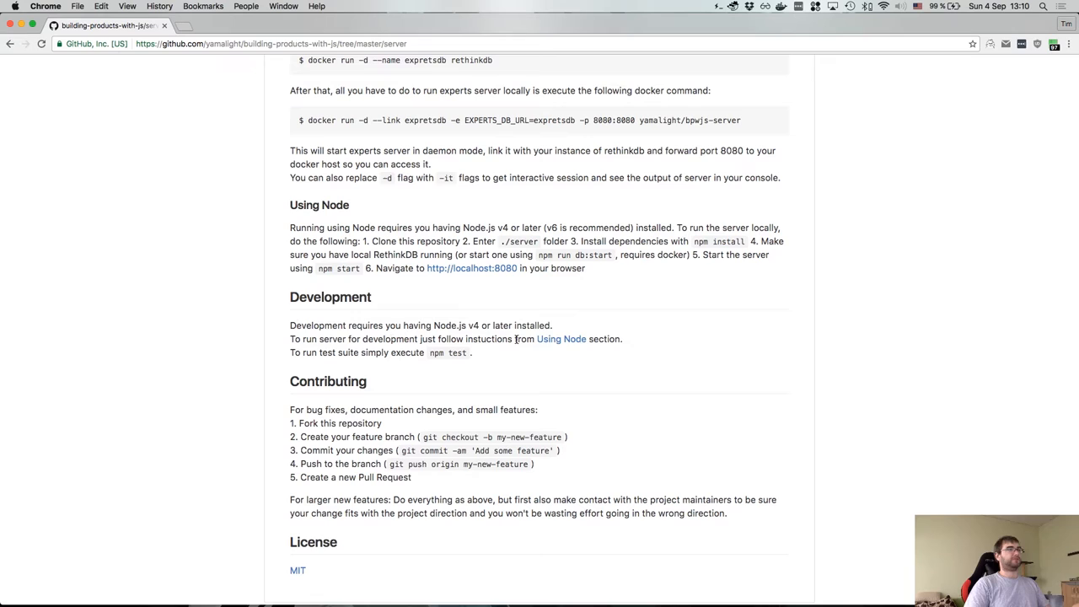
mouse_move(560, 339)
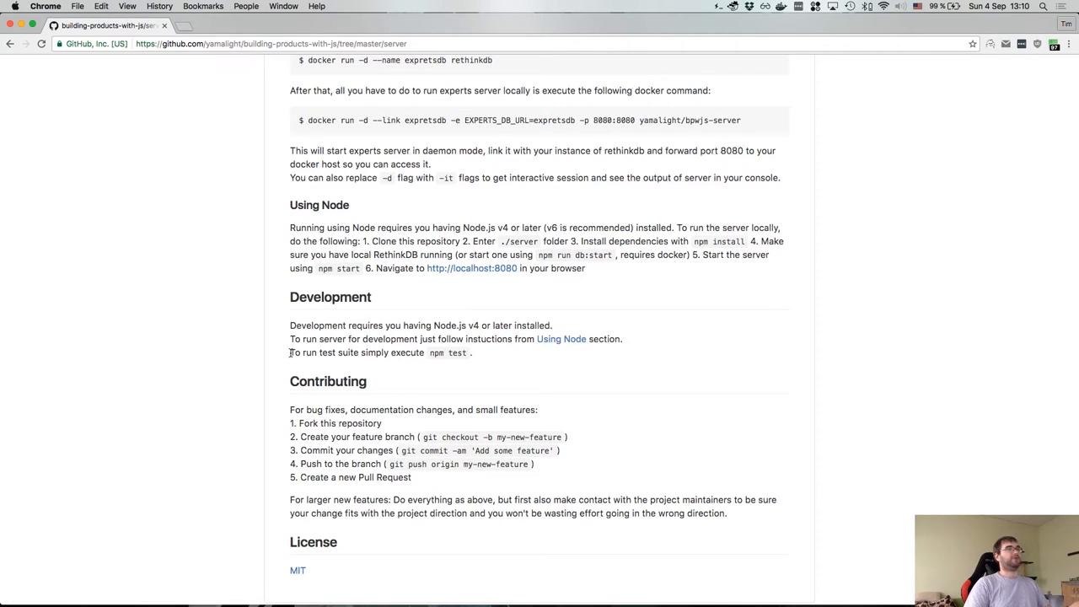
scroll(down, 3)
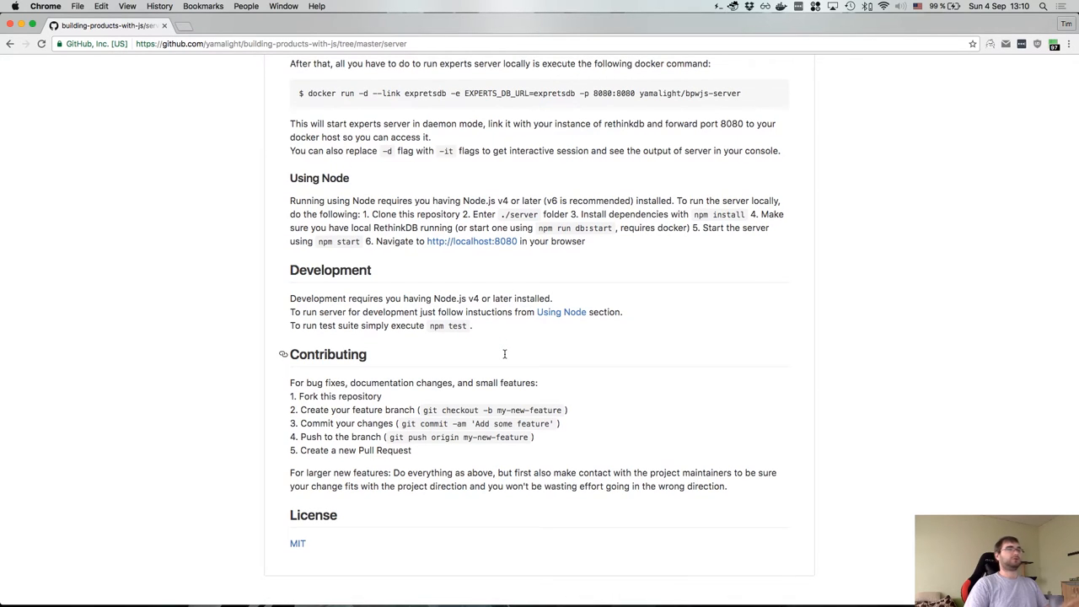
scroll(down, 3)
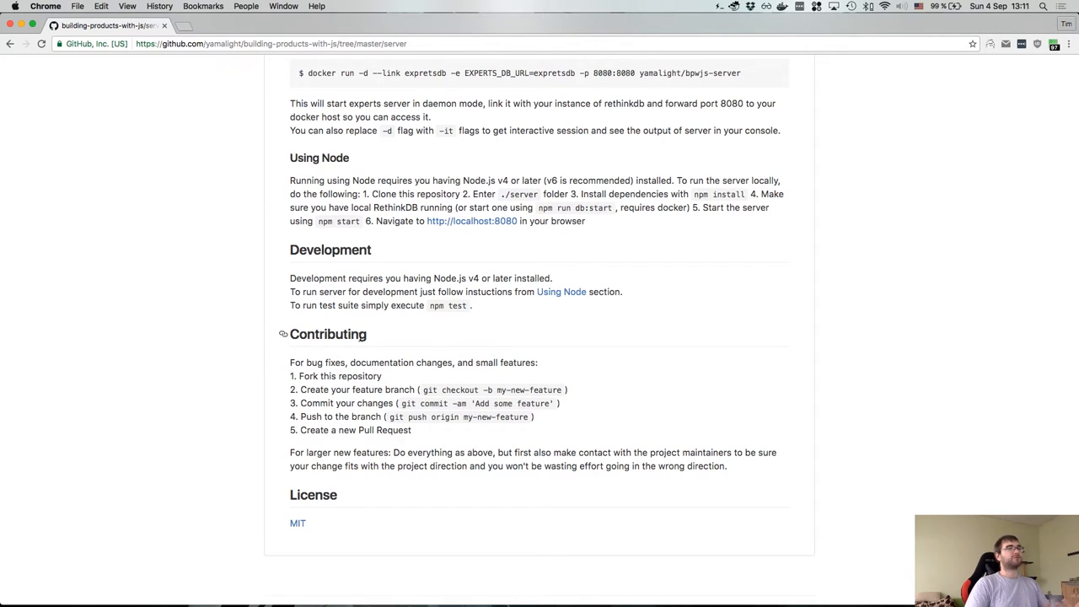
scroll(down, 3)
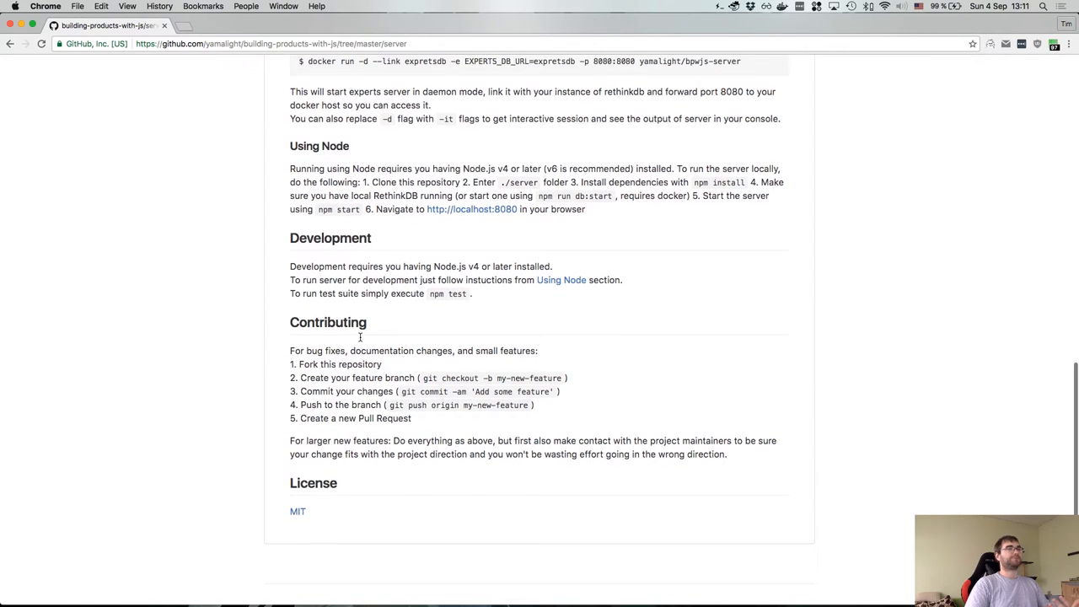
scroll(down, 3)
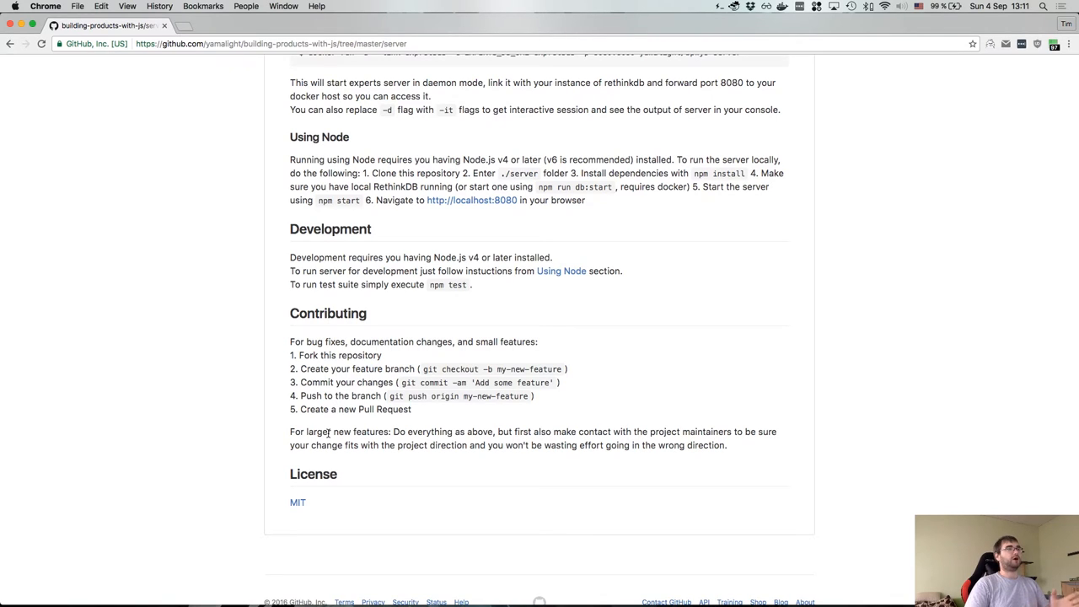
drag(290, 432, 727, 446)
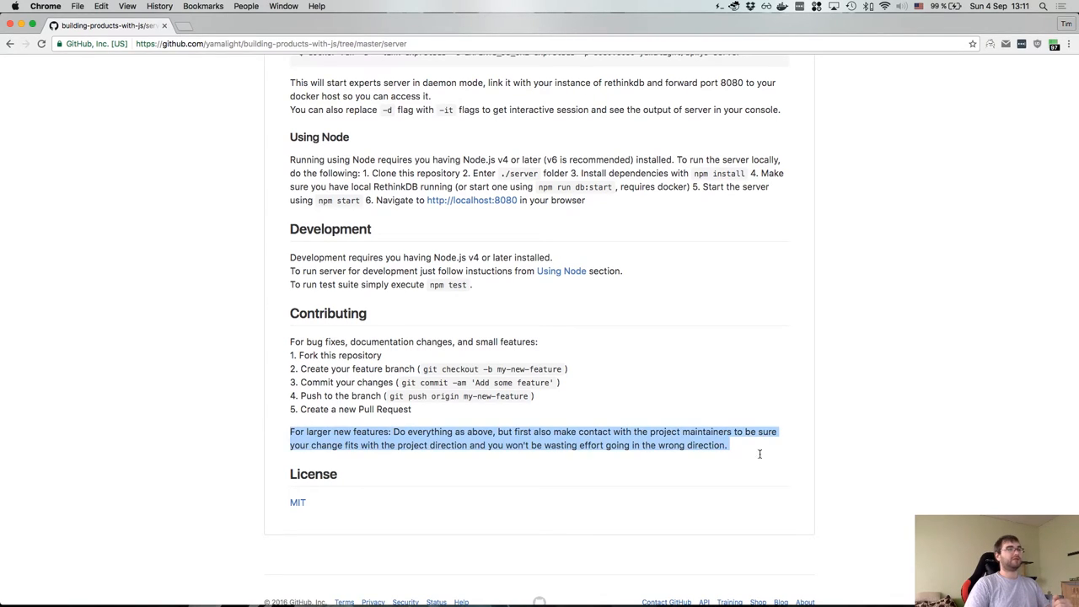
mouse_move(748, 452)
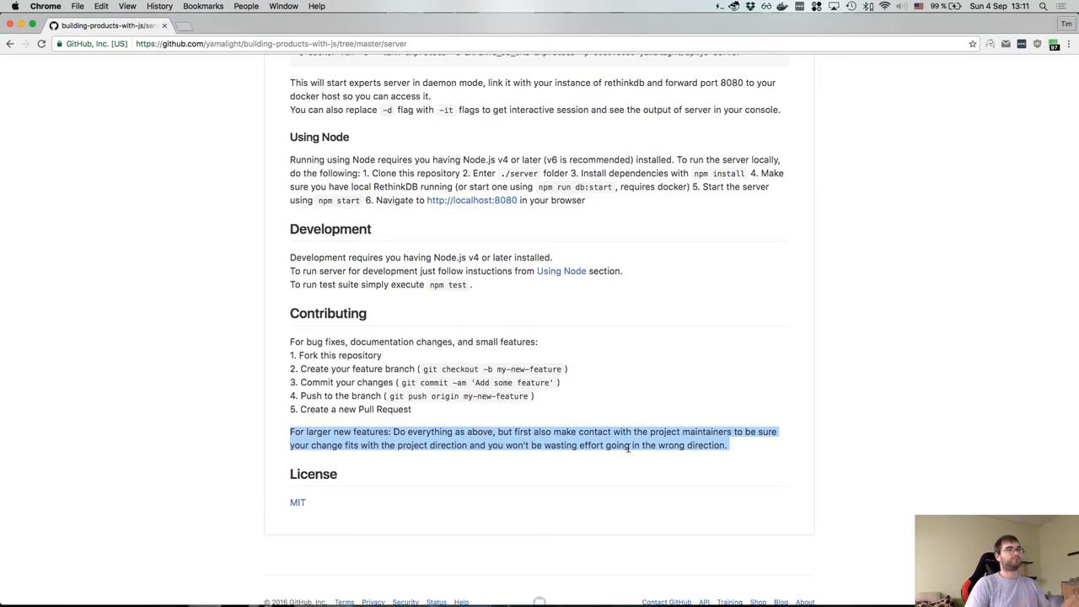
mouse_move(590, 449)
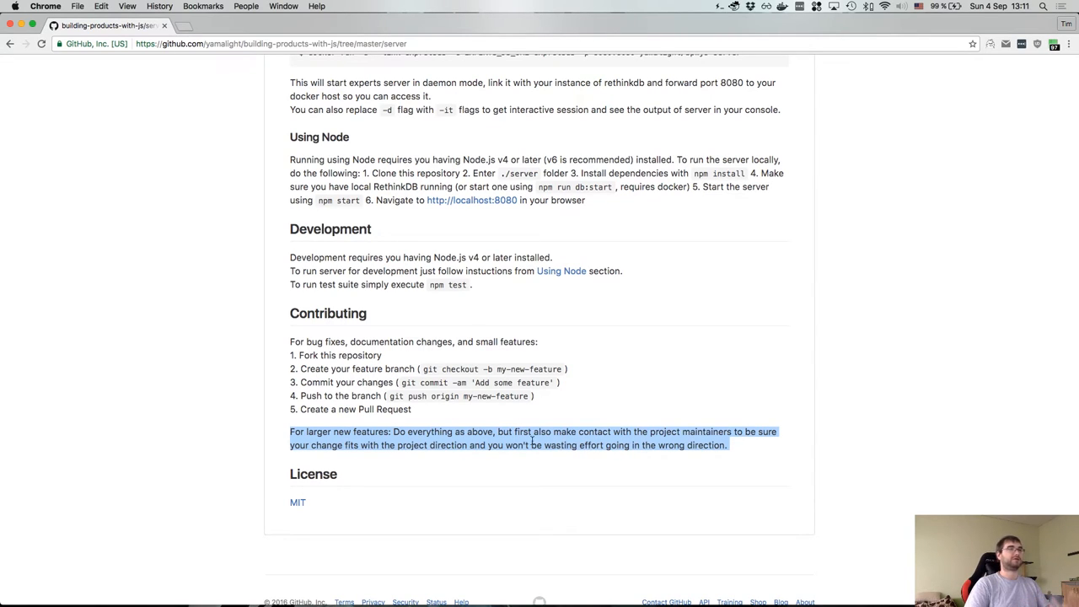
click(531, 438)
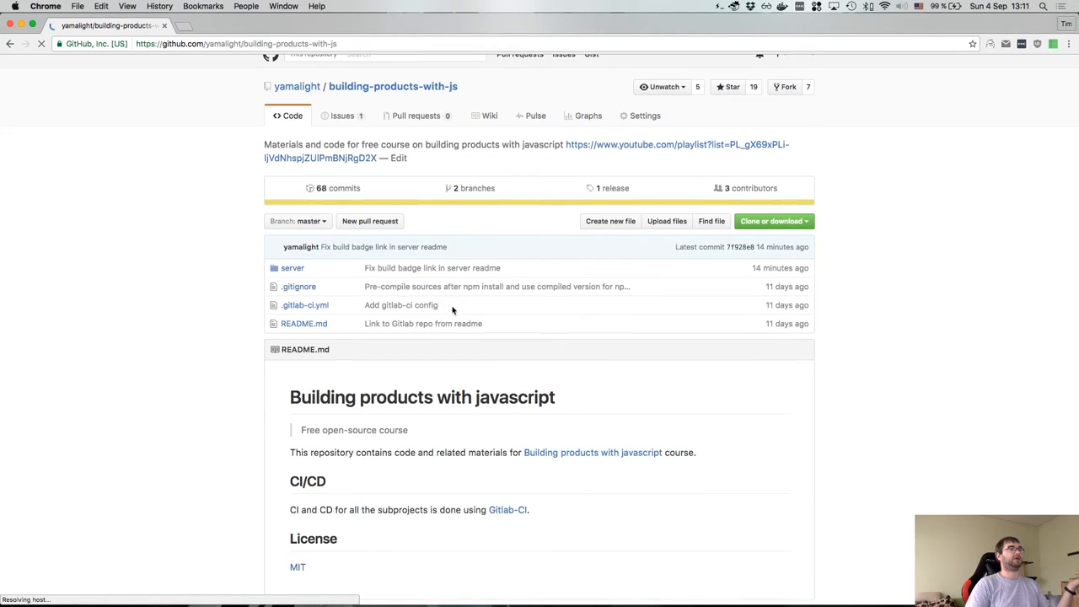
- Open CHANGELOG.md in the server folder, showing the 0.1.0 Initial release entry
scroll(down, 3)
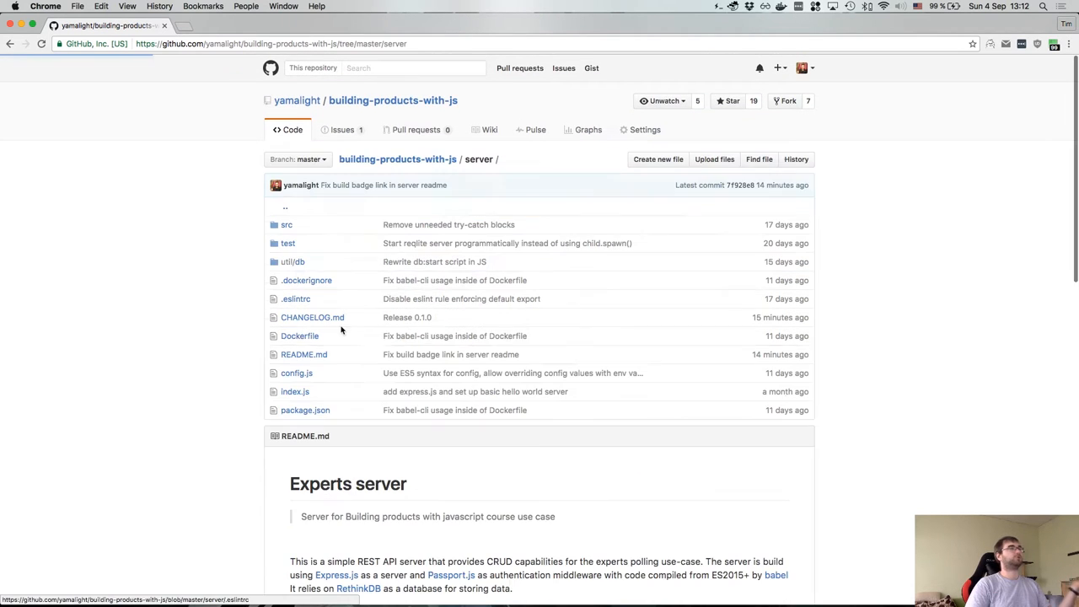
scroll(down, 3)
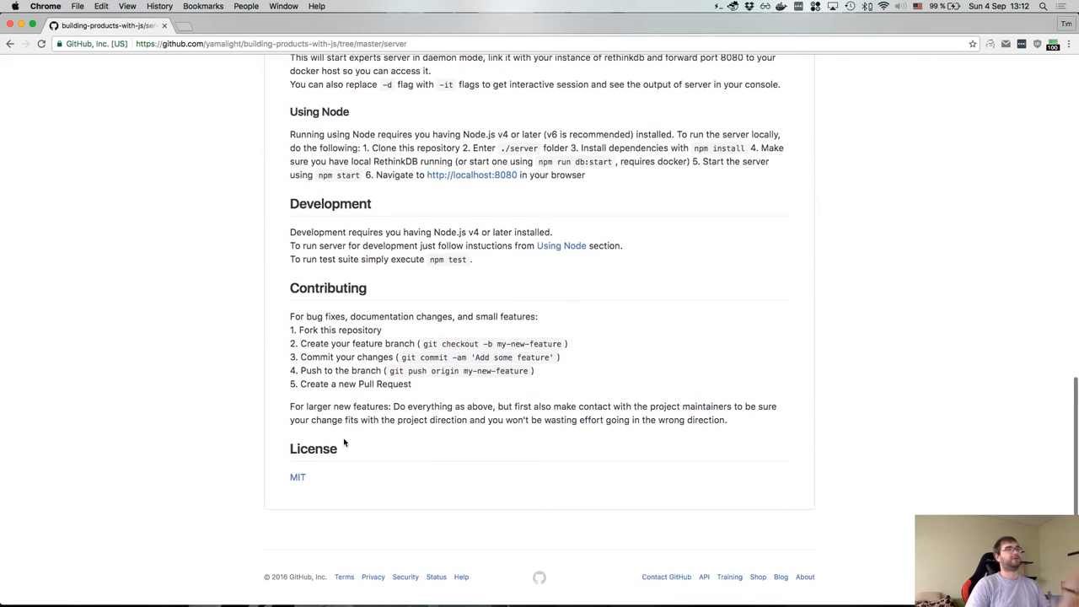
scroll(up, 3)
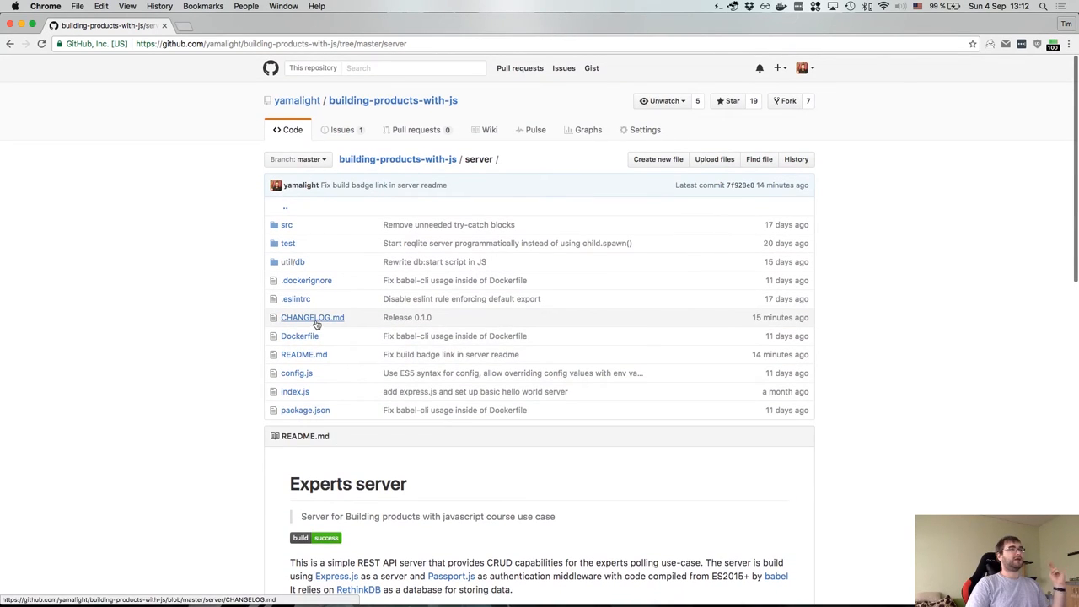
click(312, 317)
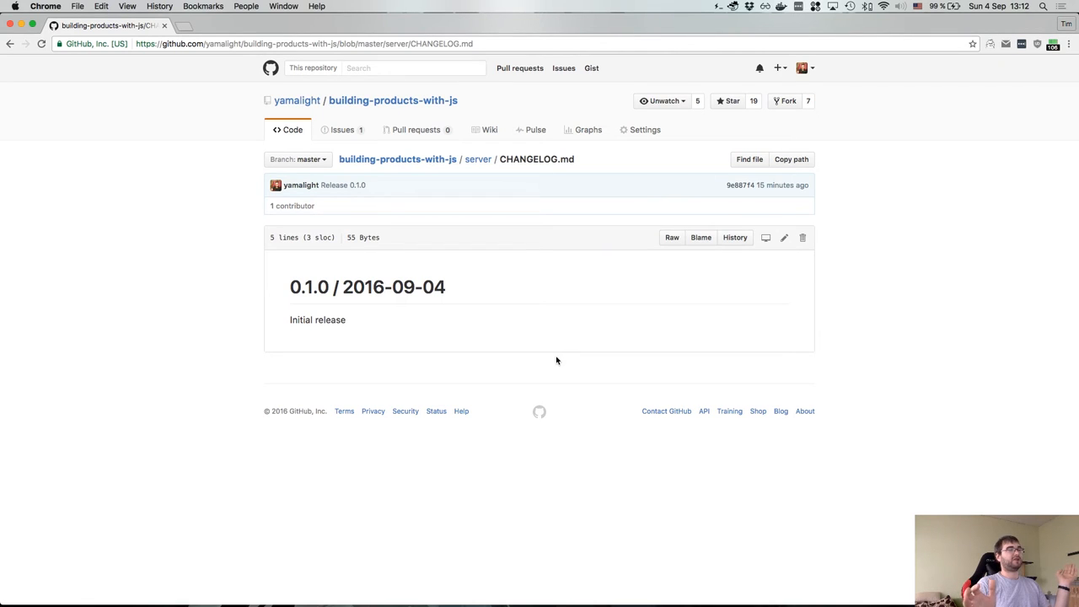
mouse_move(281, 294)
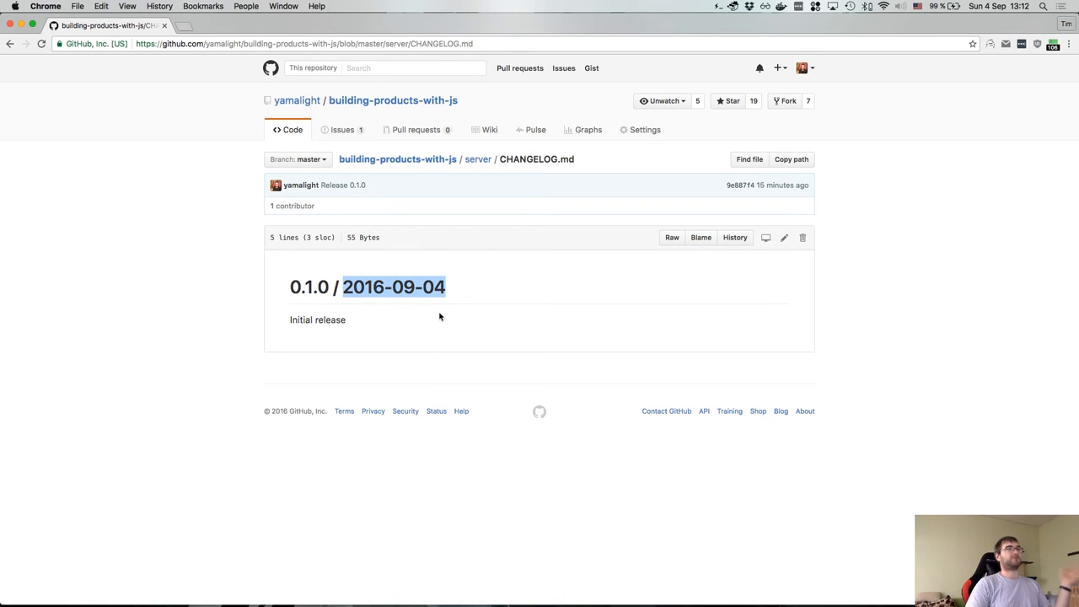
mouse_move(437, 321)
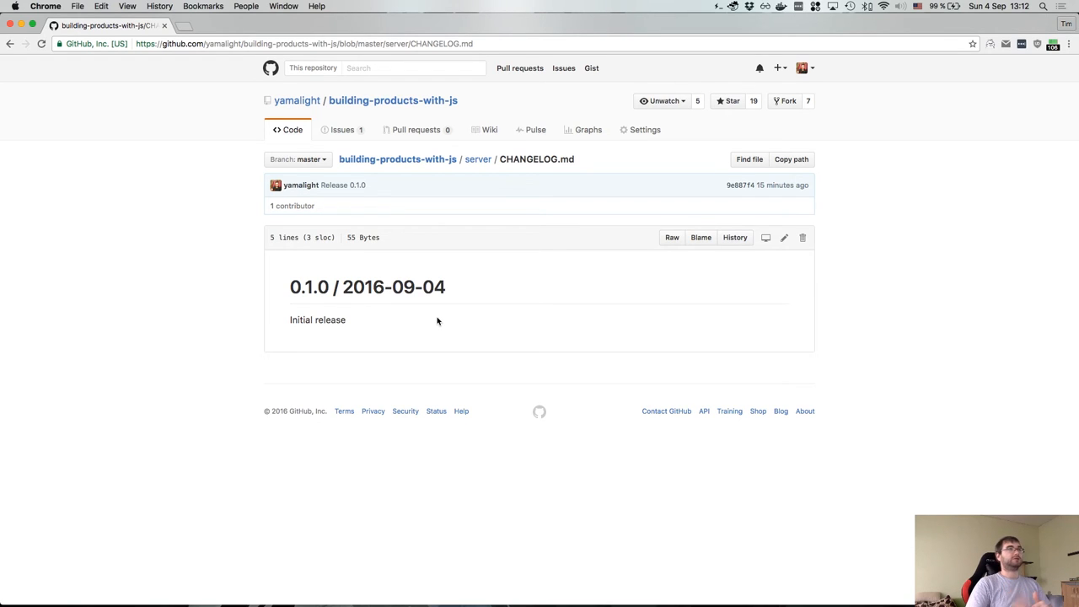
mouse_move(405, 315)
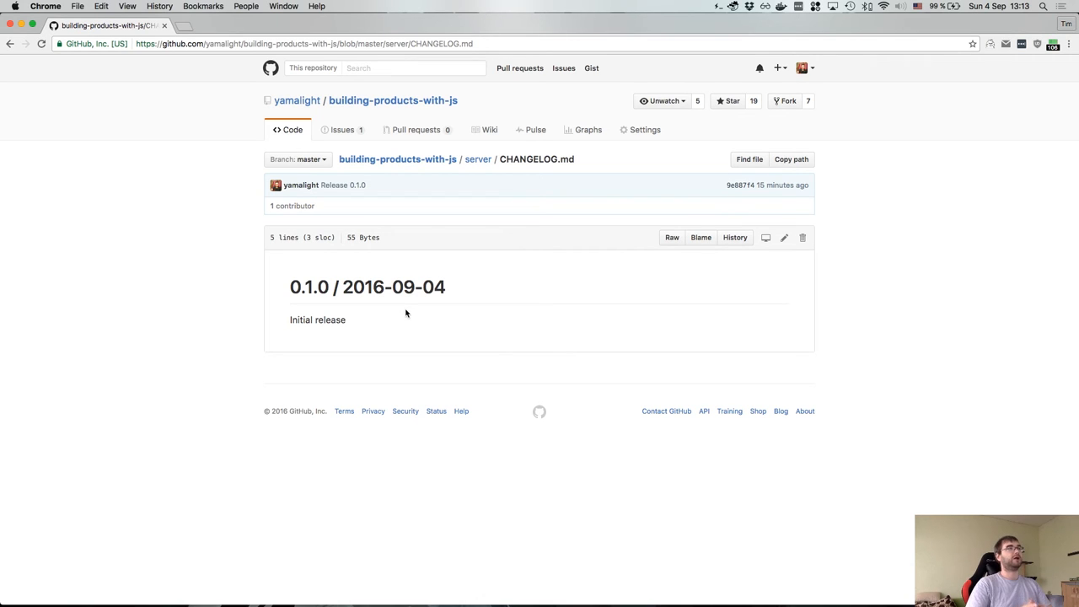
mouse_move(401, 314)
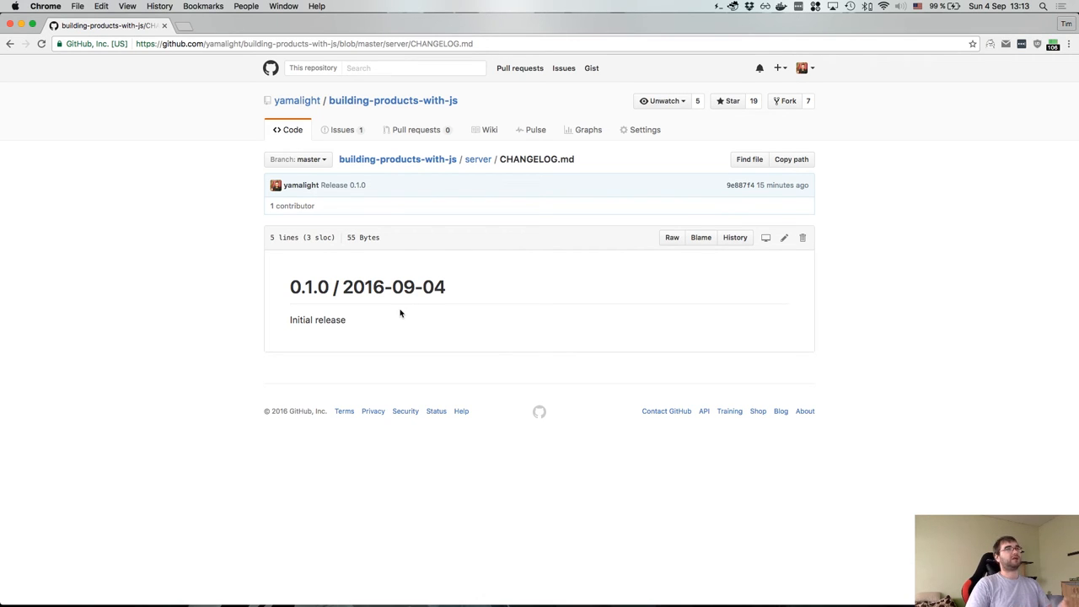
mouse_move(462, 208)
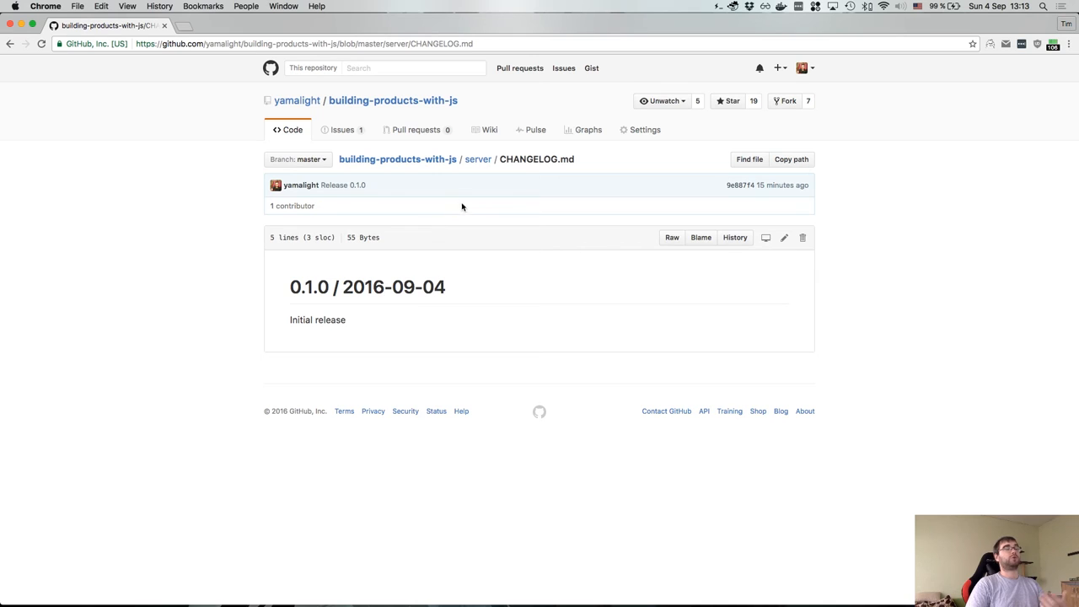
mouse_move(388, 334)
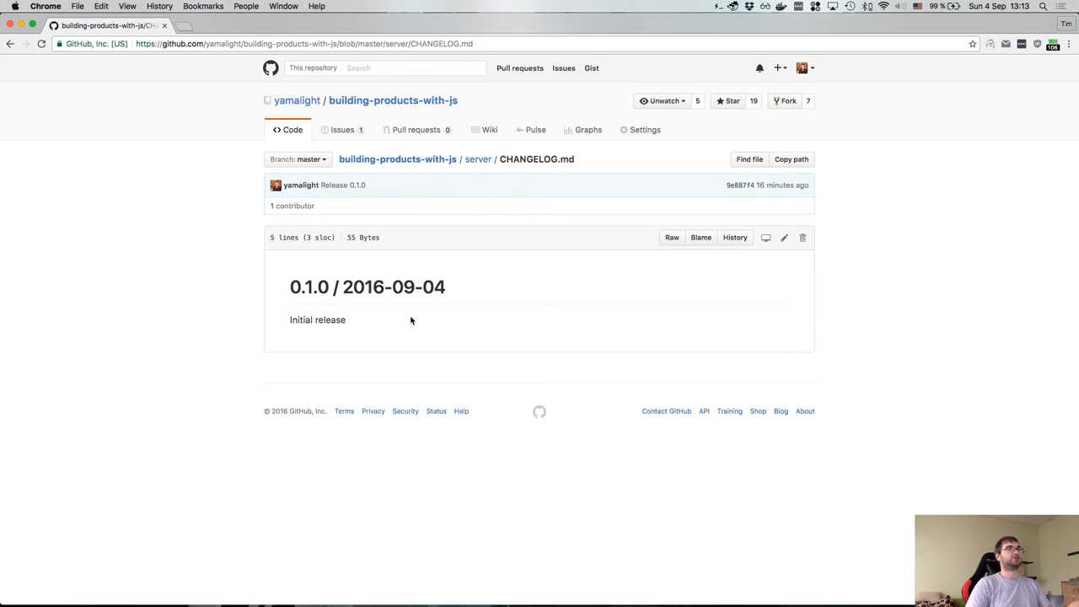
mouse_move(465, 174)
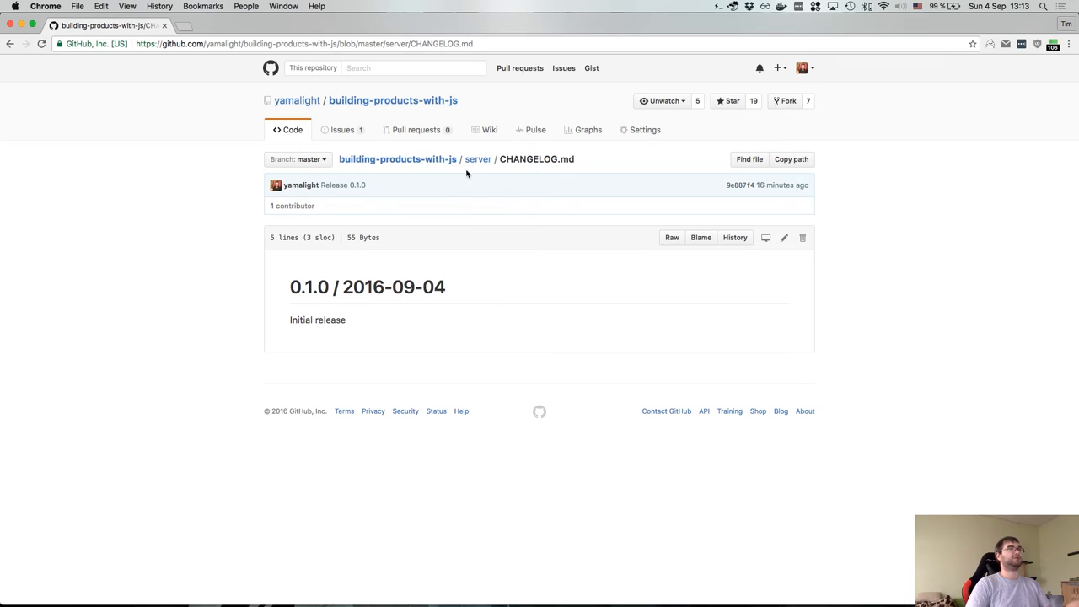
mouse_move(479, 158)
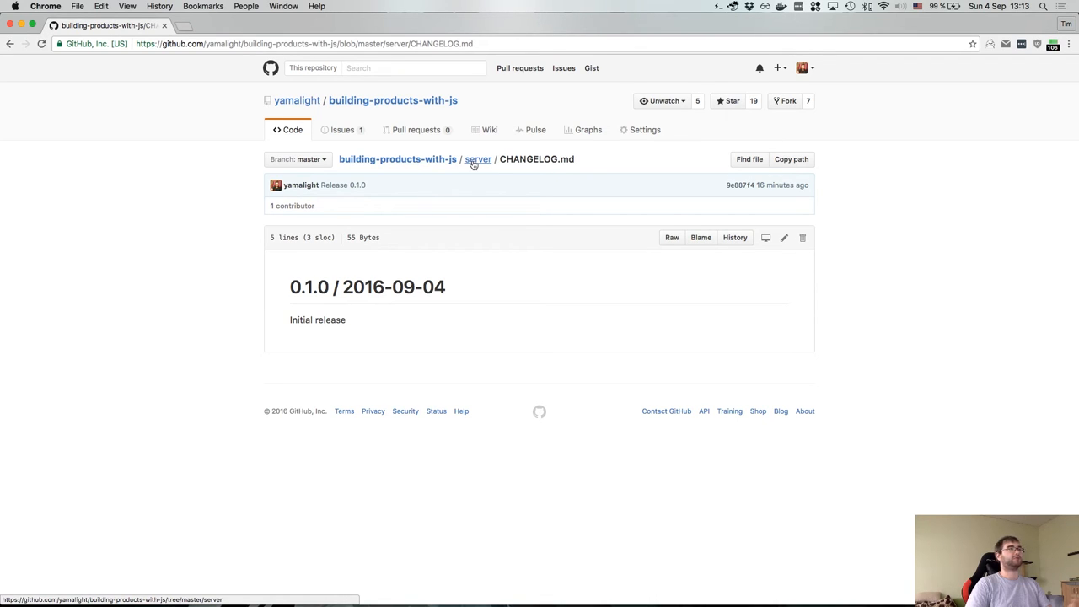
mouse_move(476, 165)
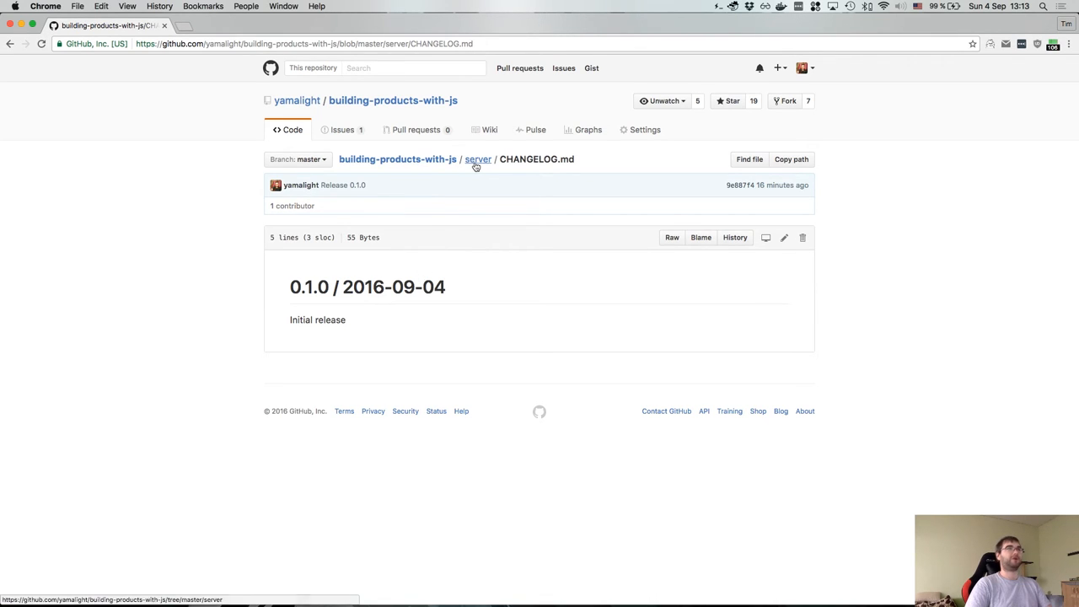
- From the repository home, view its single release and switch to the Tags list
click(479, 158)
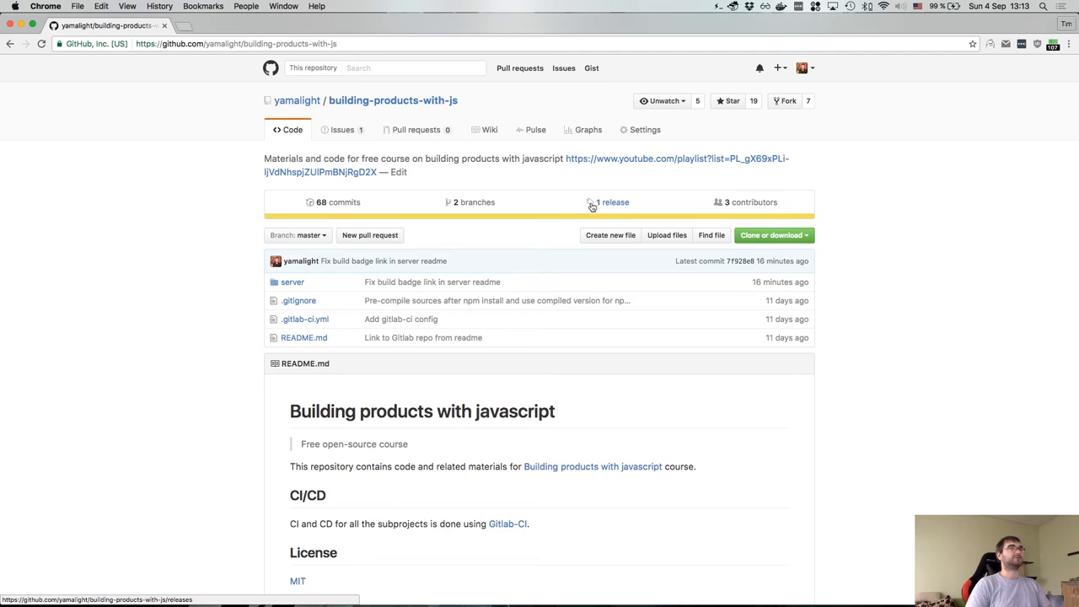
click(611, 202)
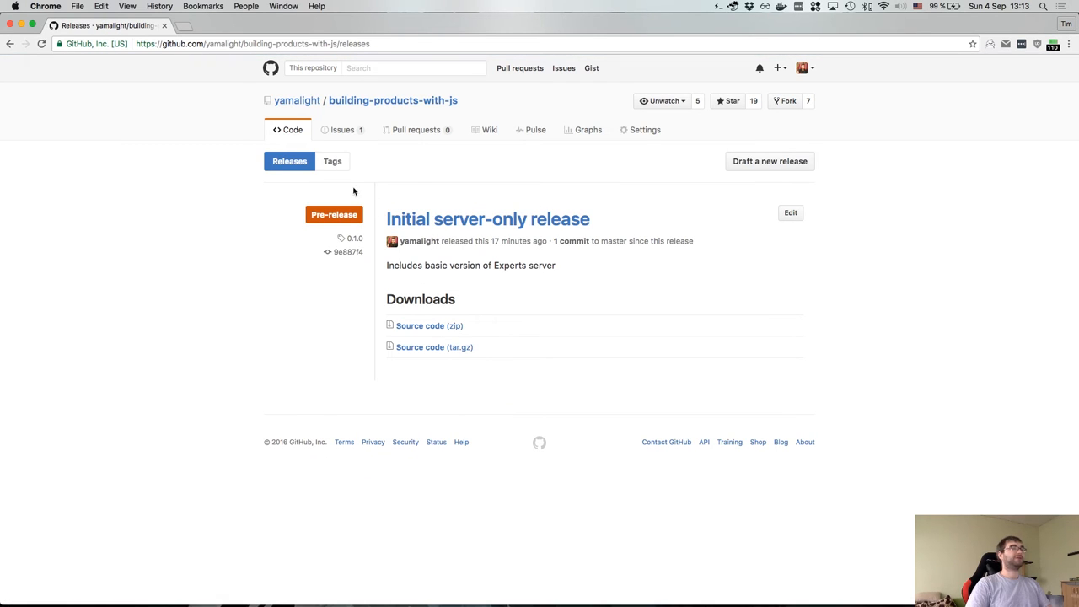
click(333, 161)
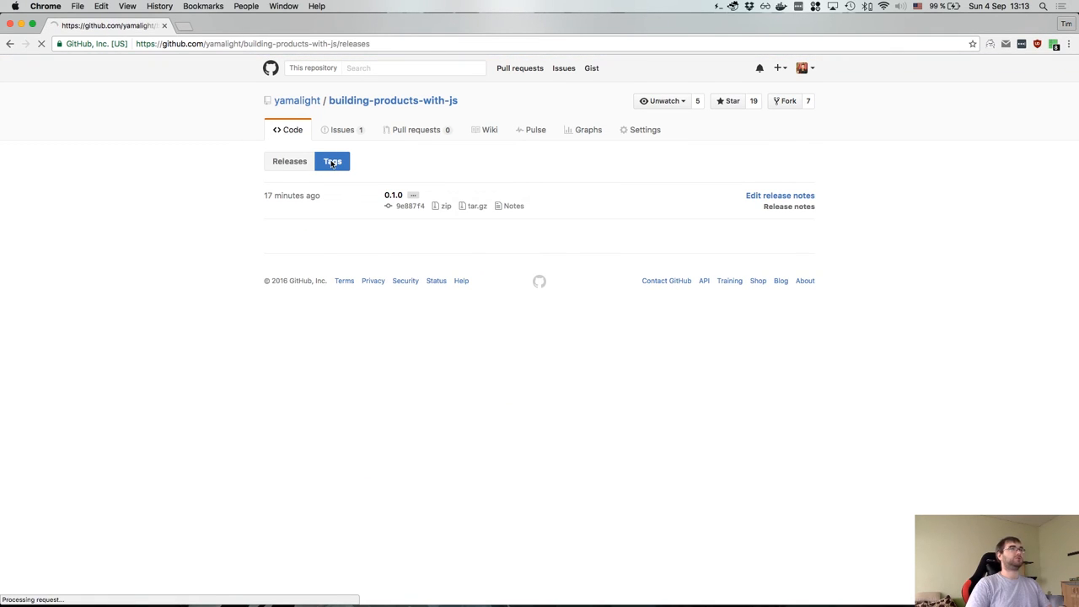
click(333, 162)
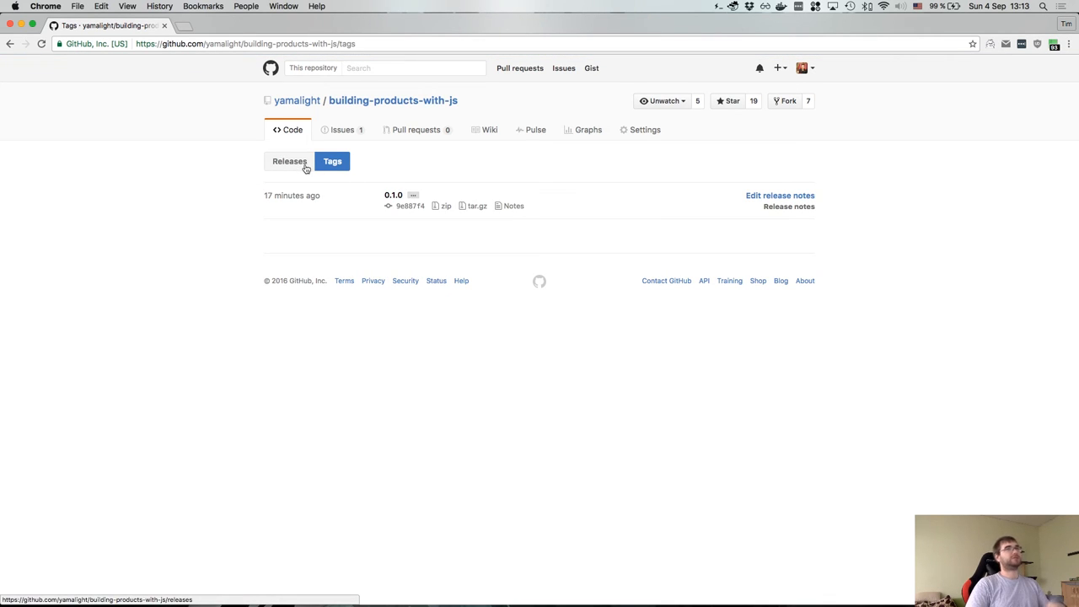
- Flip between the Releases and Tags lists, finishing on Tags showing 0.1.0
click(290, 162)
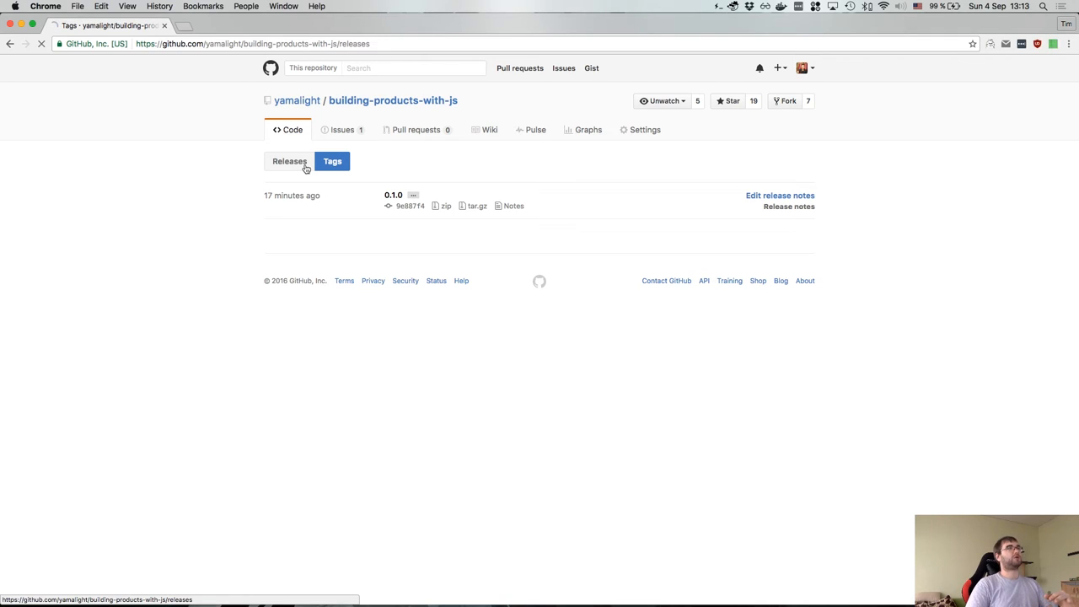
click(291, 162)
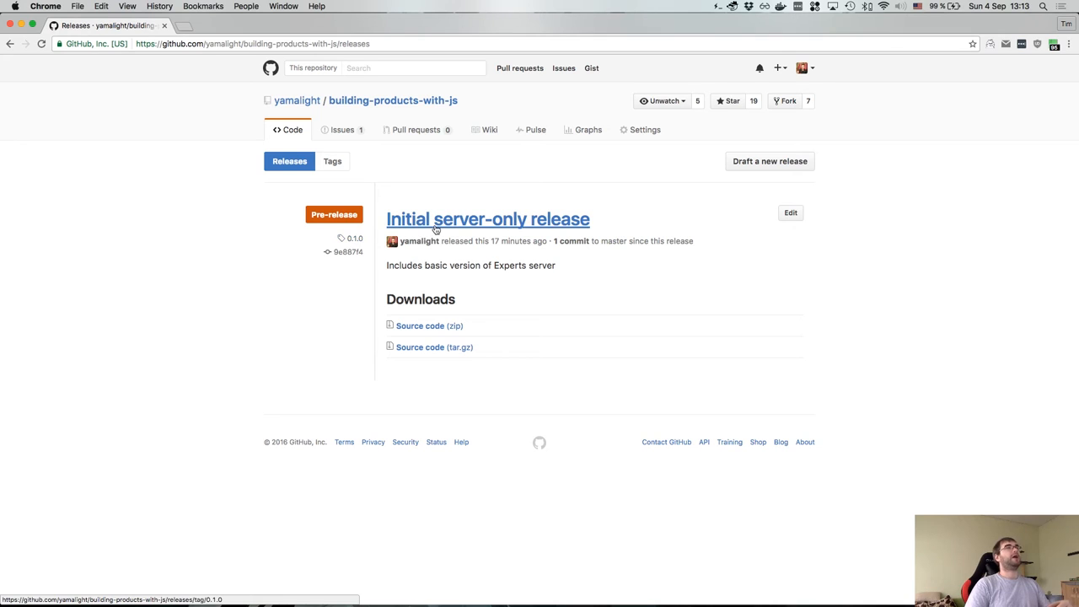
click(333, 162)
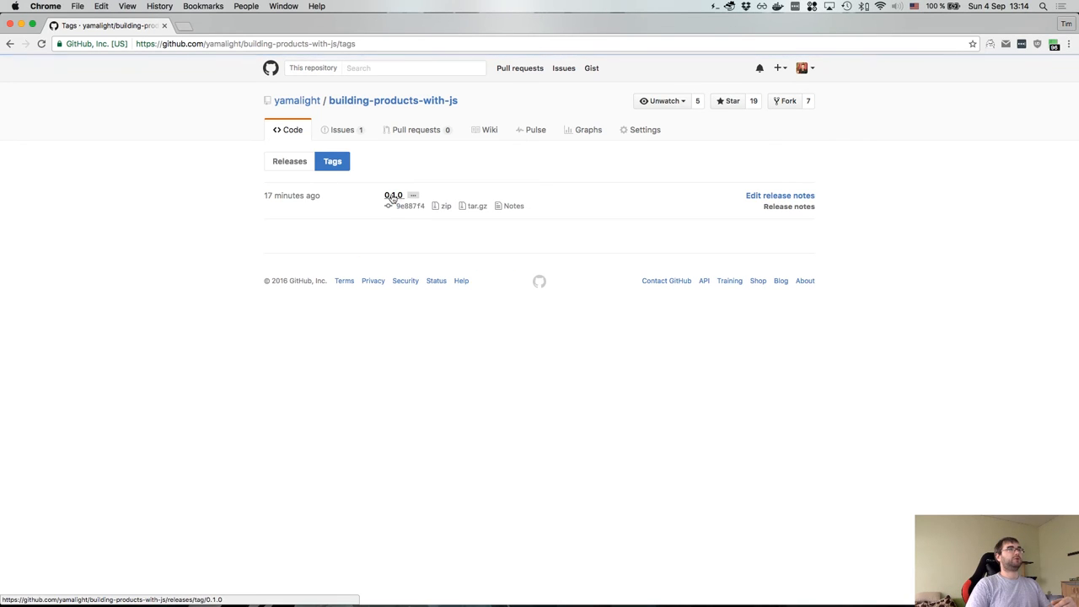
- Review the 0.1.0 release's title, description and pre-release fields in the edit form
click(779, 196)
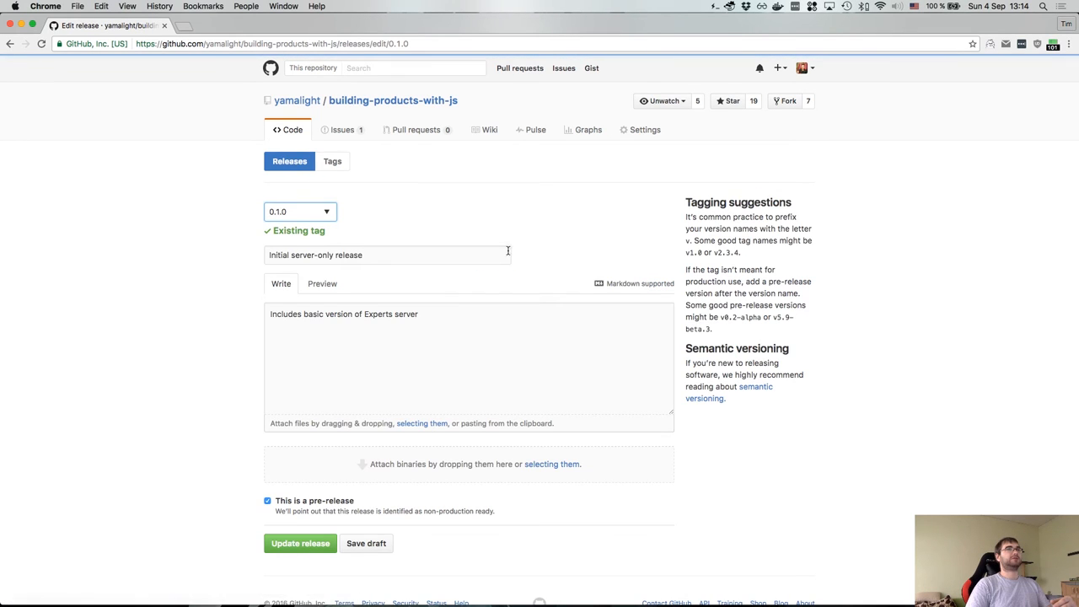
click(387, 255)
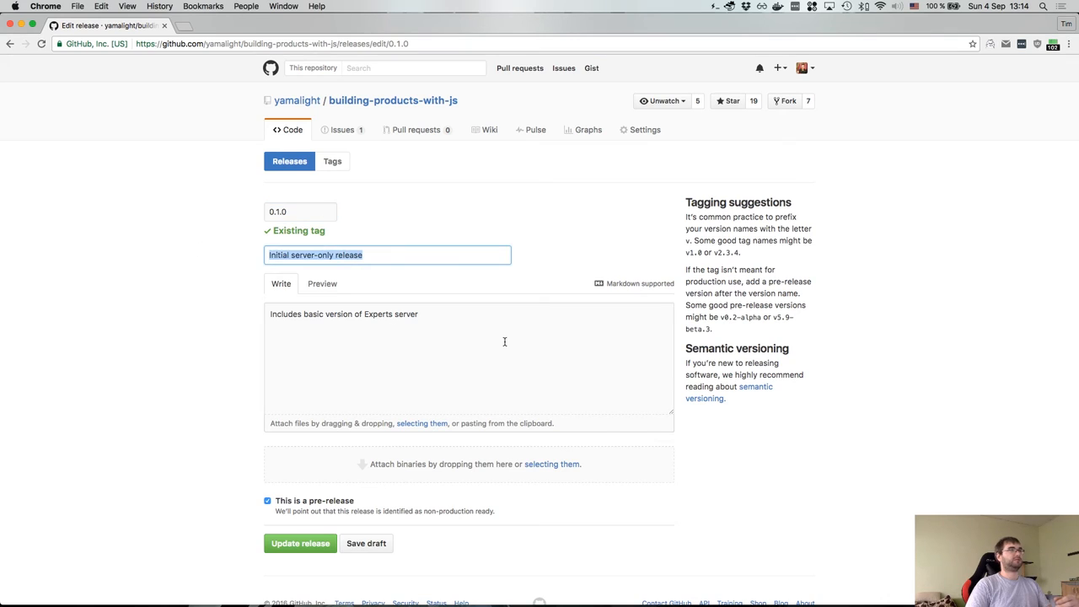
click(469, 357)
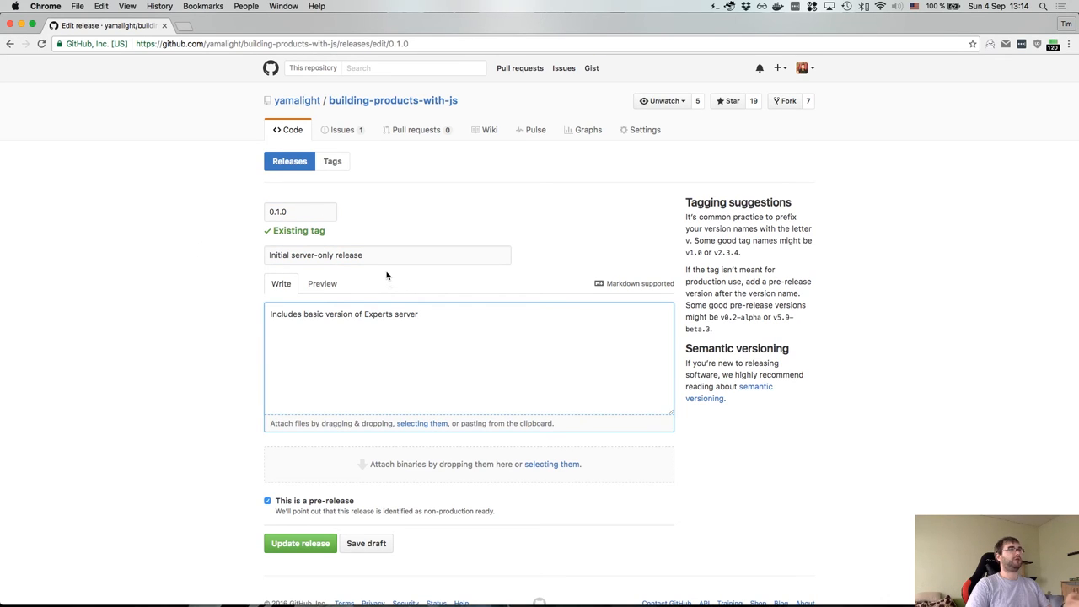
mouse_move(380, 273)
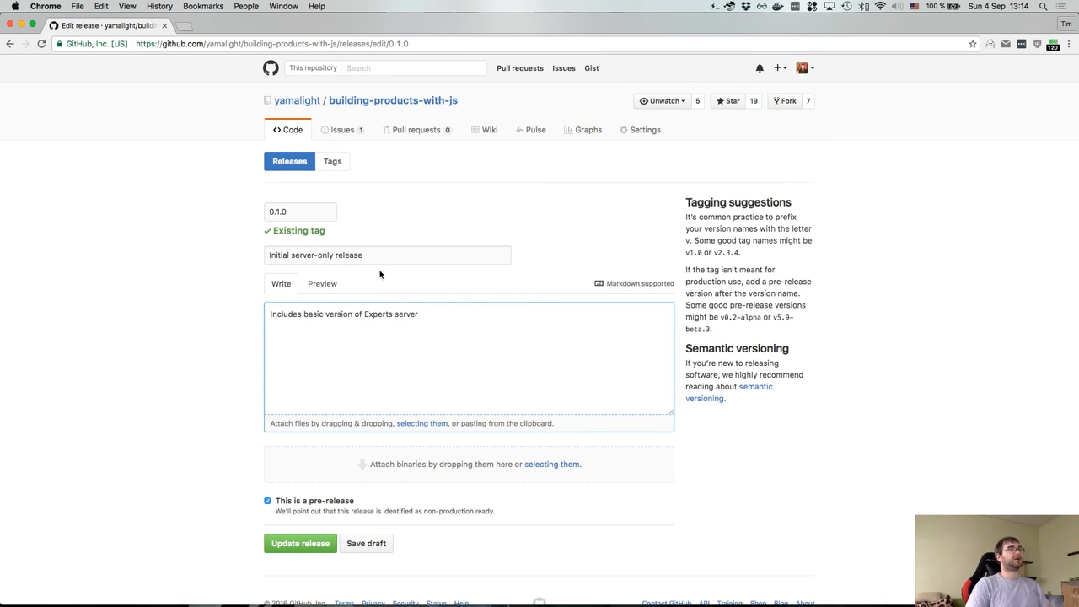
click(385, 254)
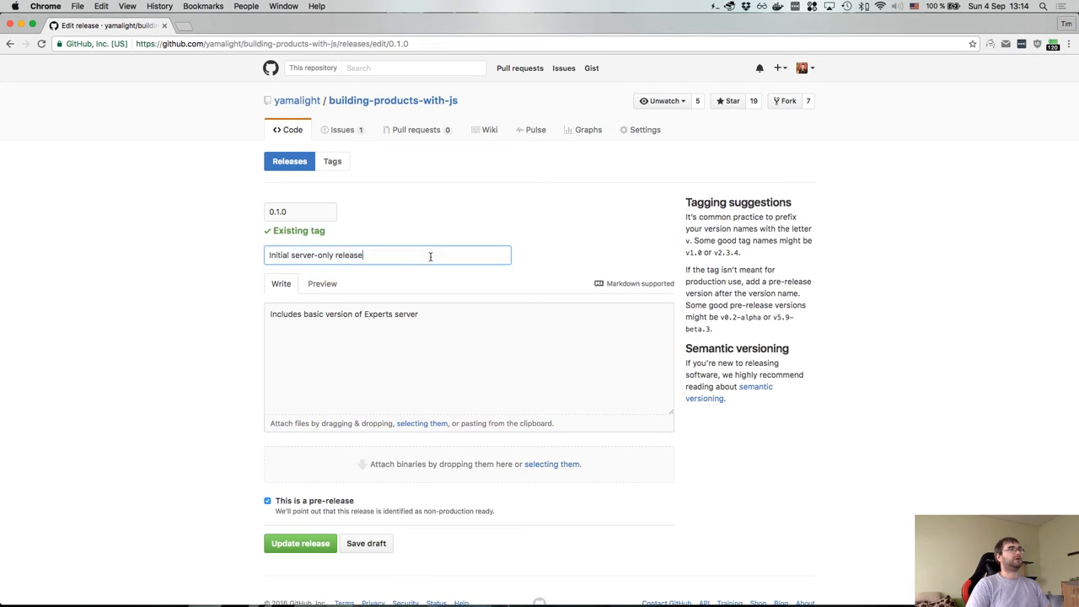
triple_click(317, 255)
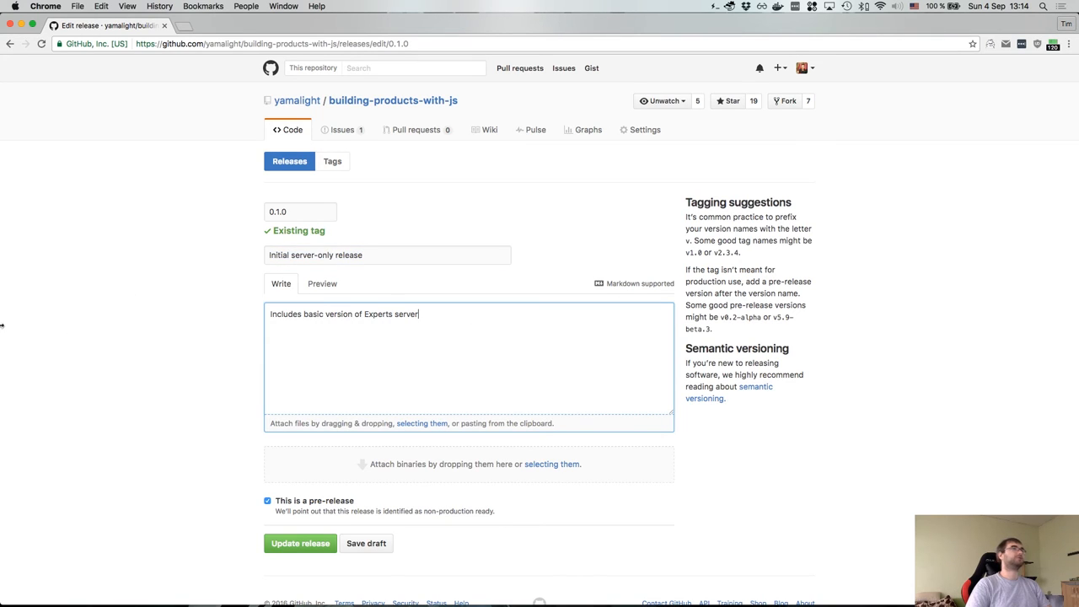
mouse_move(263, 469)
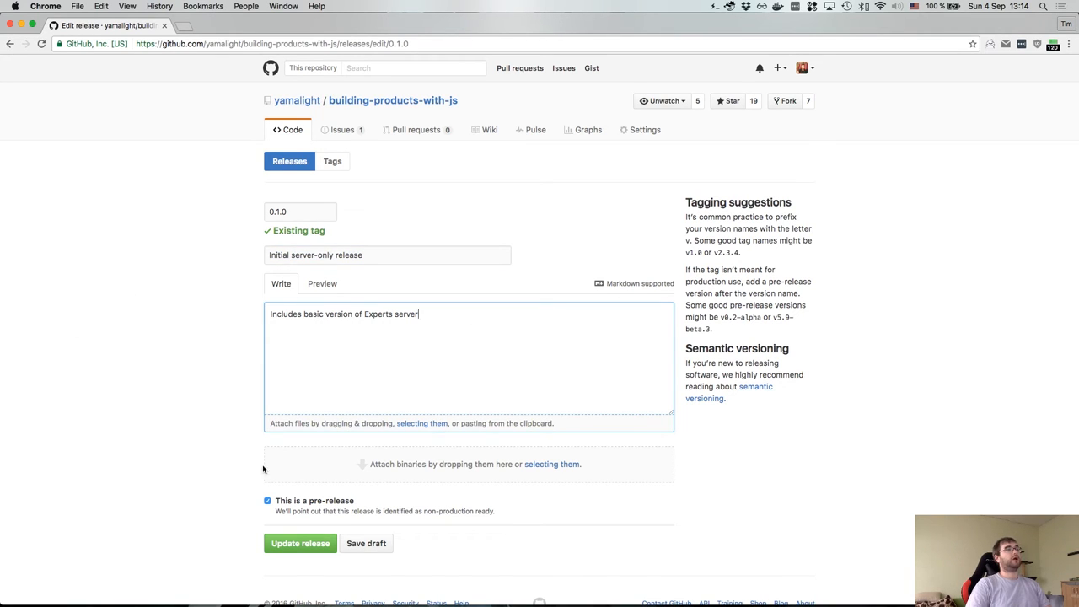
mouse_move(354, 504)
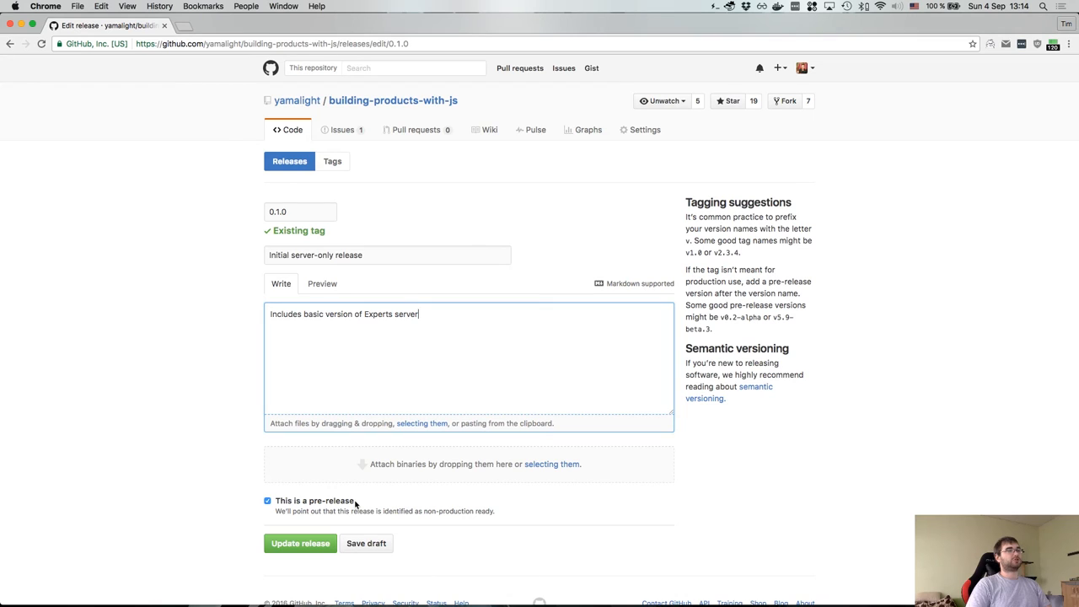
- Return to the releases list without saving any changes
click(290, 162)
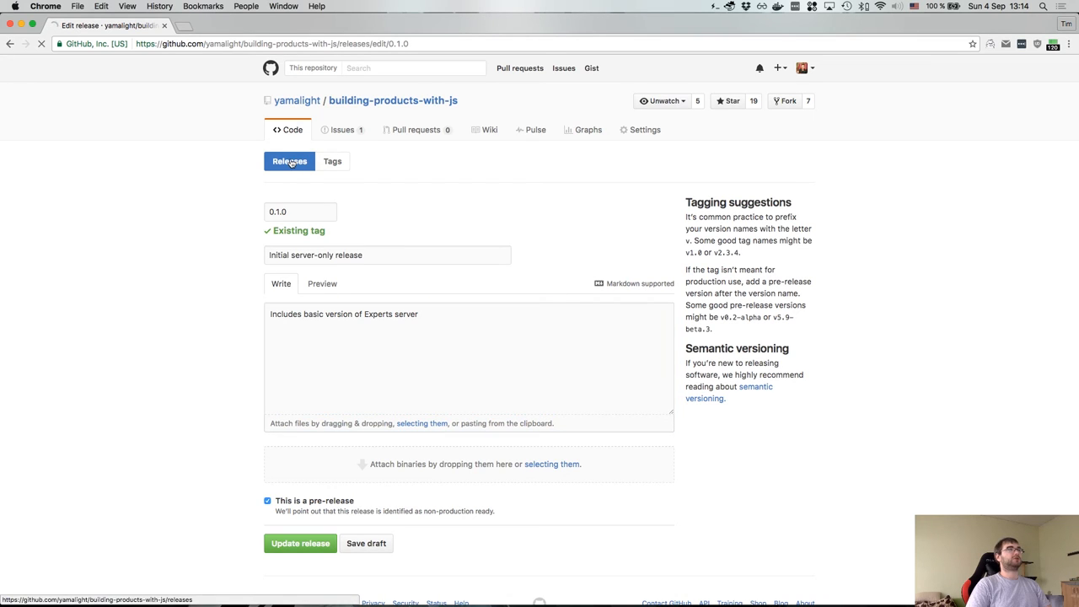
click(301, 543)
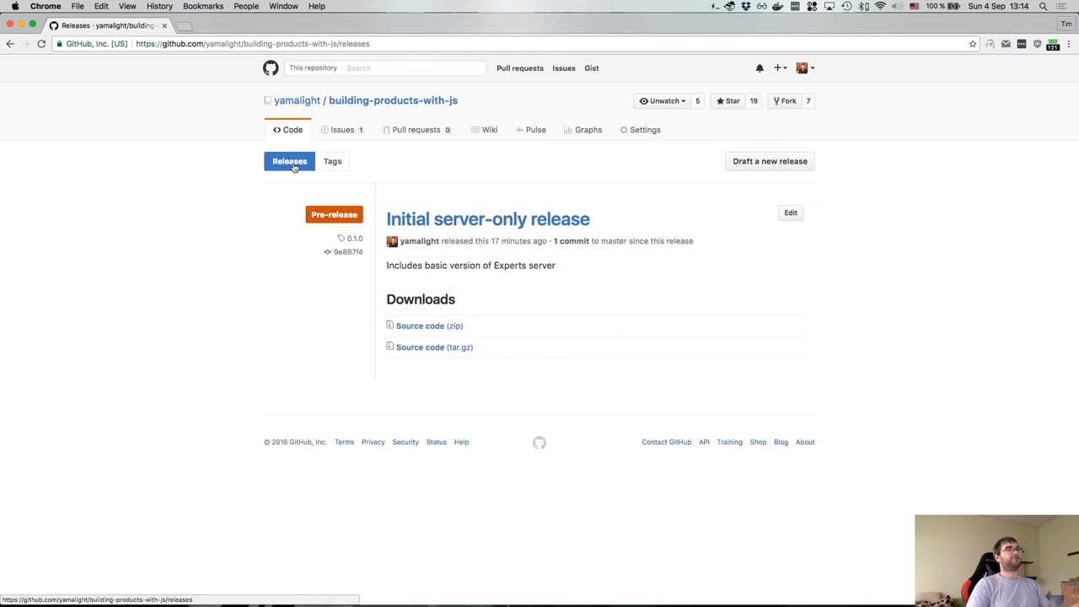
mouse_move(429, 326)
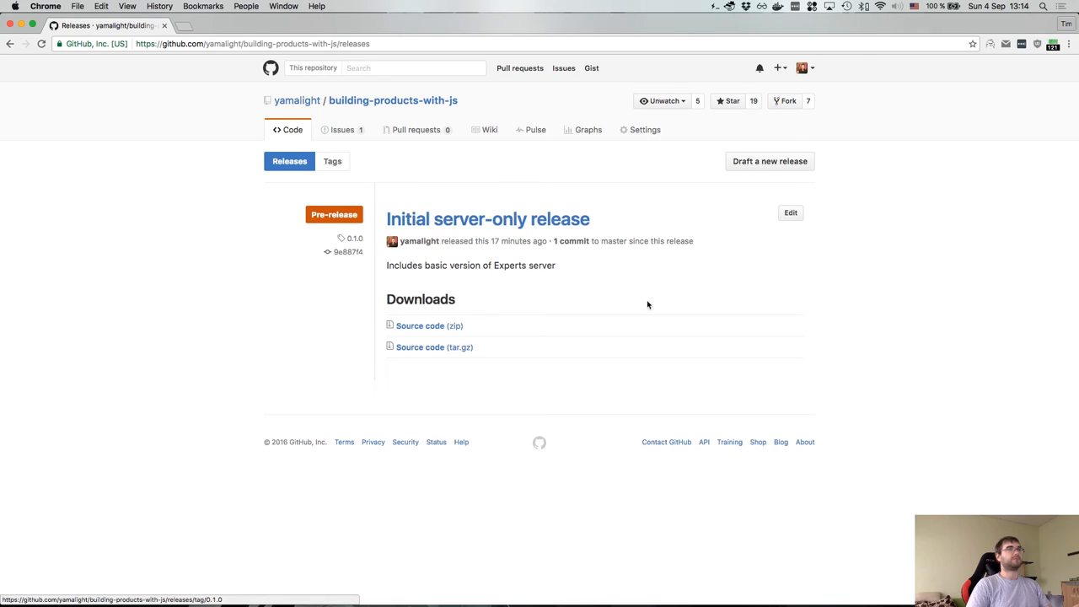
mouse_move(450, 338)
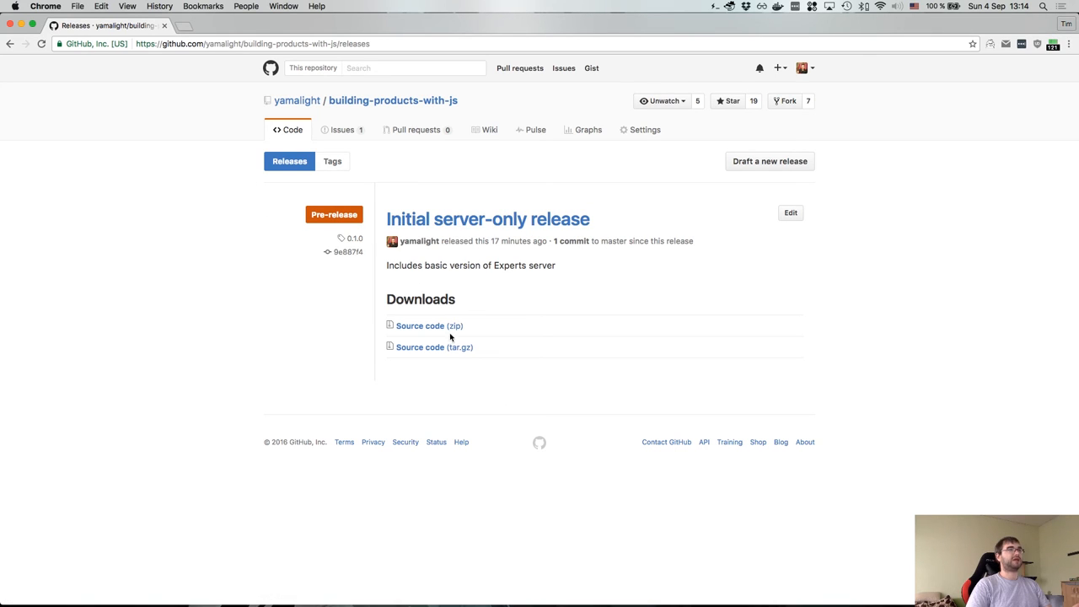
mouse_move(434, 348)
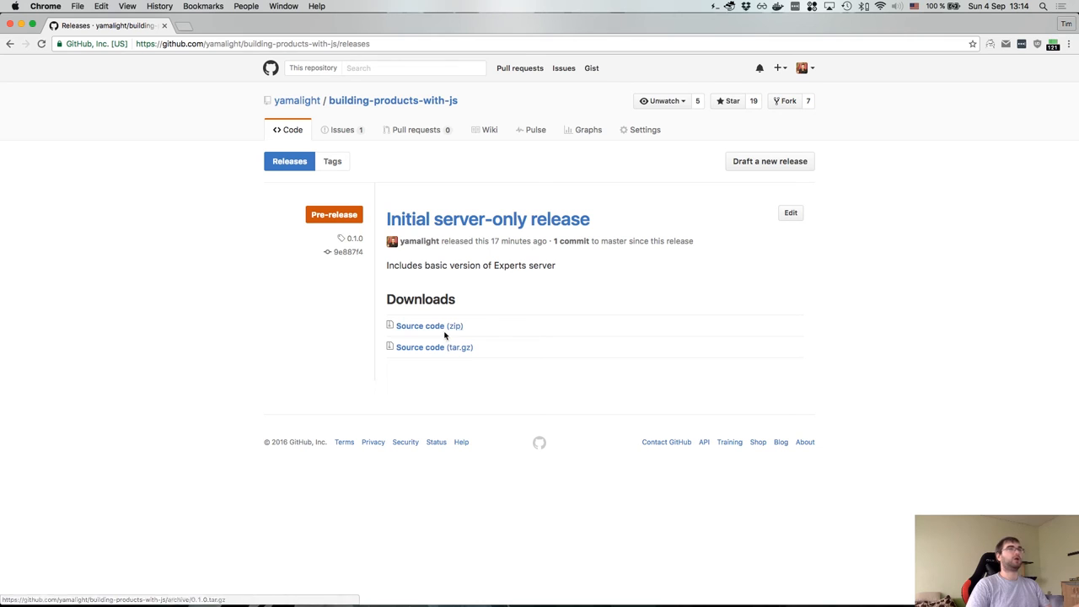
- Reopen the edit form for the 0.1.0 Initial server-only release
click(790, 212)
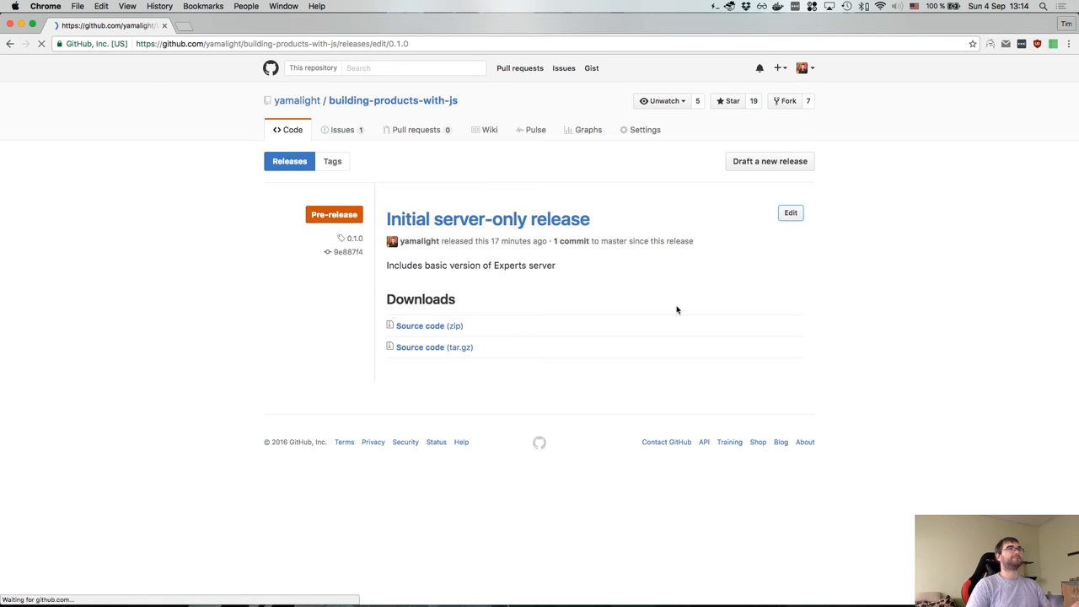
click(789, 212)
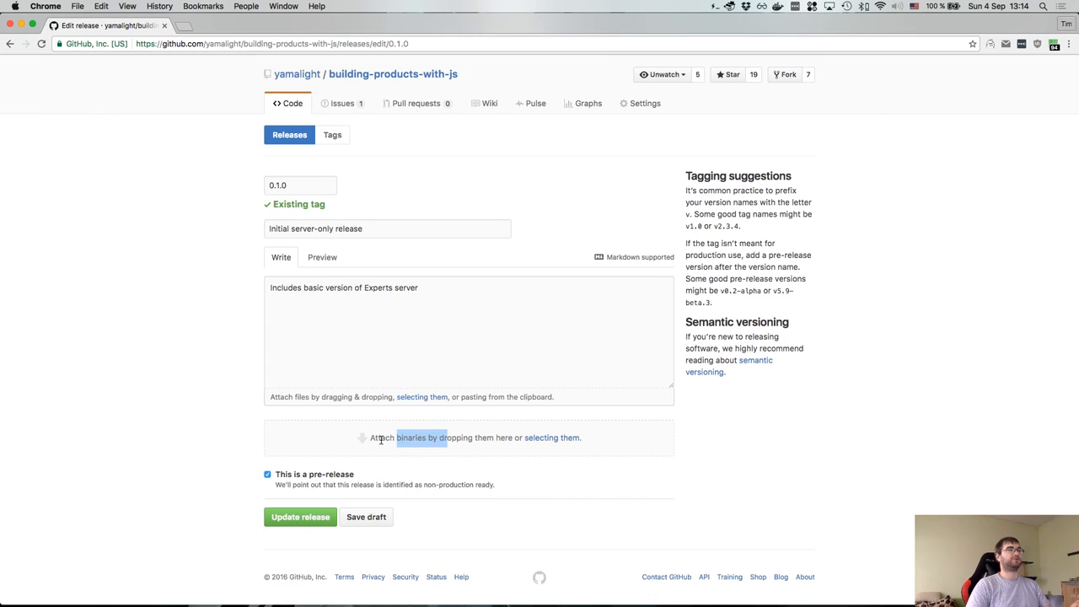
click(385, 439)
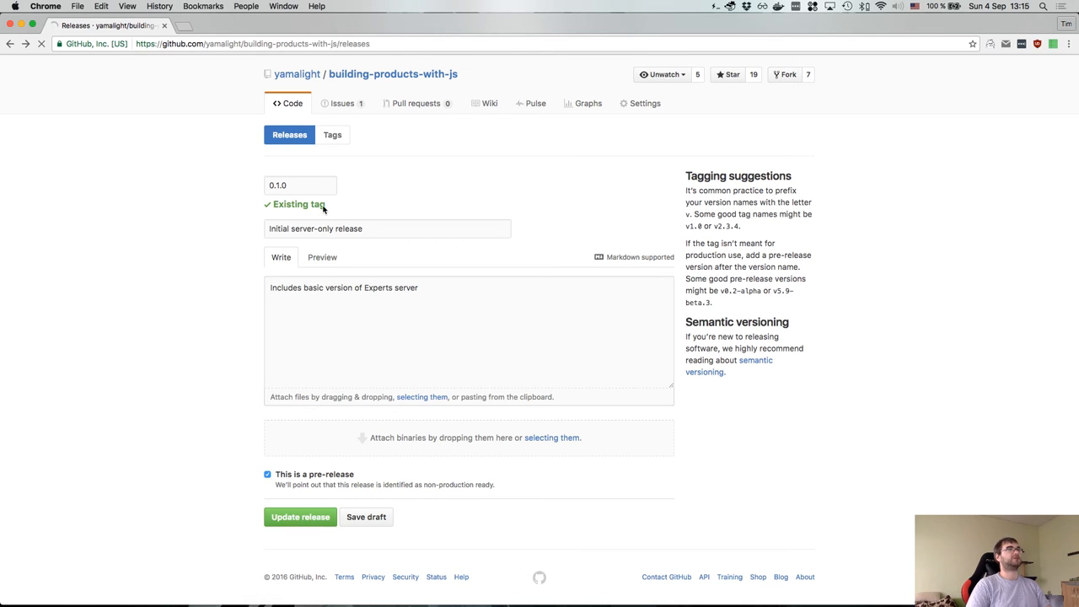
click(300, 516)
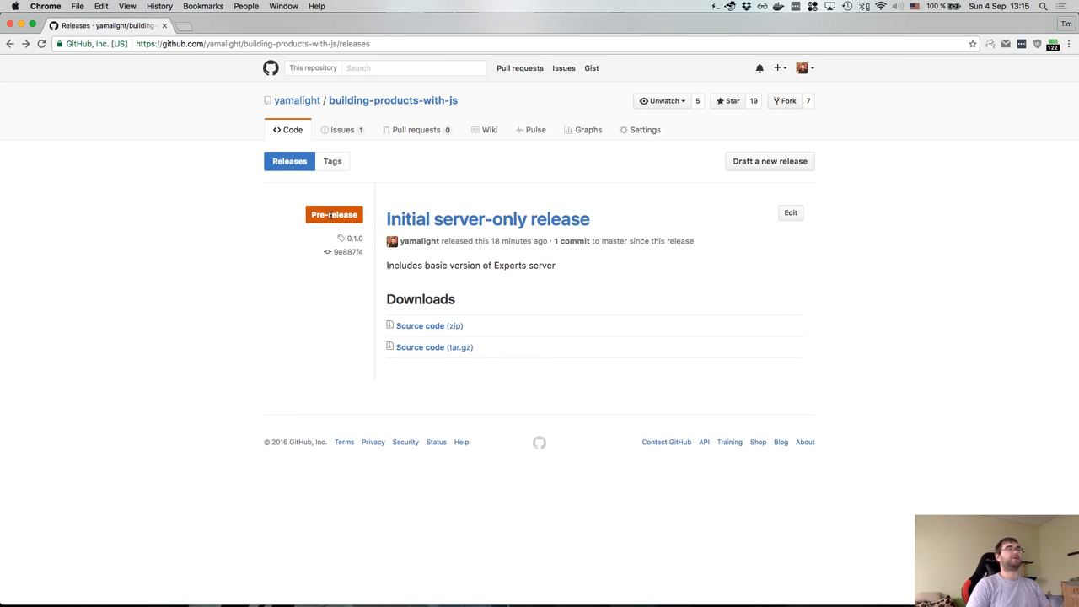
mouse_move(422, 300)
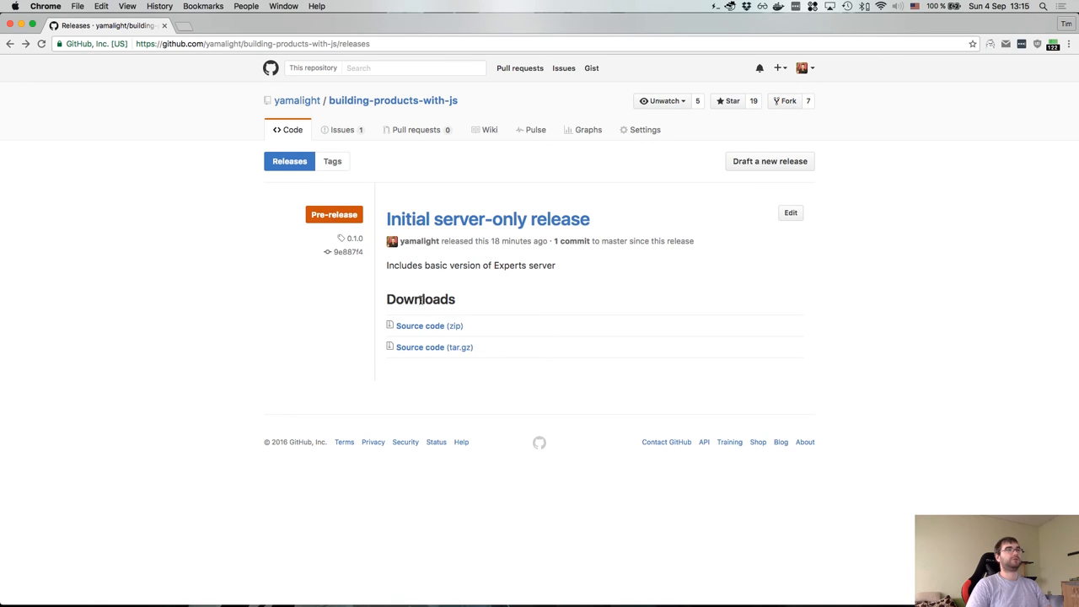
mouse_move(401, 316)
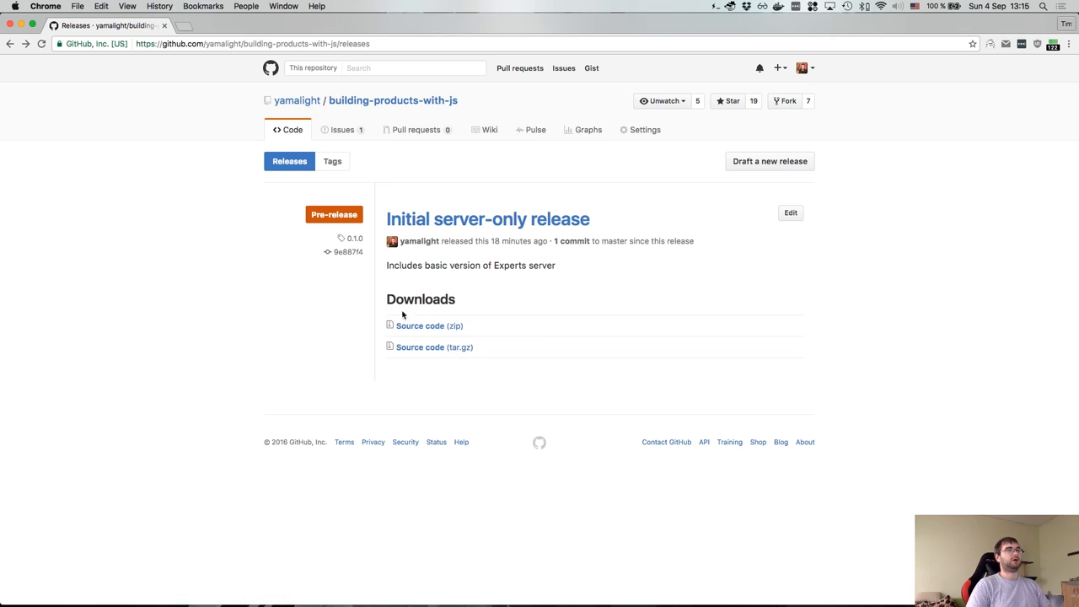
mouse_move(343, 128)
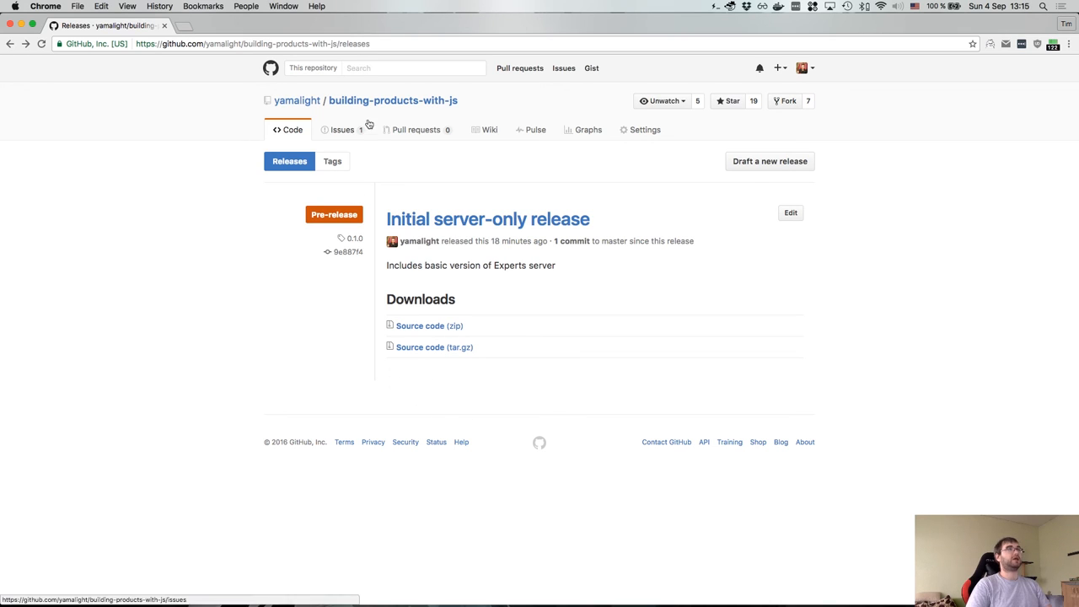
mouse_move(393, 101)
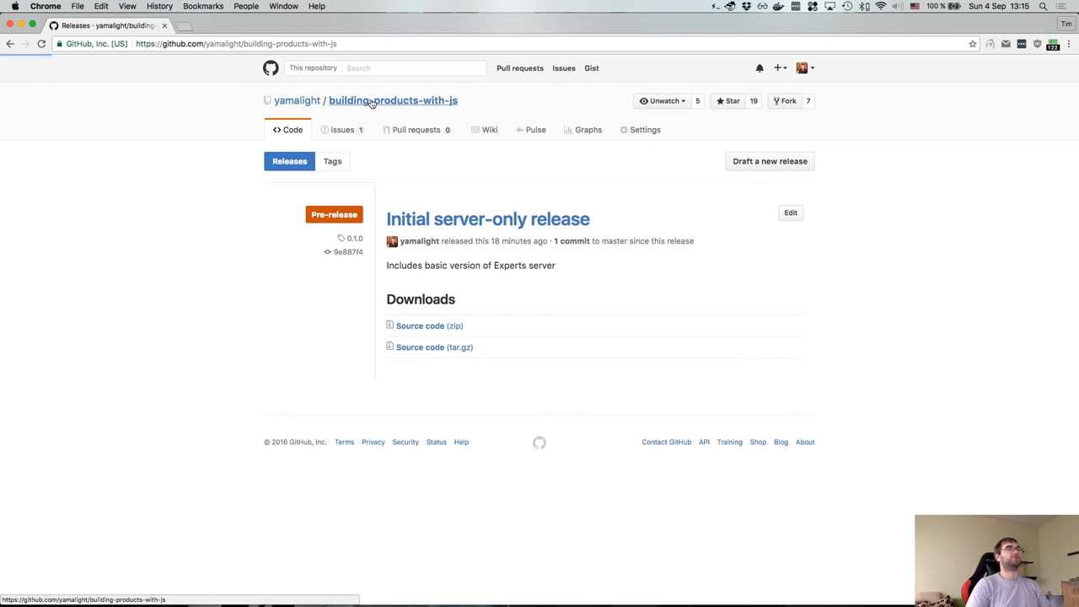
- Return to the building-products-with-js repository's main Code page
click(393, 99)
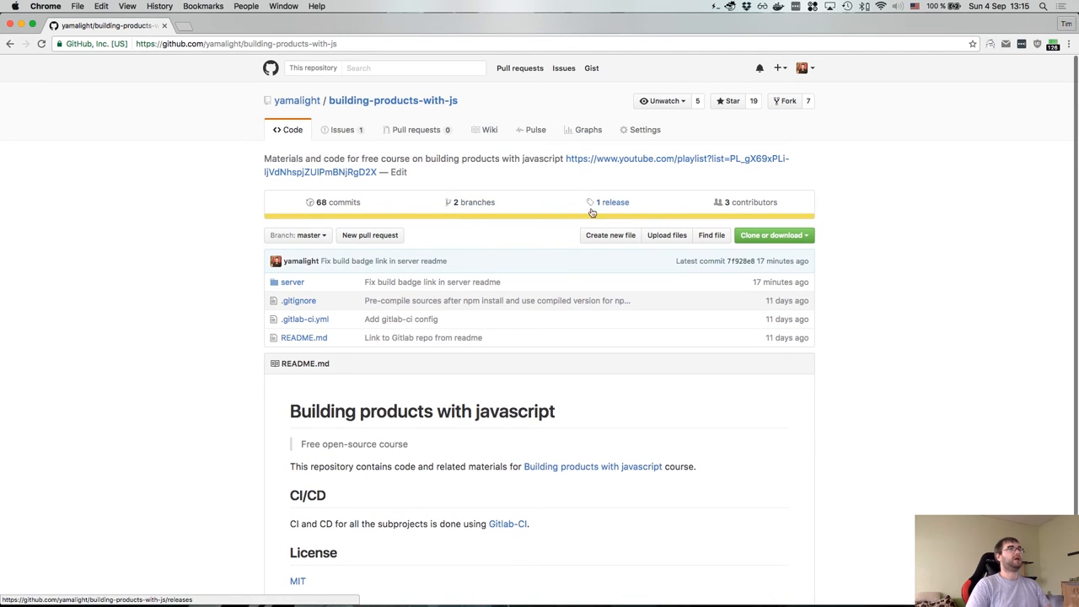
mouse_move(609, 212)
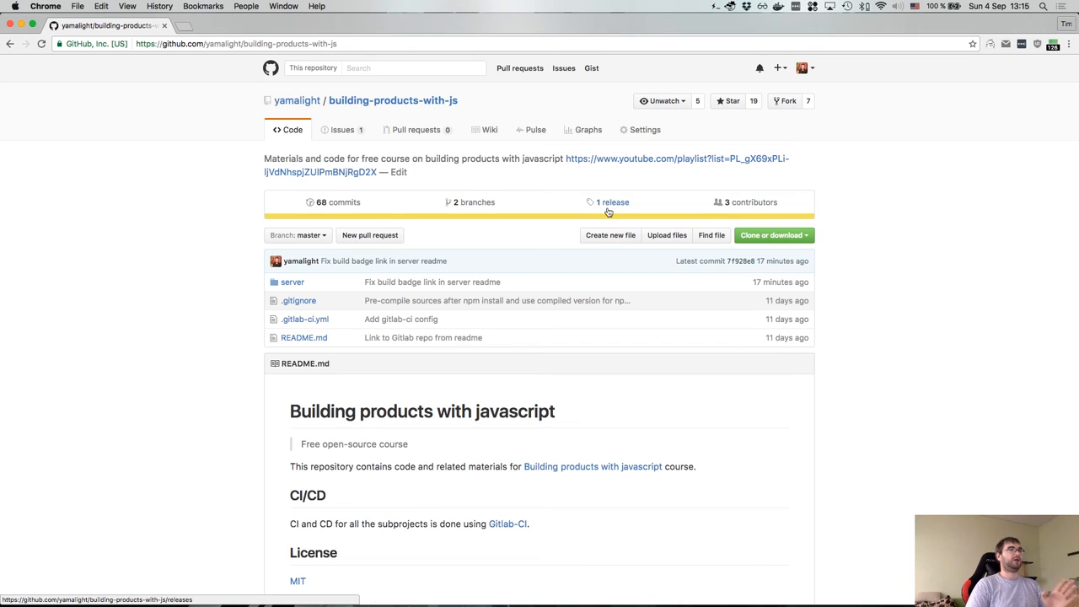
mouse_move(595, 206)
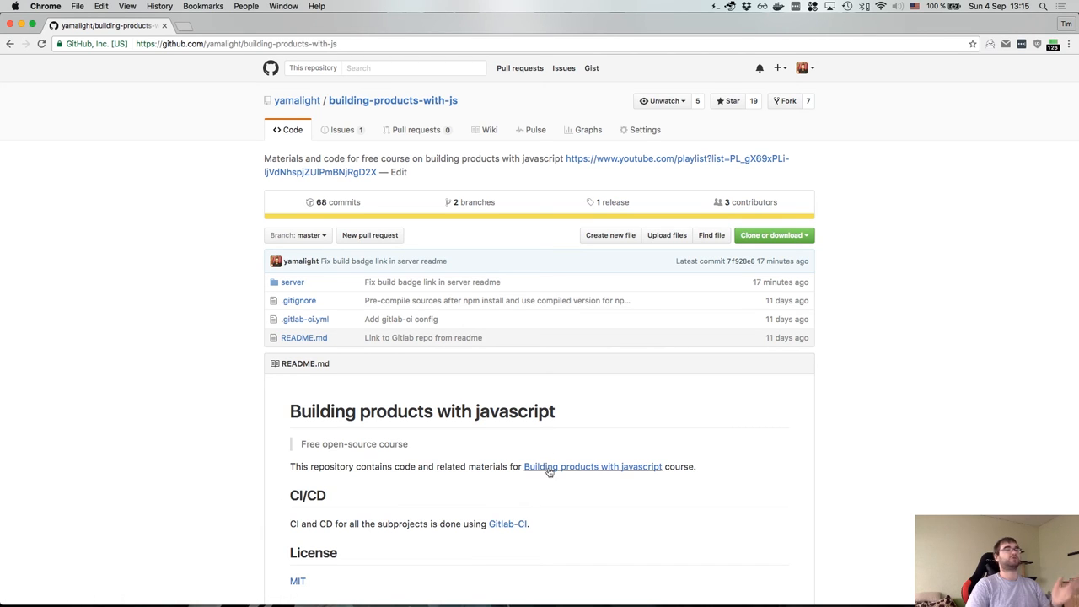
mouse_move(497, 300)
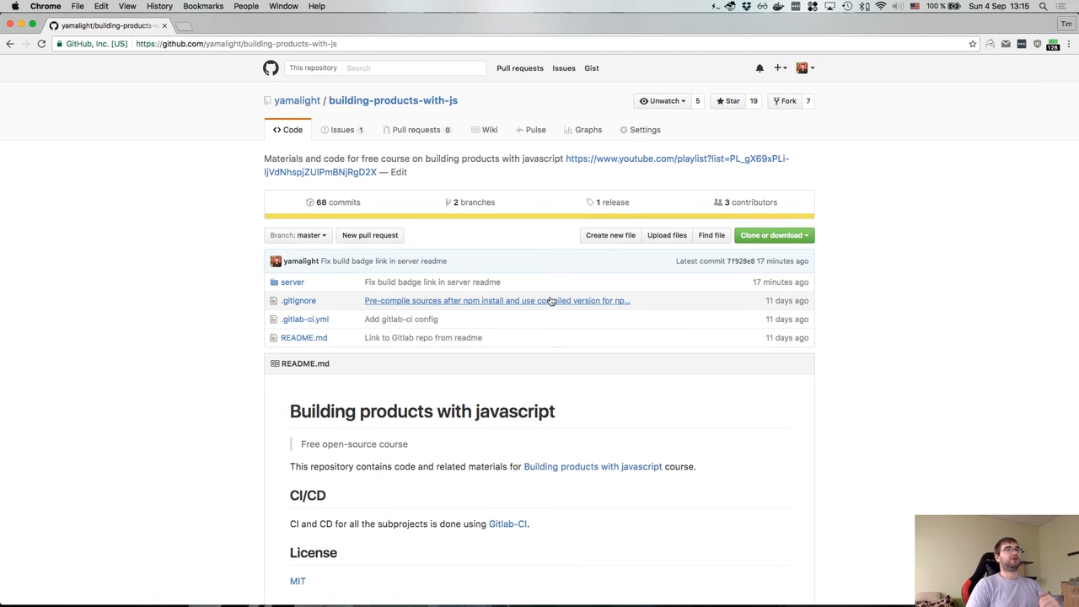
mouse_move(425, 223)
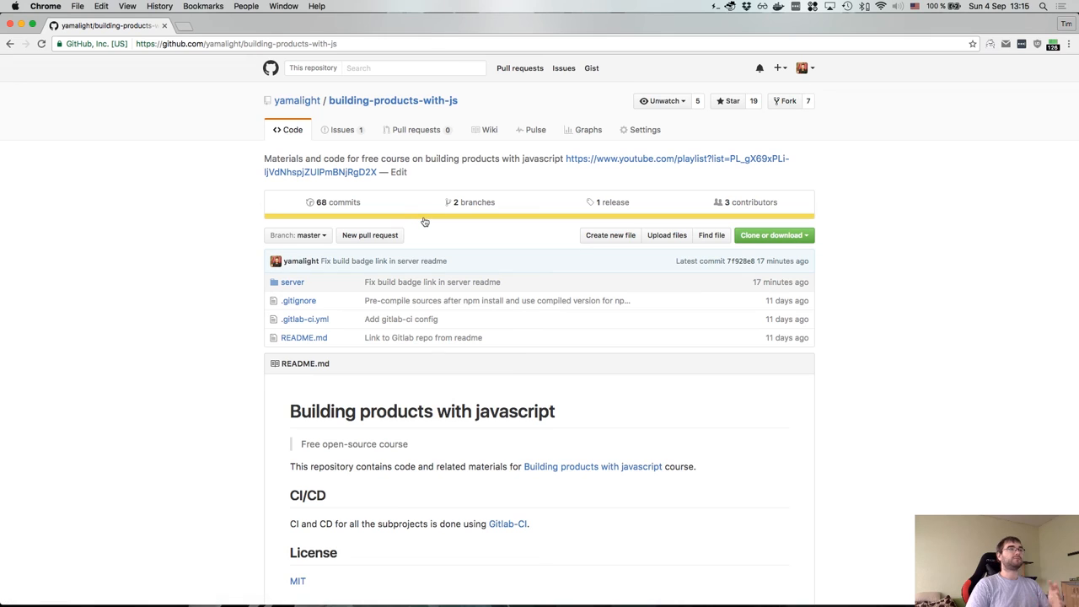
mouse_move(425, 223)
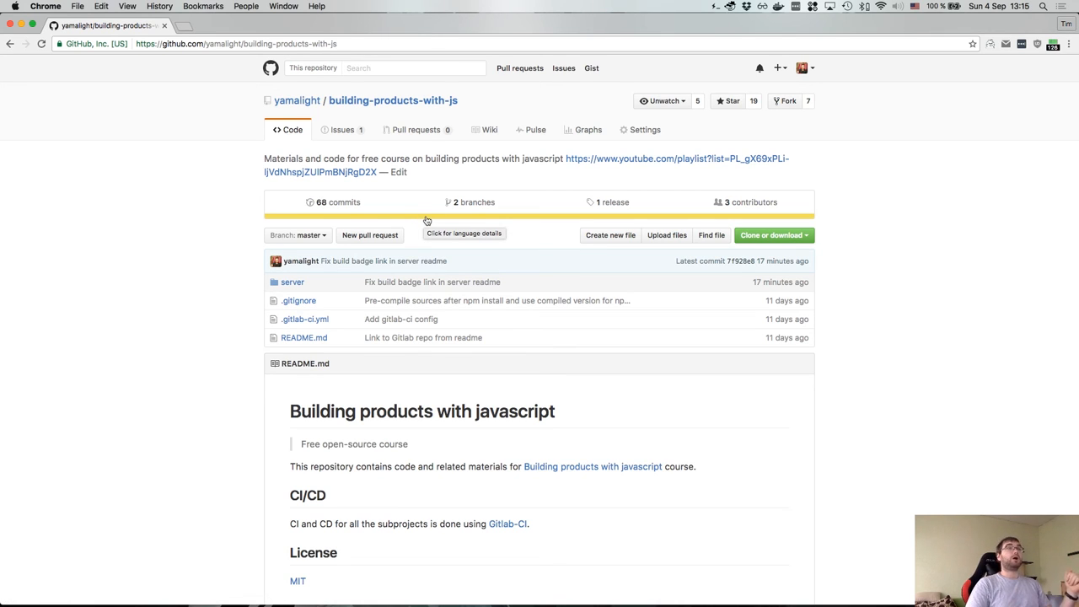
mouse_move(425, 221)
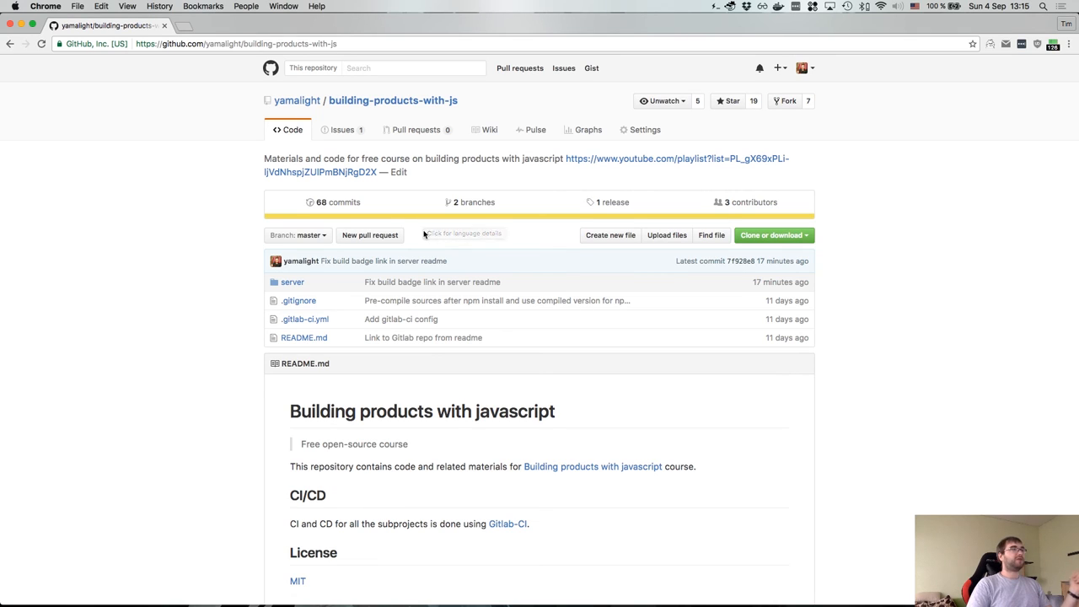
mouse_move(749, 203)
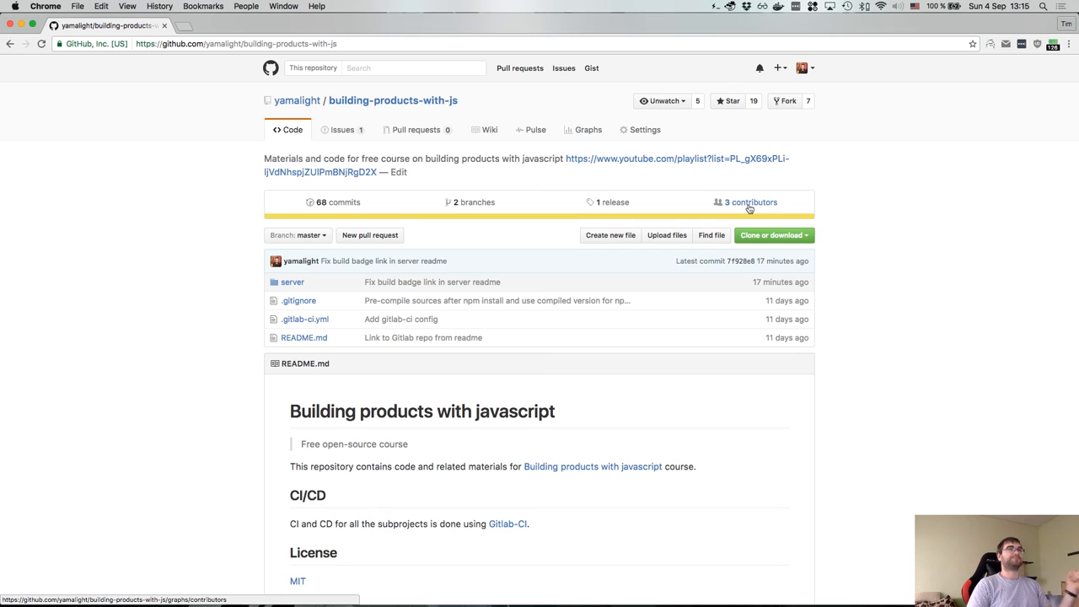
- View the contributors graph for the three contributors, then return to the repository's main page
click(751, 202)
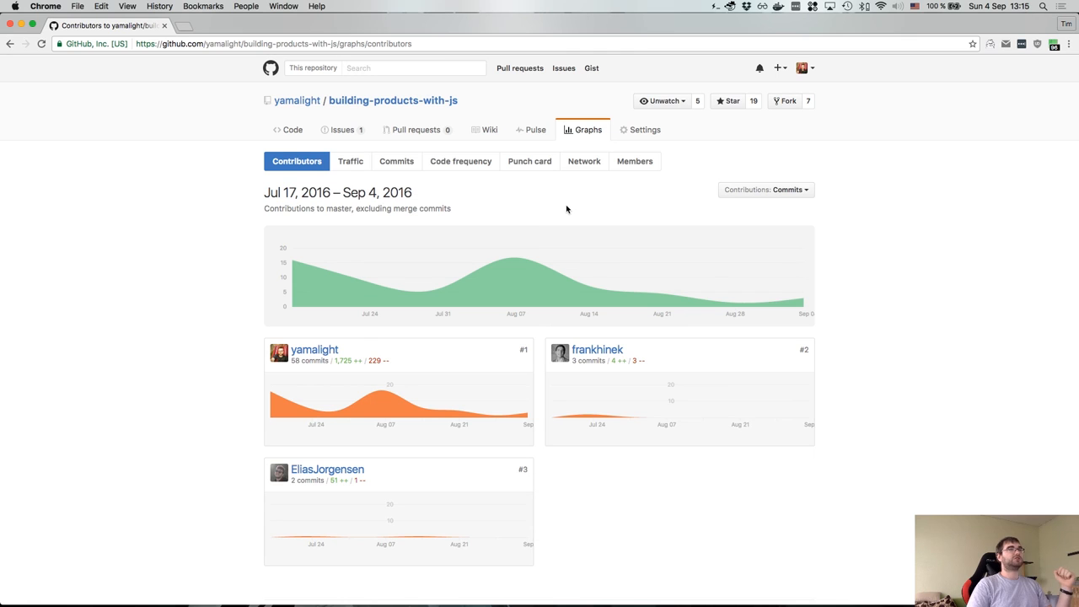
click(294, 128)
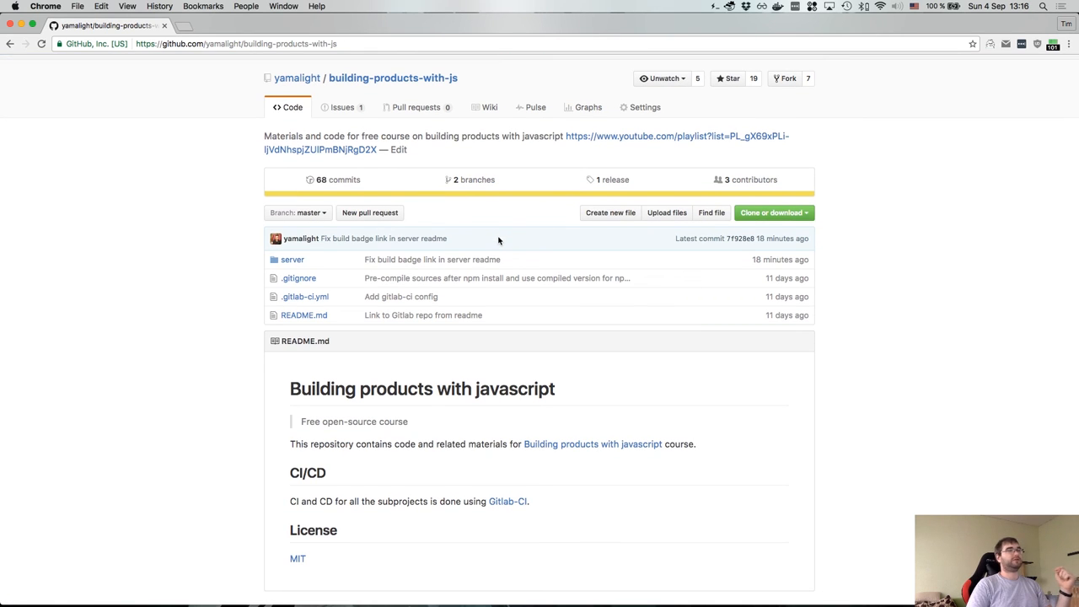
mouse_move(475, 254)
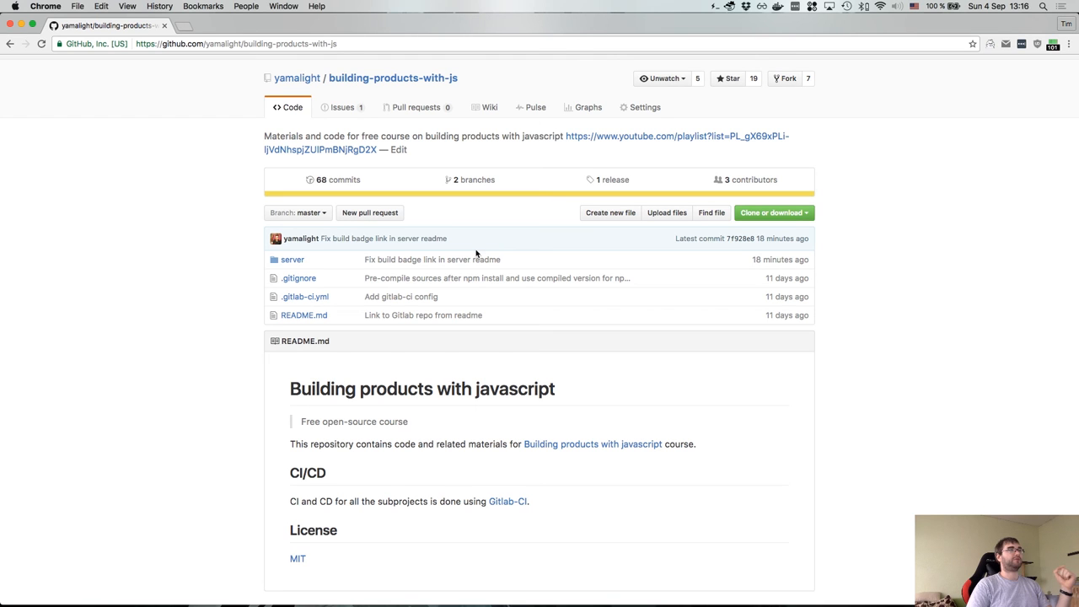
mouse_move(293, 260)
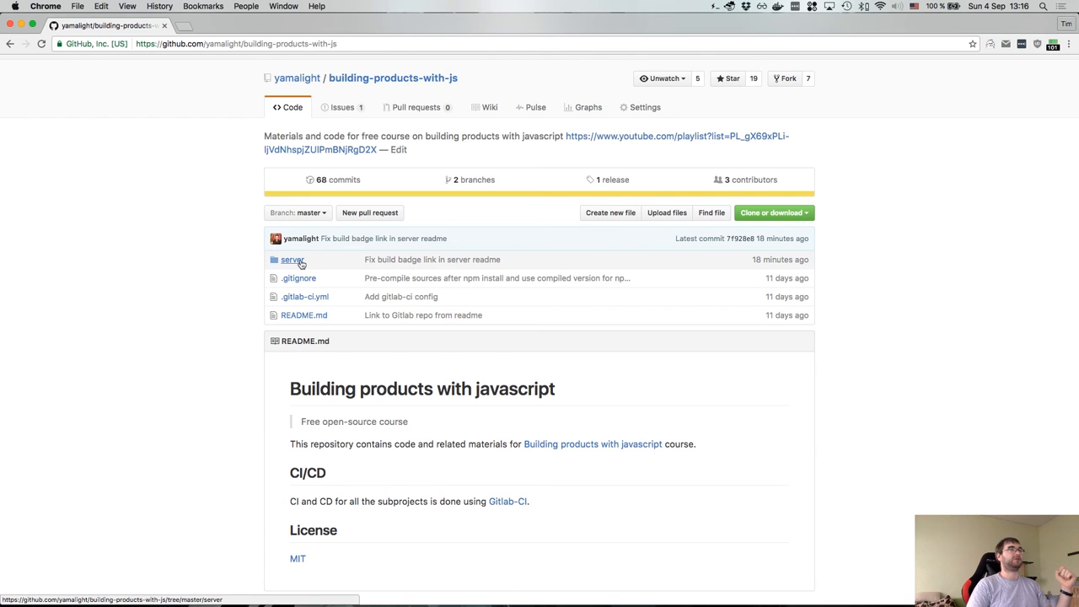
- Read through the server folder's Experts server README, then switch to another application
click(294, 260)
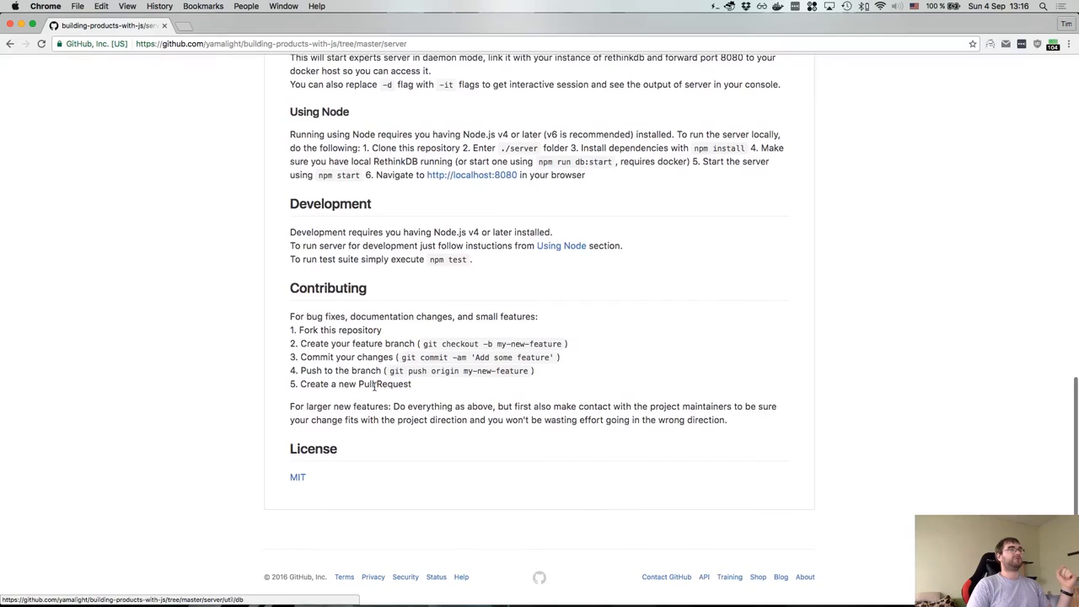
scroll(up, 3)
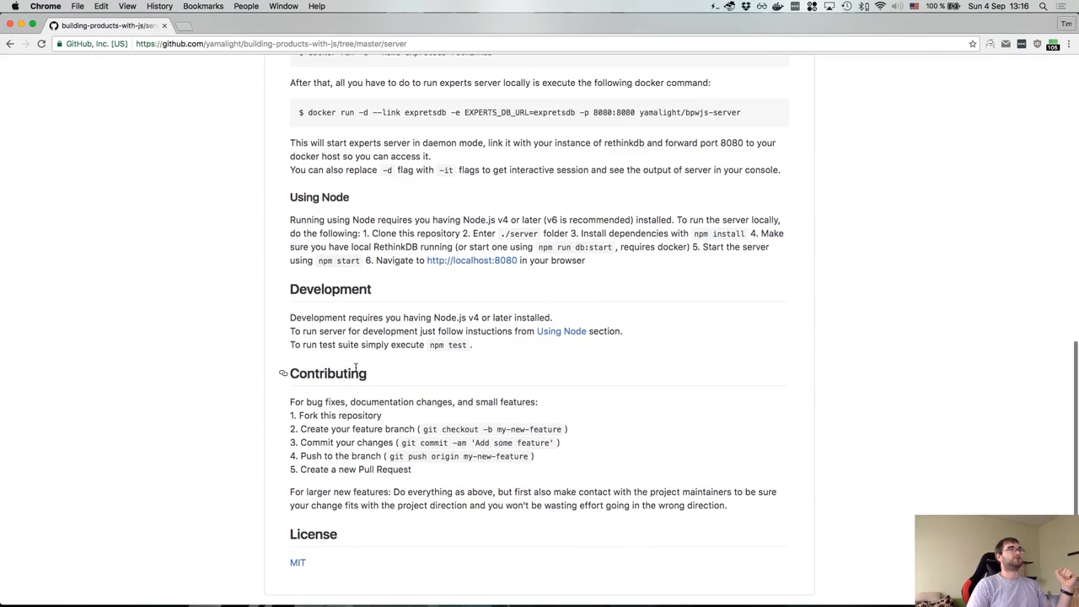
scroll(down, 3)
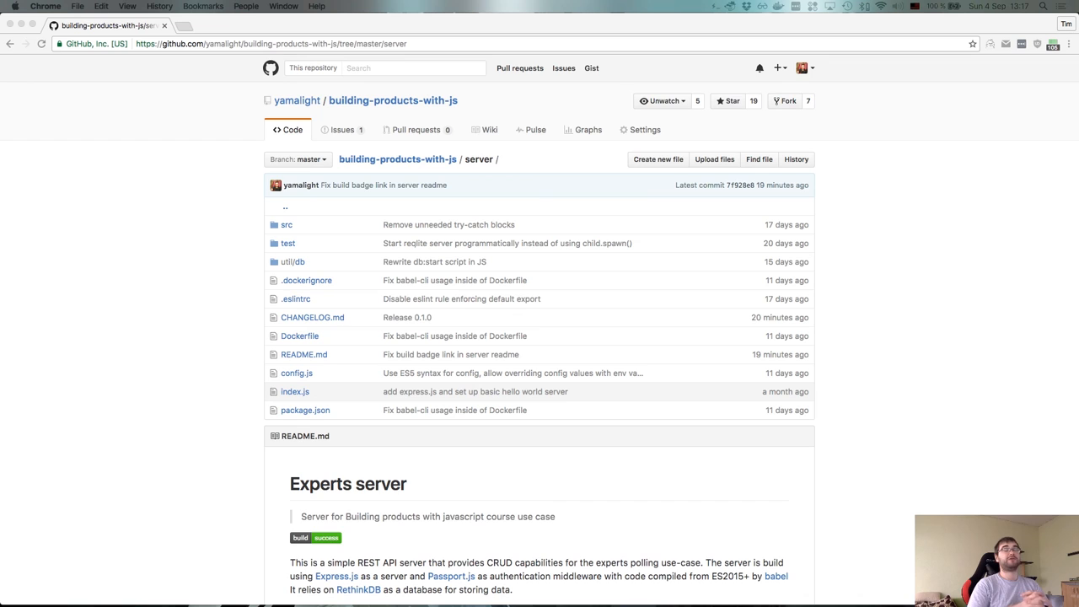
key(cmd+tab)
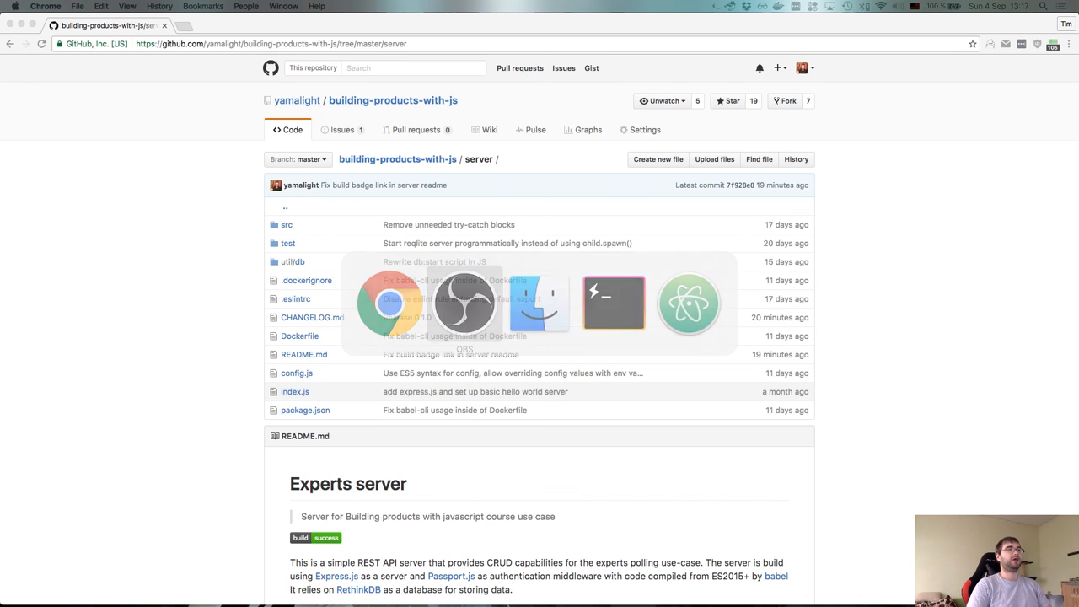